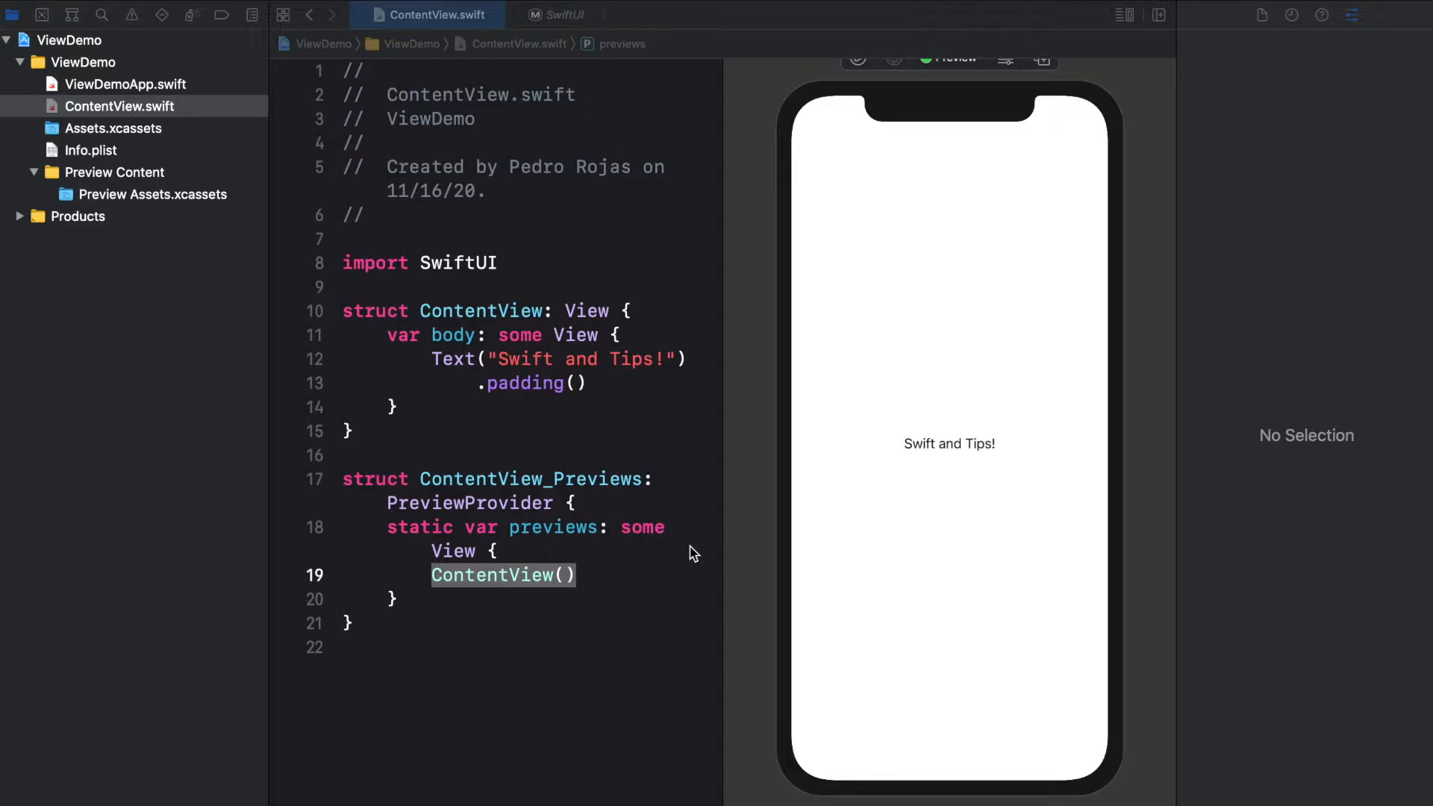
mouse_move(618, 315)
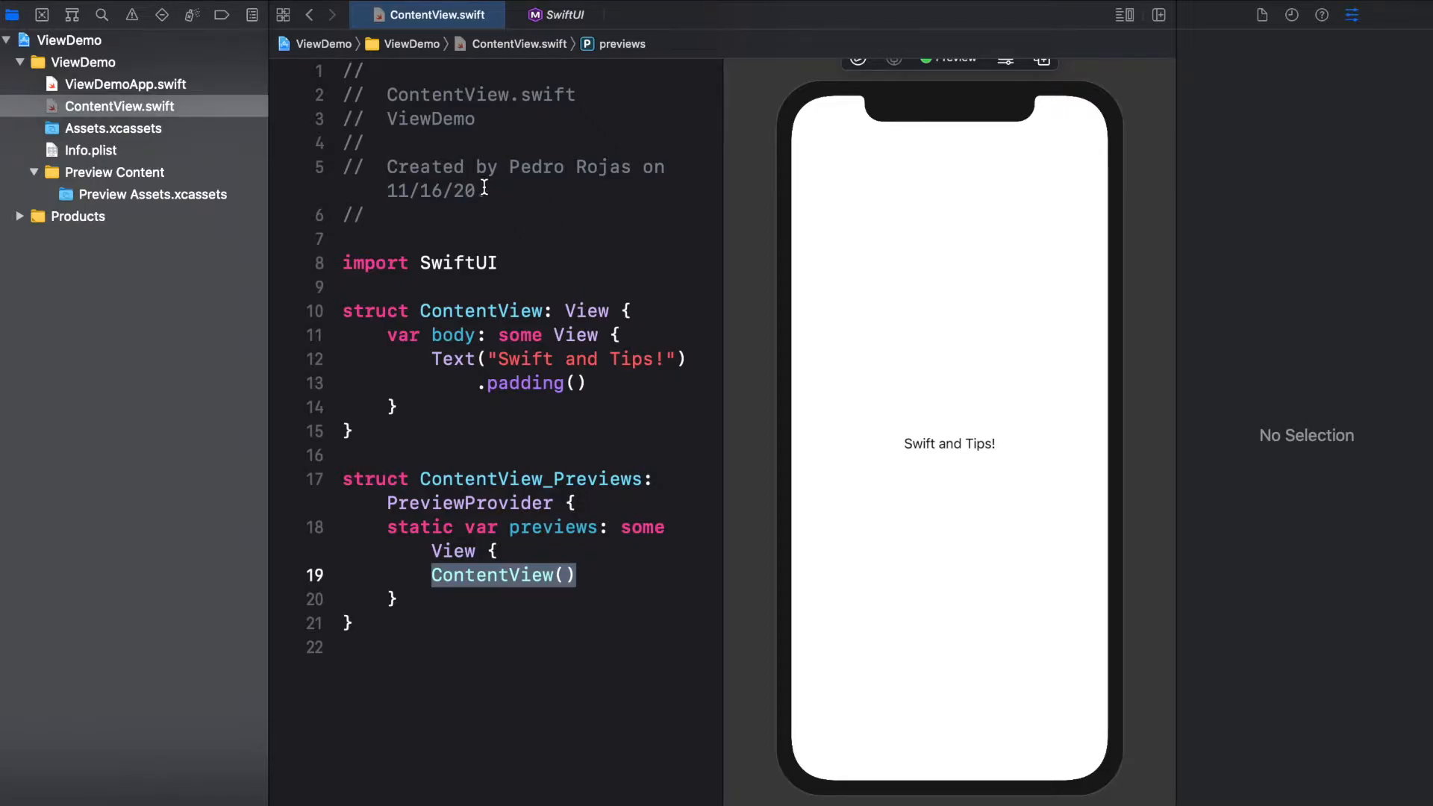
- Start a new Xcode project and select the App template
left_click(46, 8)
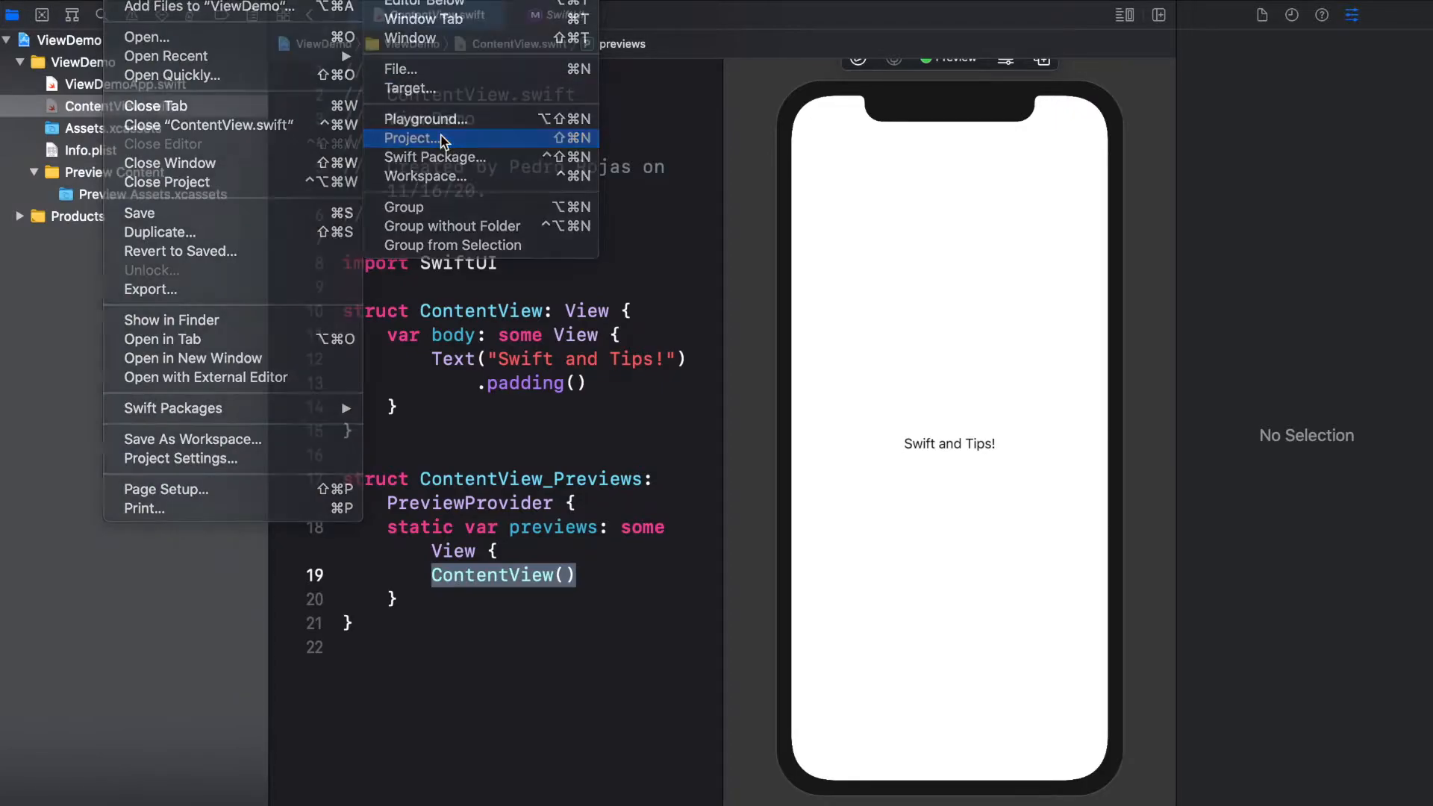
left_click(411, 138)
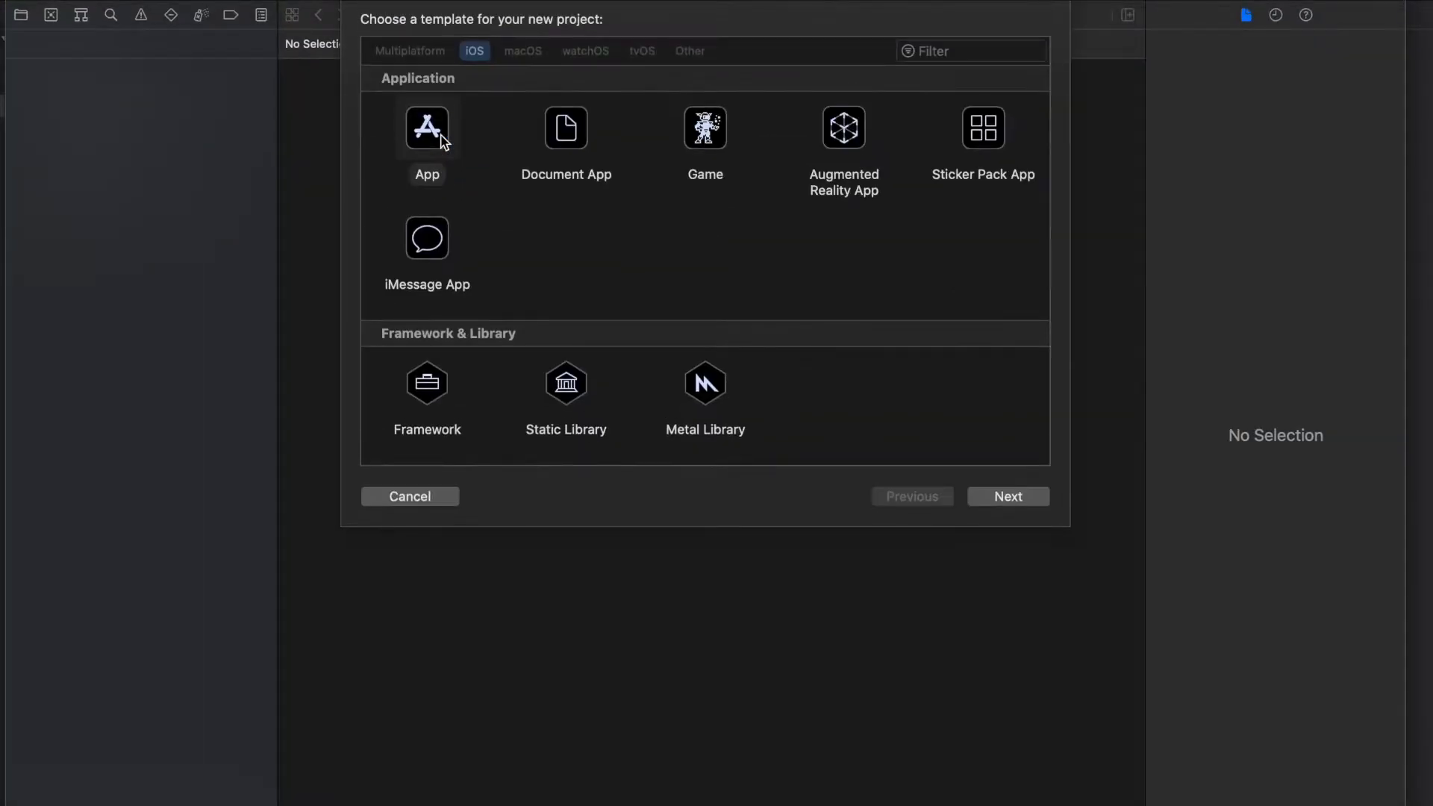
left_click(427, 128)
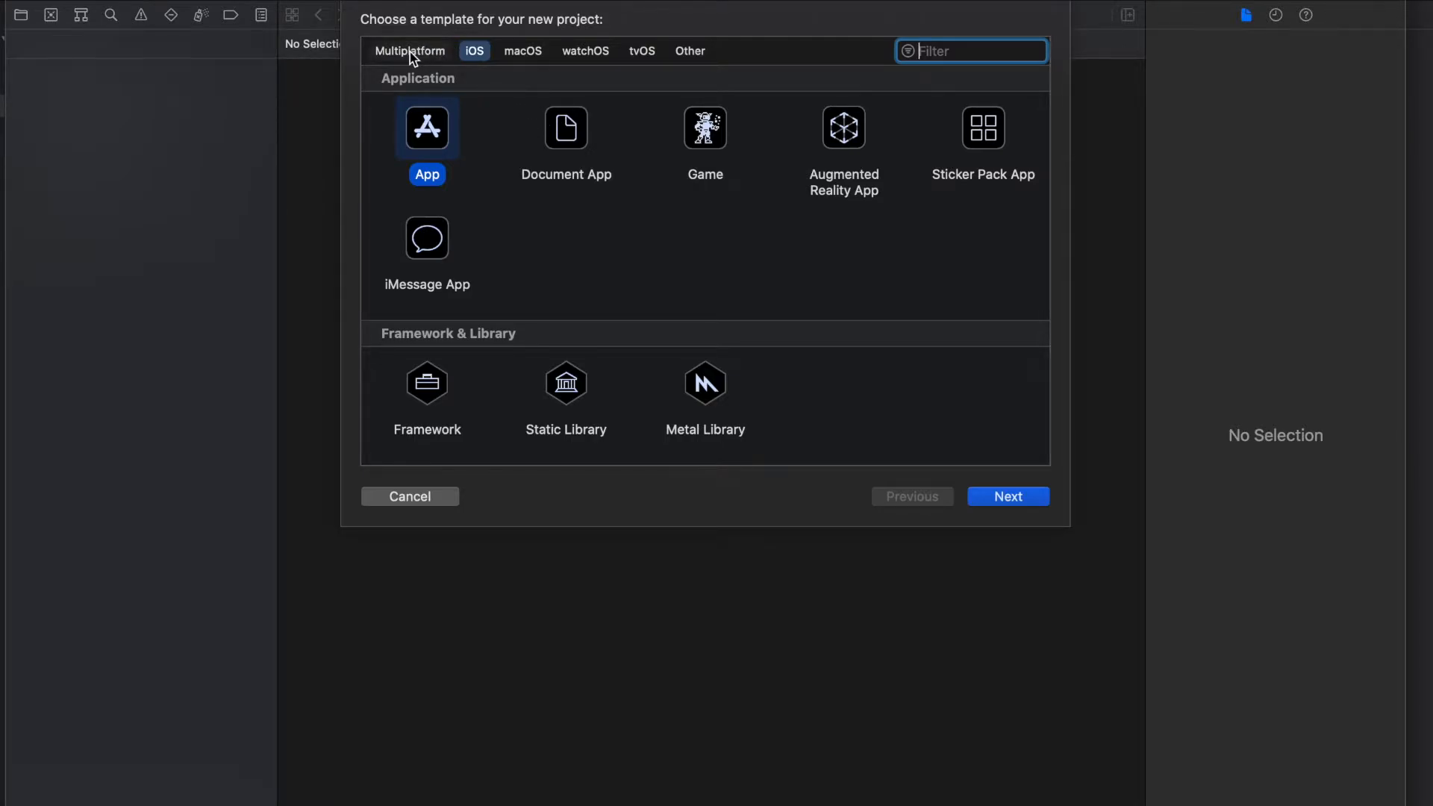
mouse_move(433, 58)
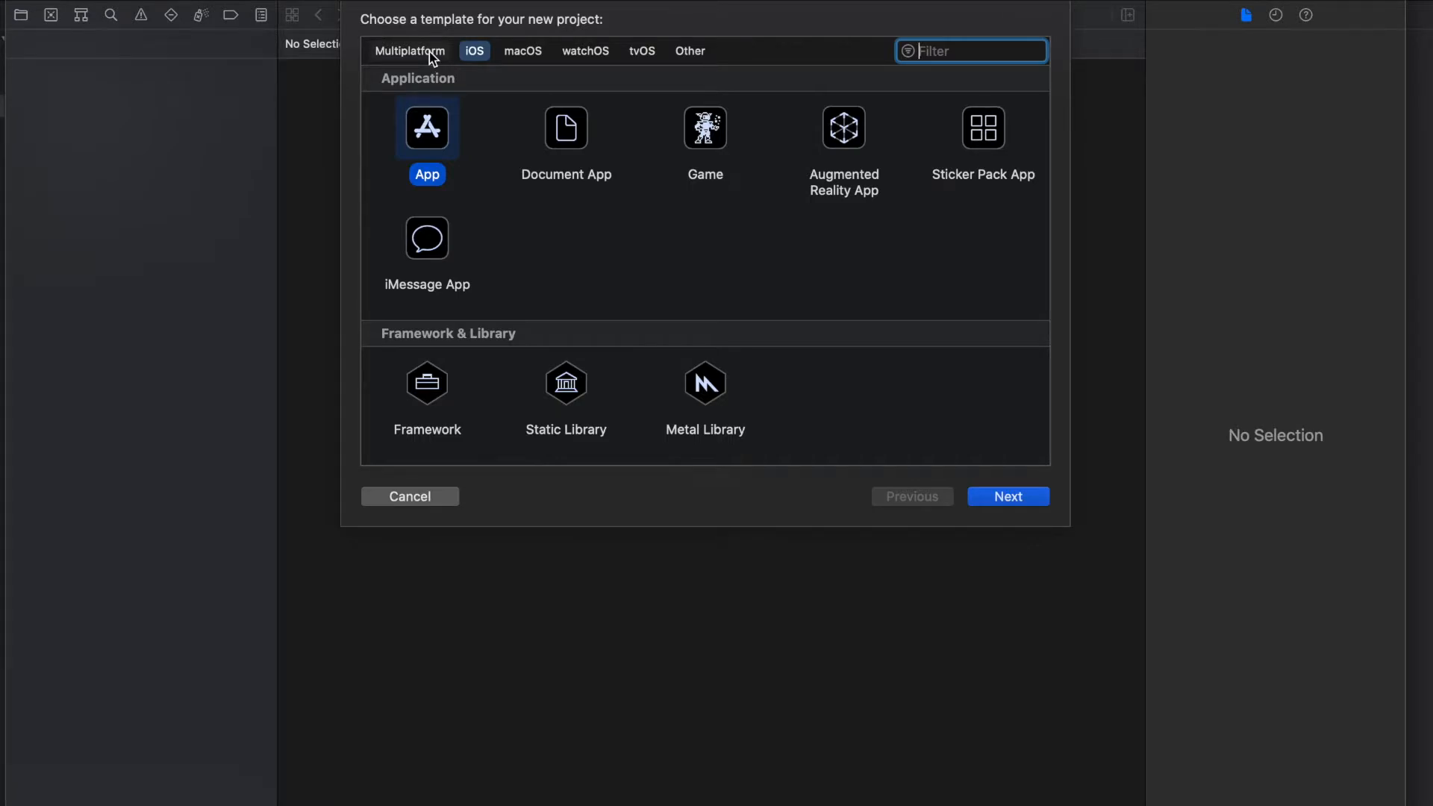
- Browse the Multiplatform templates, then return to iOS and reselect App
left_click(409, 51)
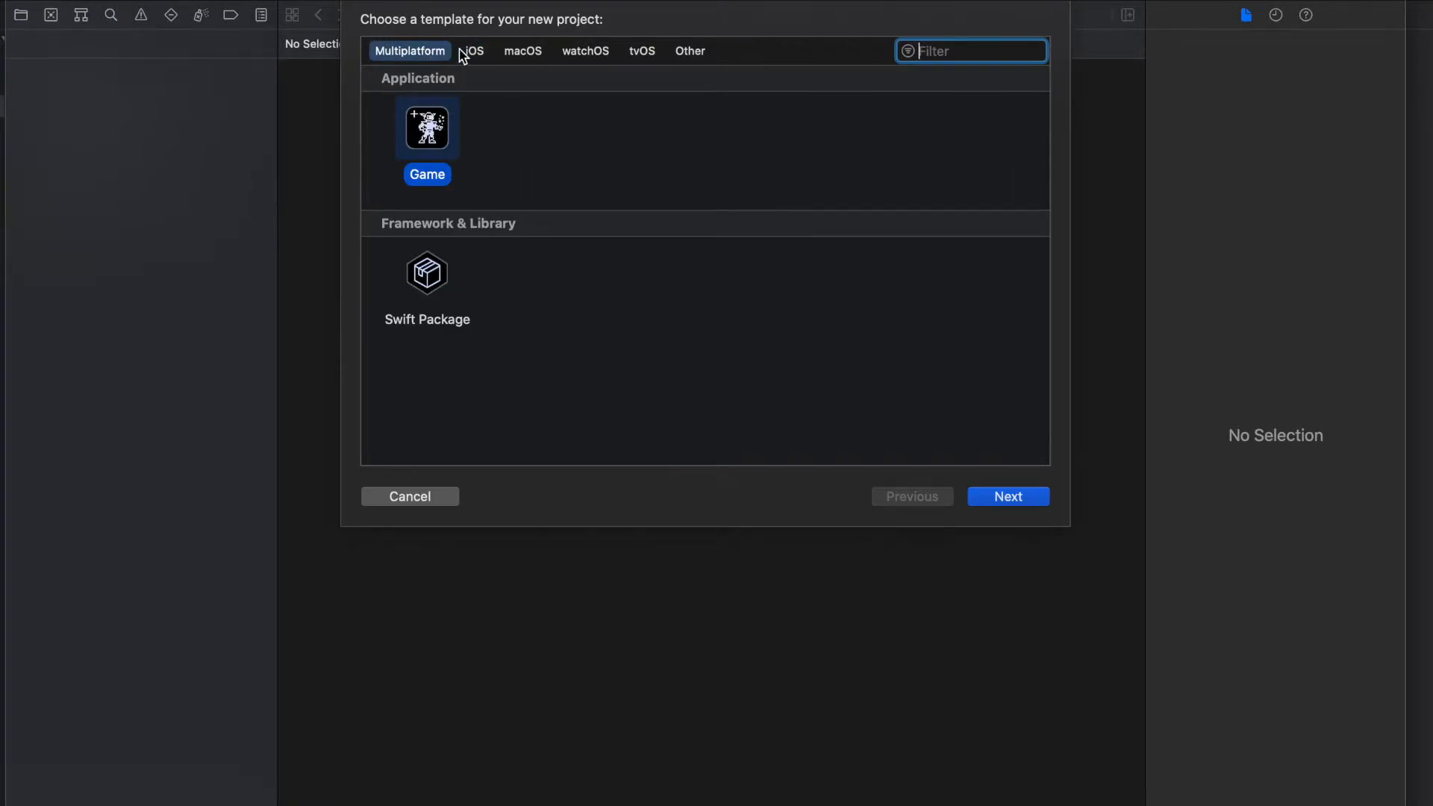
mouse_move(474, 56)
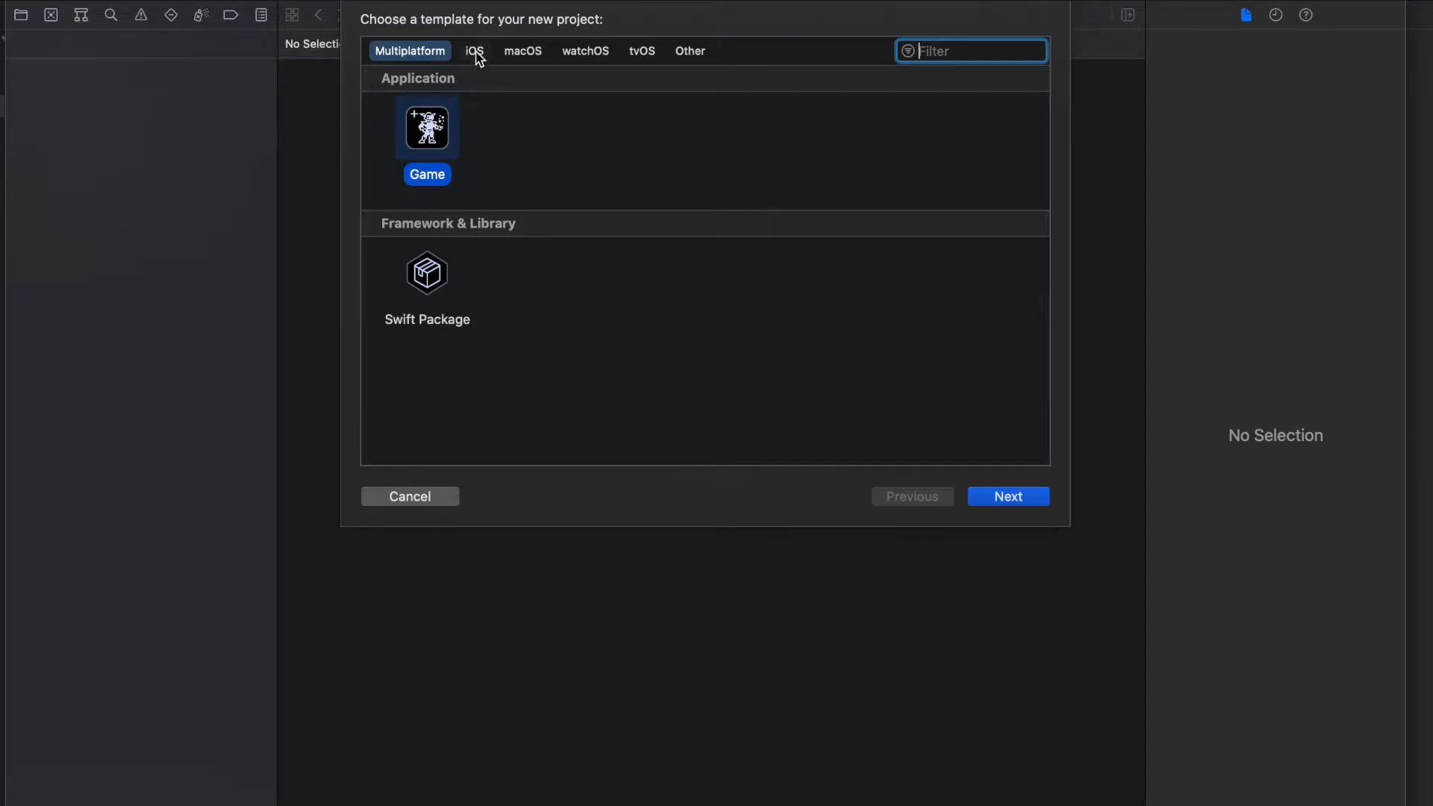
left_click(474, 51)
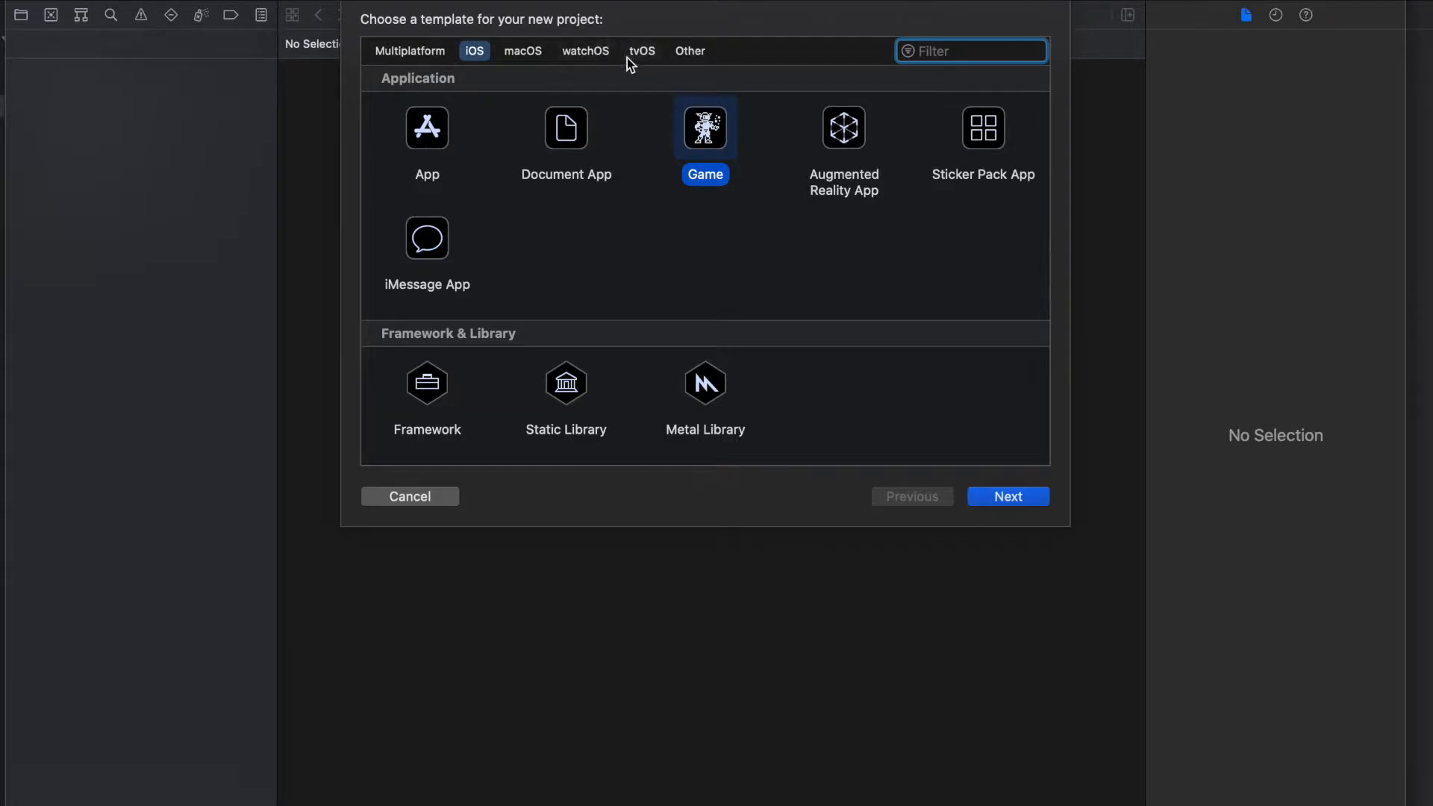
left_click(426, 129)
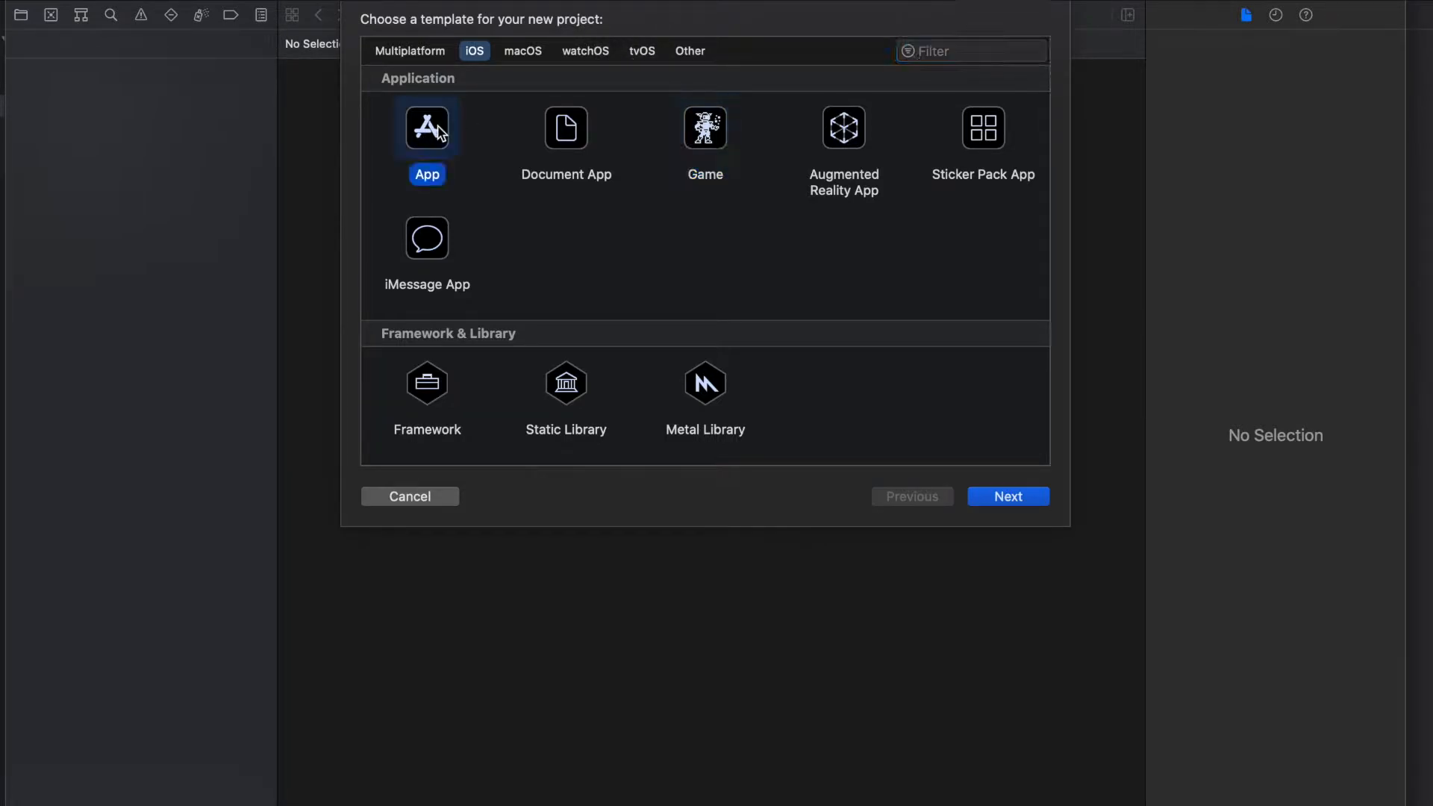
mouse_move(511, 153)
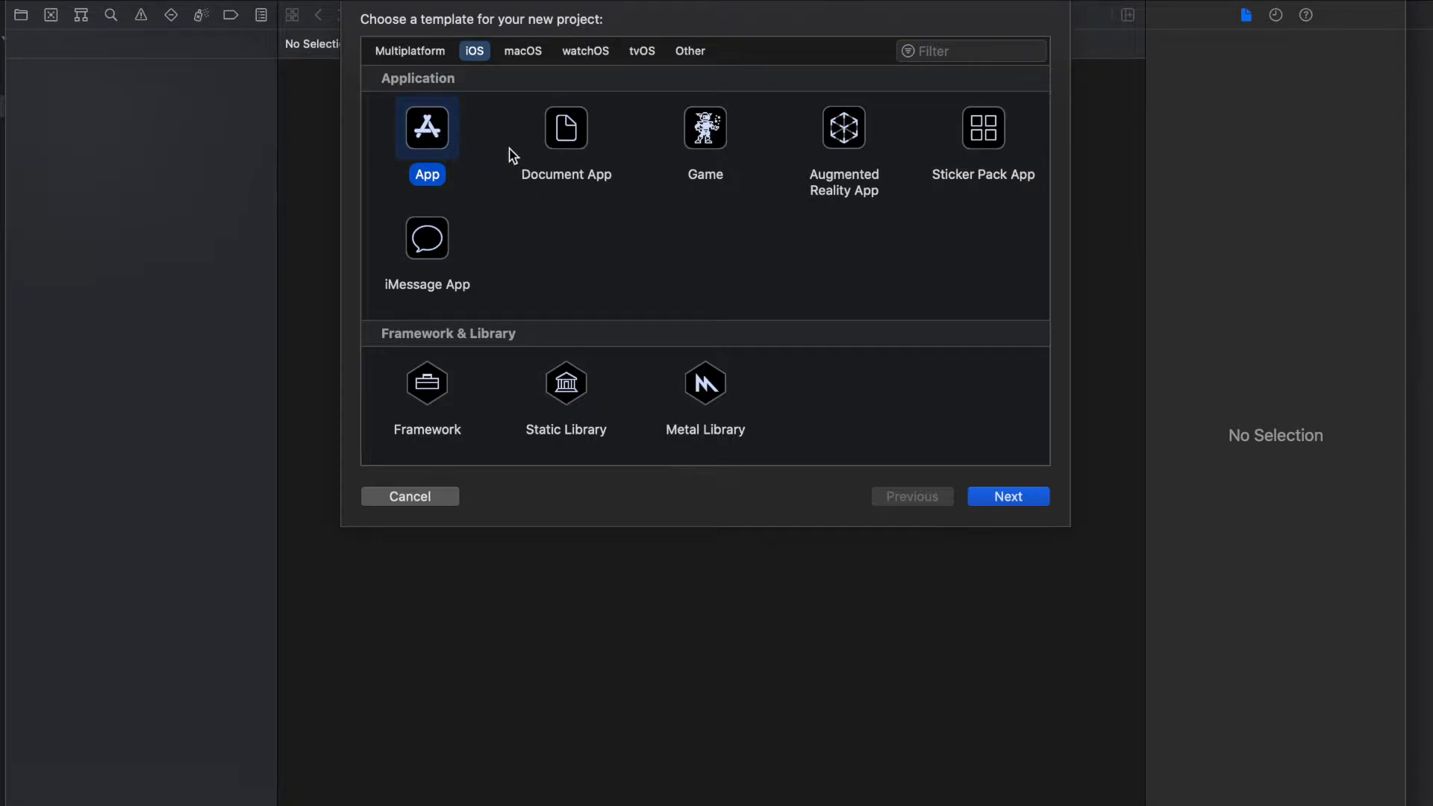
mouse_move(518, 276)
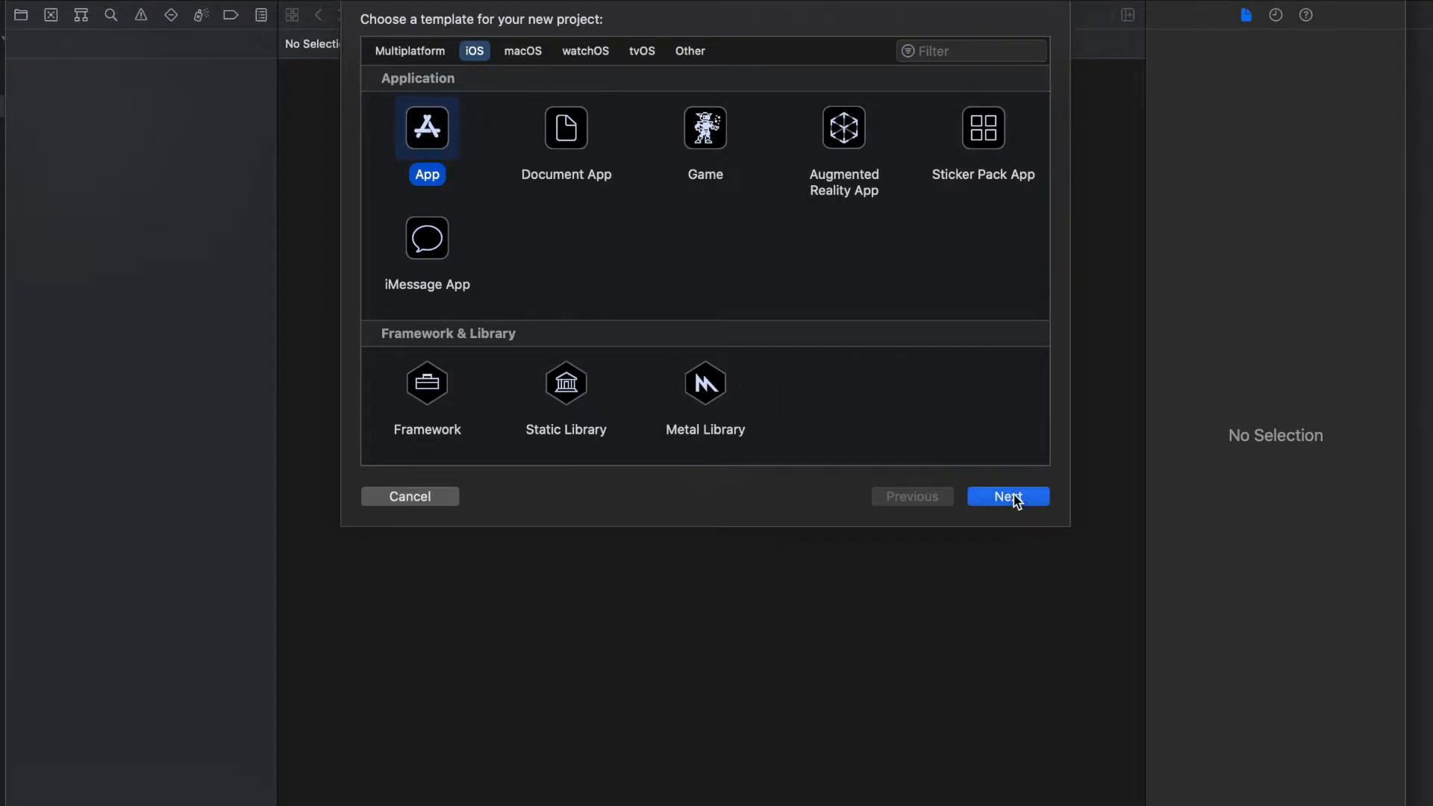
- Continue to project options and enter 'Test' as the Product Name
left_click(1008, 496)
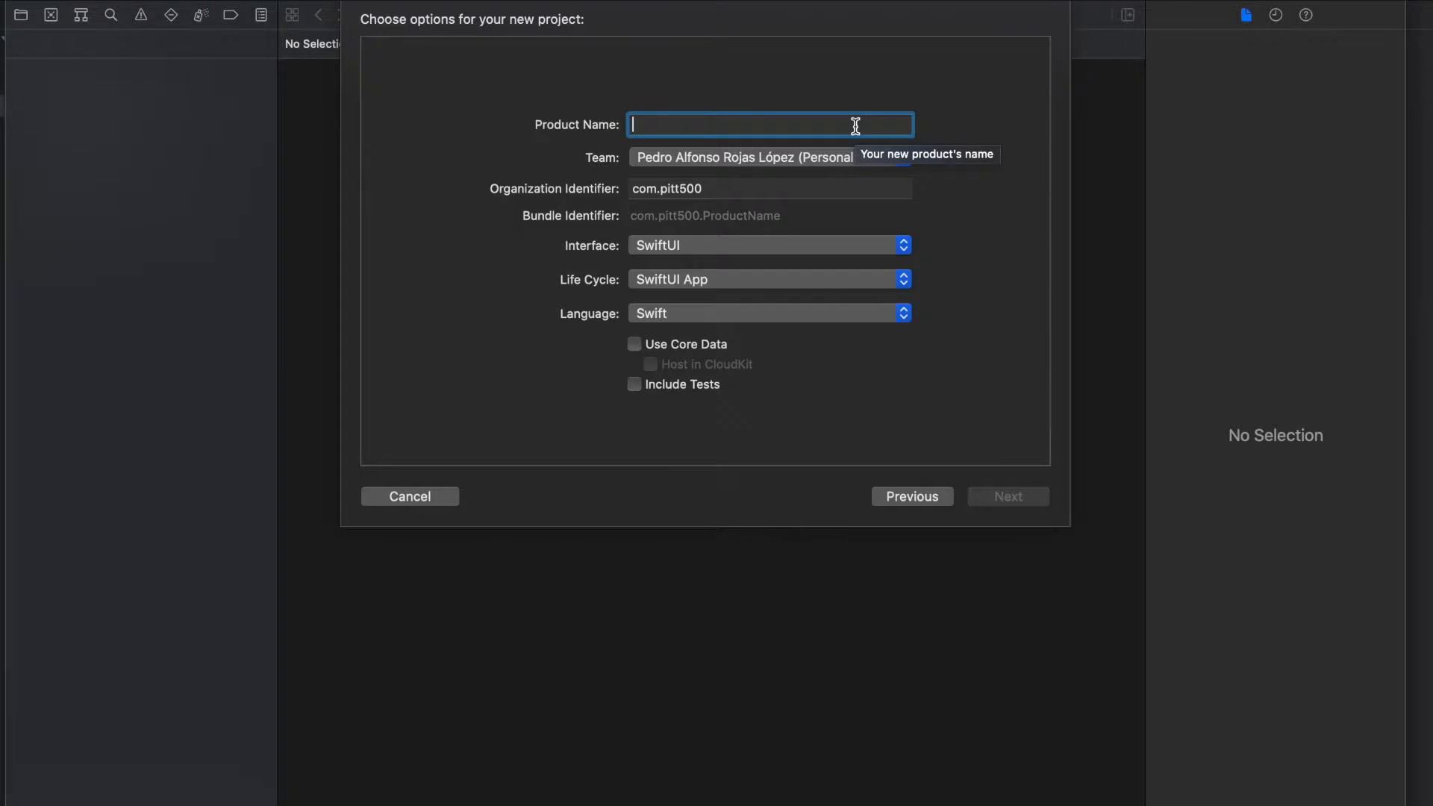
type("Test")
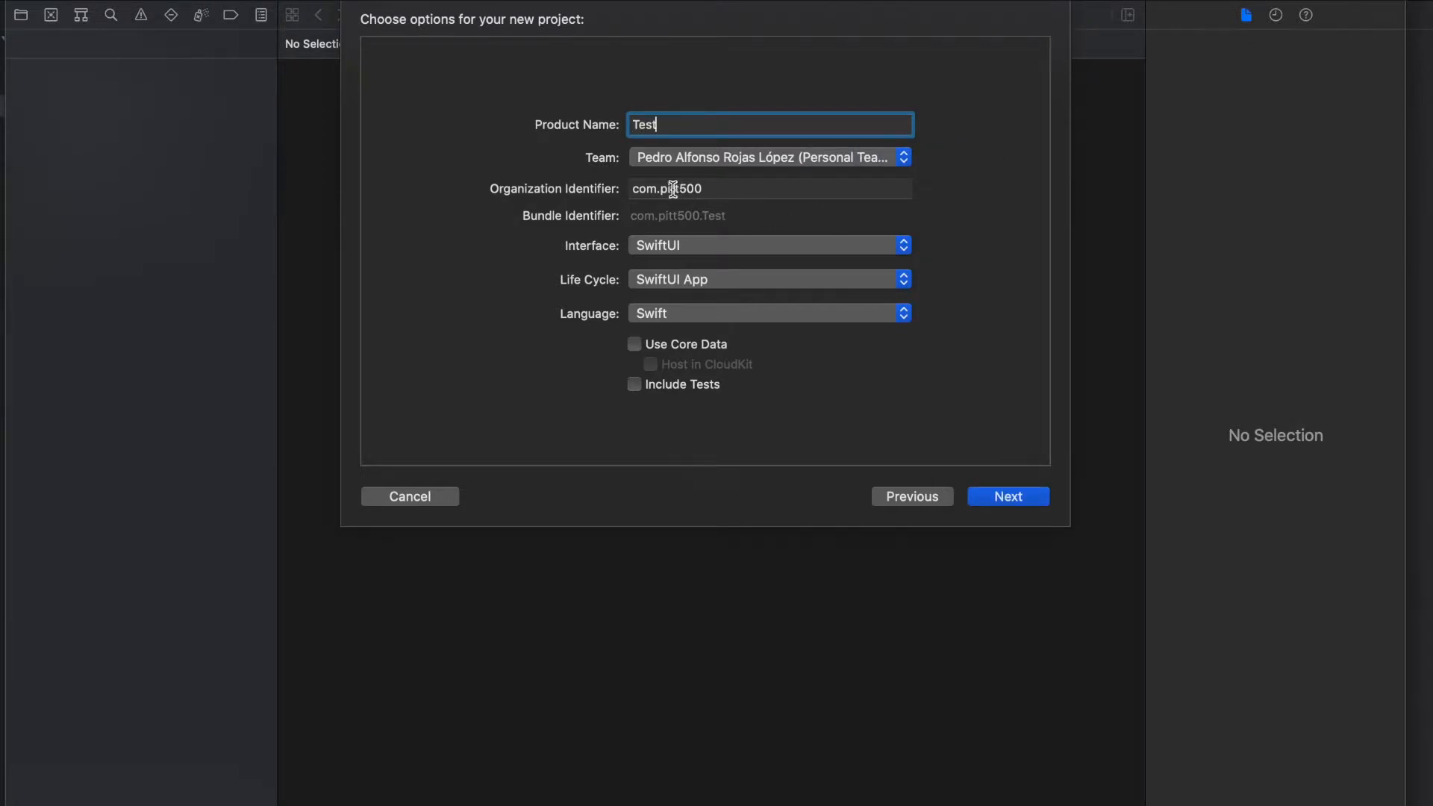
mouse_move(723, 194)
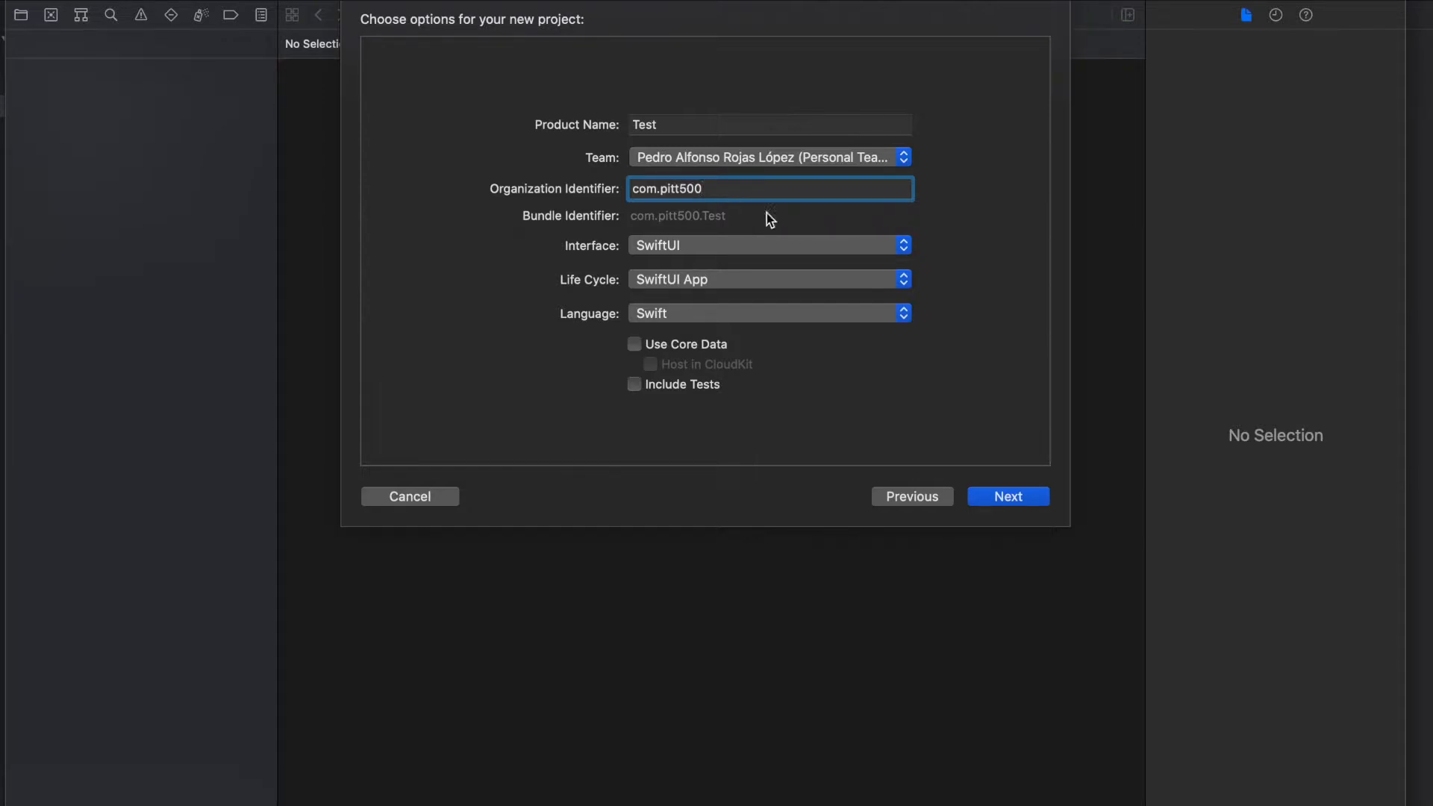
mouse_move(818, 246)
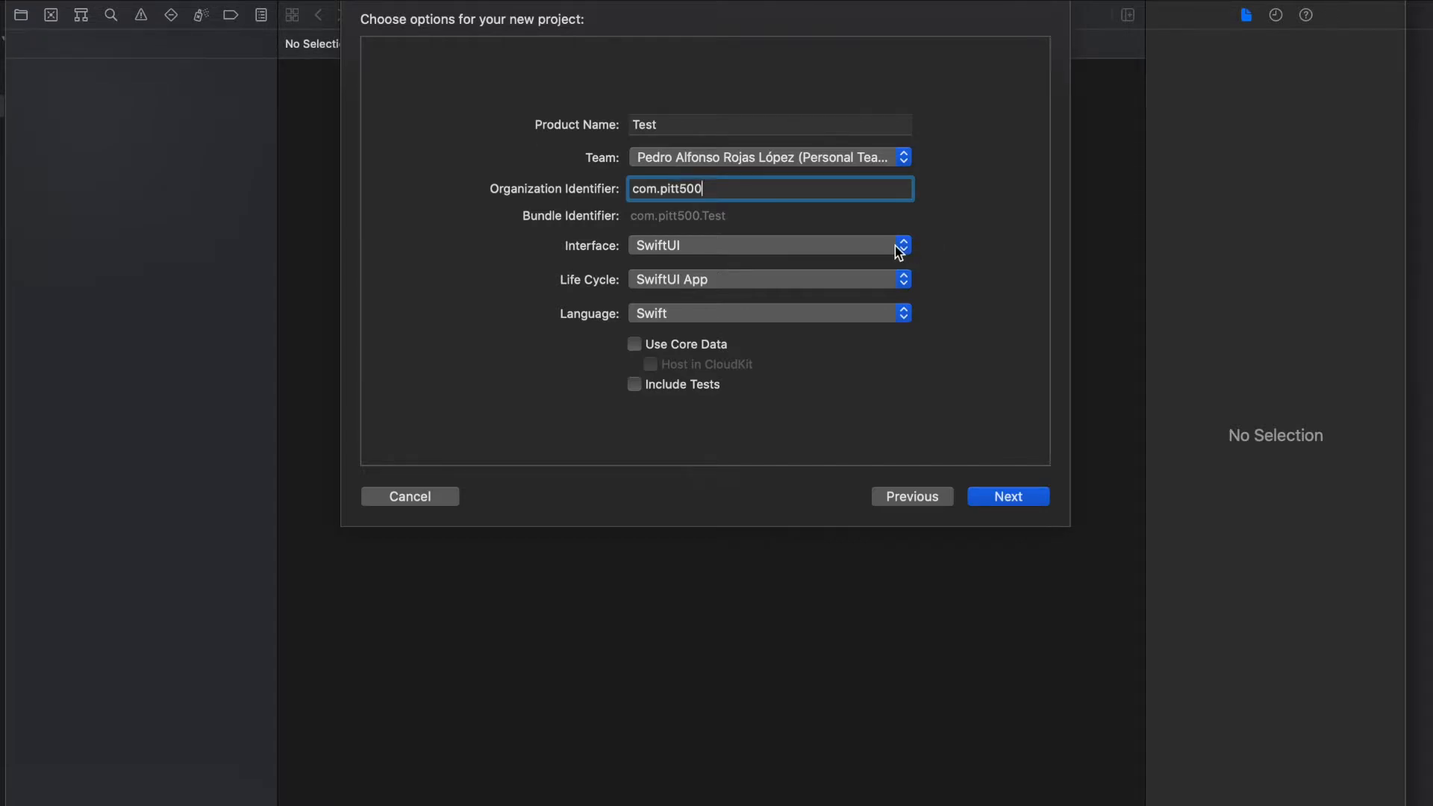
mouse_move(813, 249)
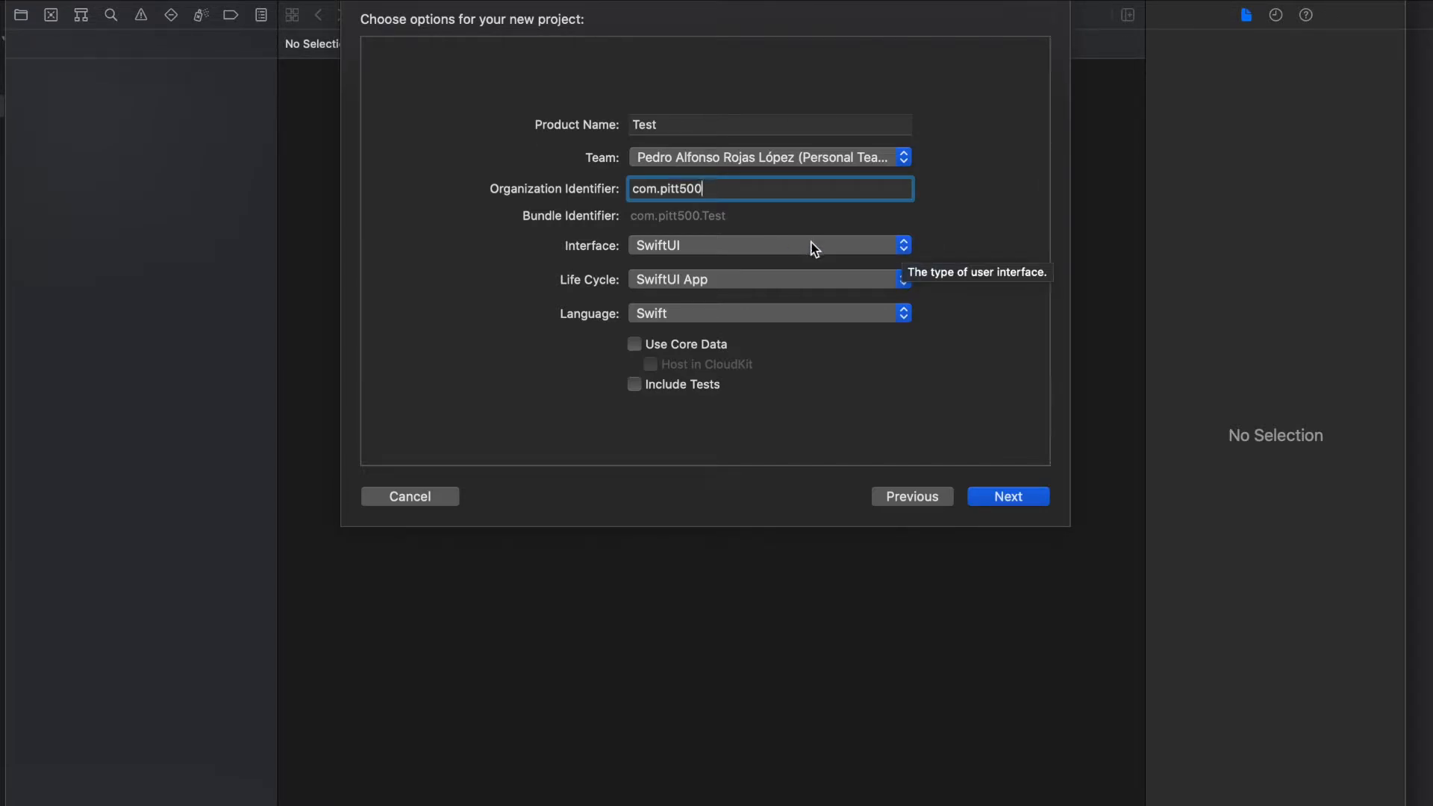
left_click(767, 245)
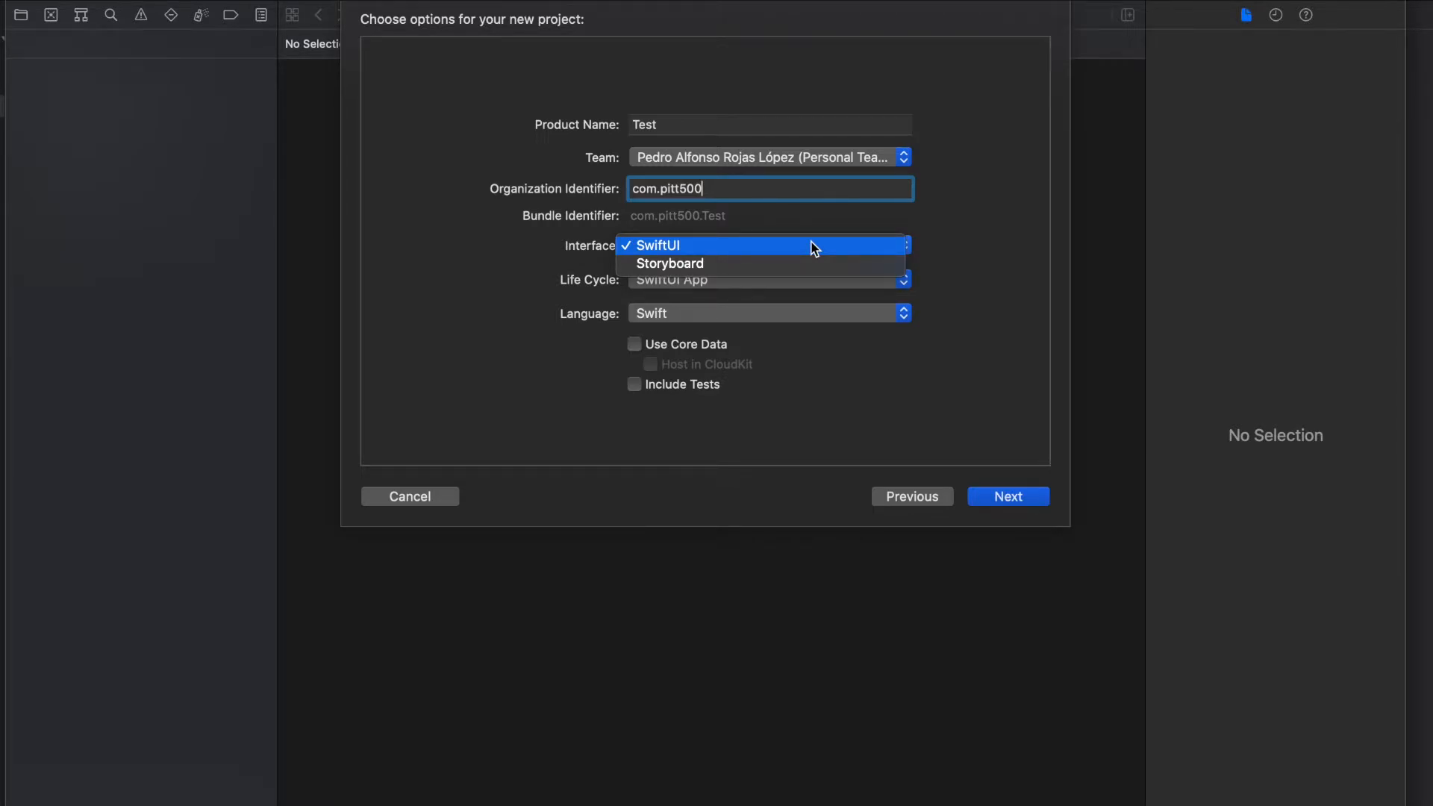
mouse_move(815, 272)
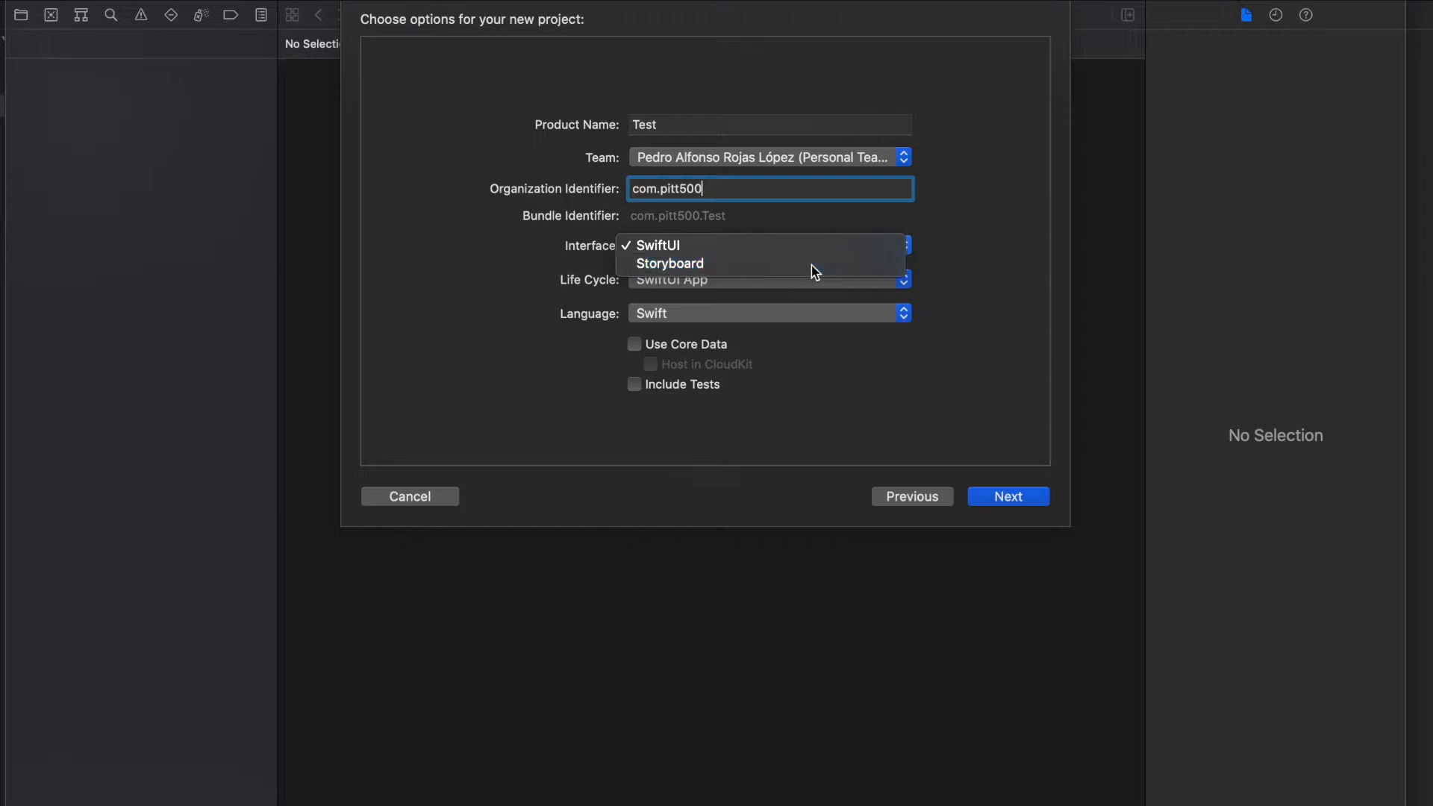
left_click(671, 262)
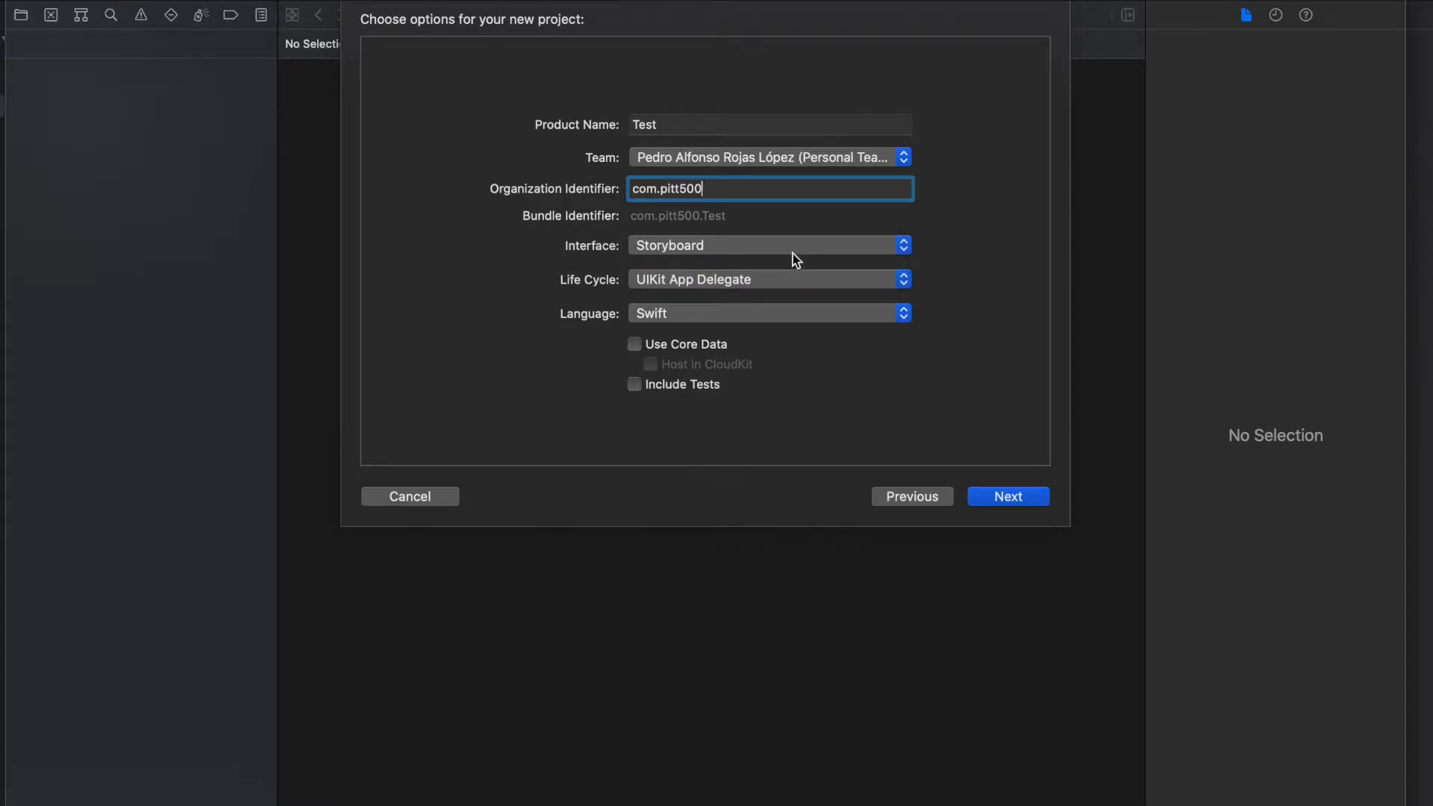
mouse_move(827, 291)
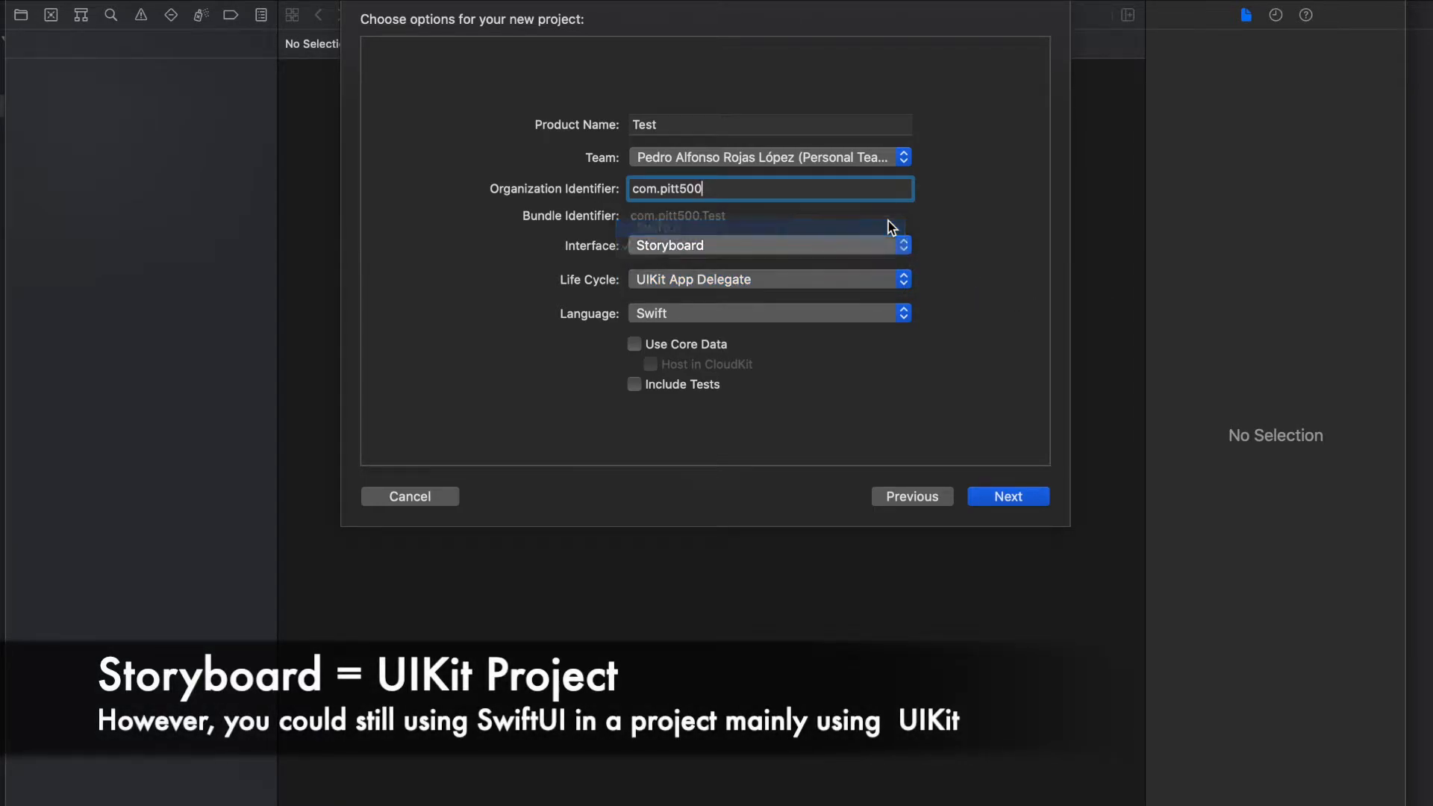
left_click(767, 245)
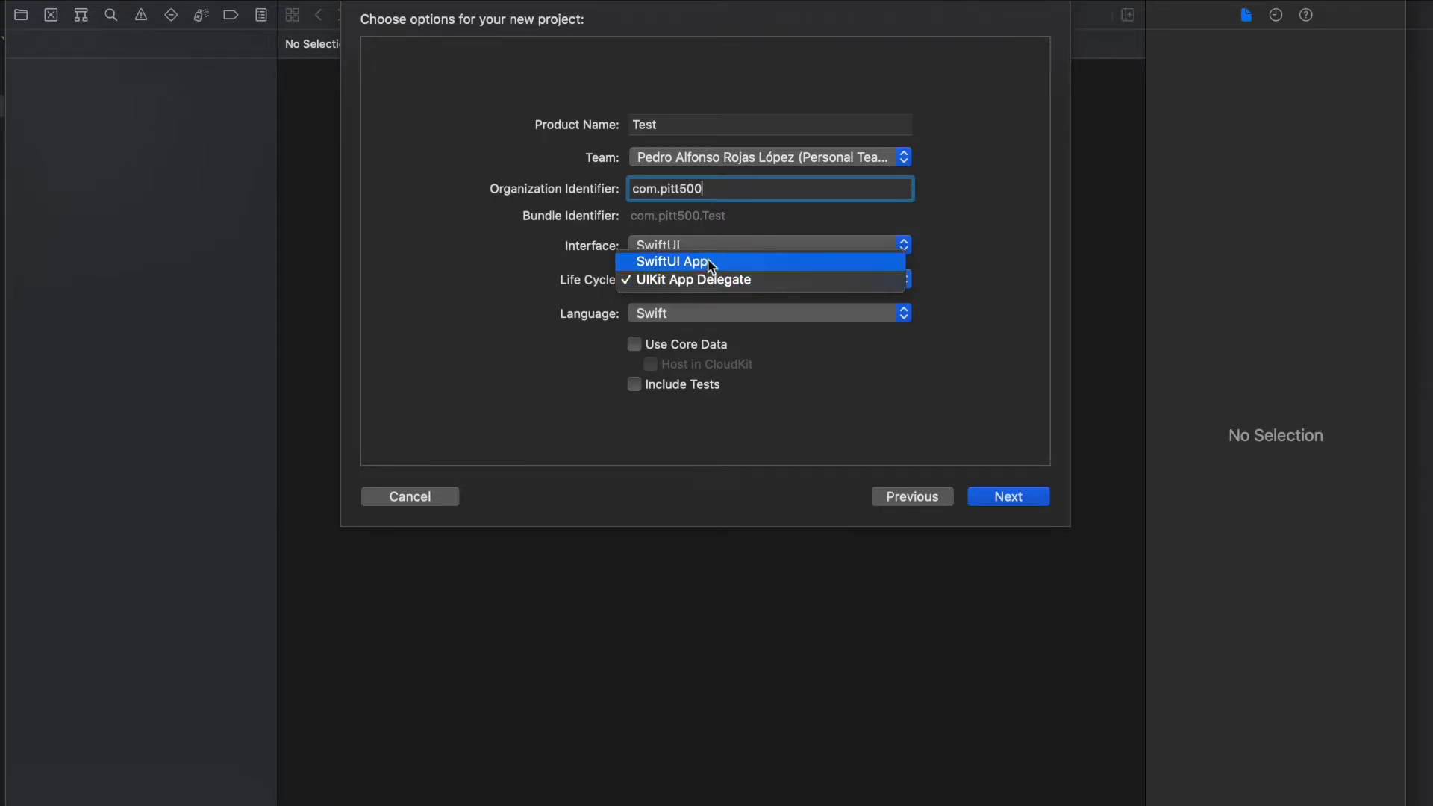
mouse_move(807, 279)
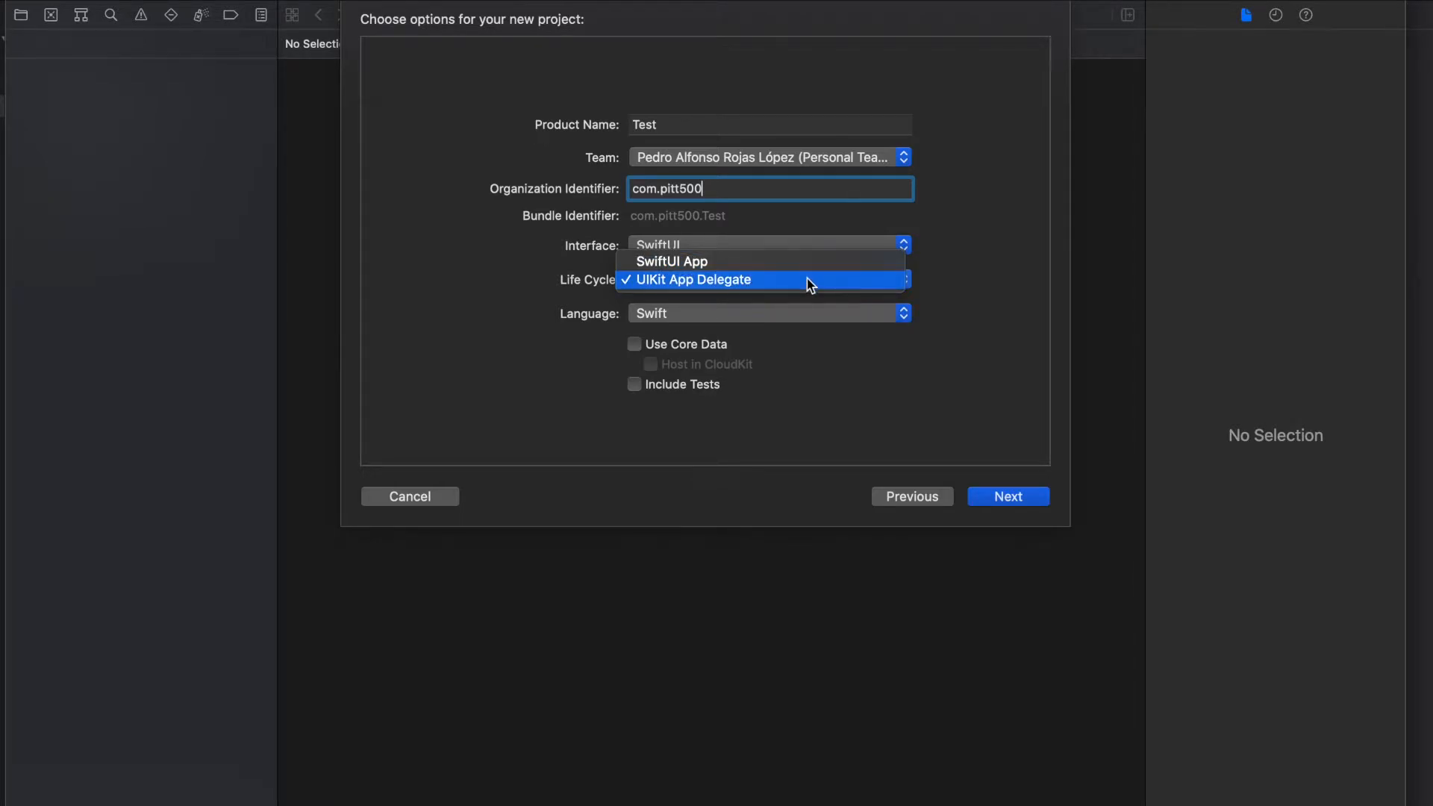
left_click(693, 279)
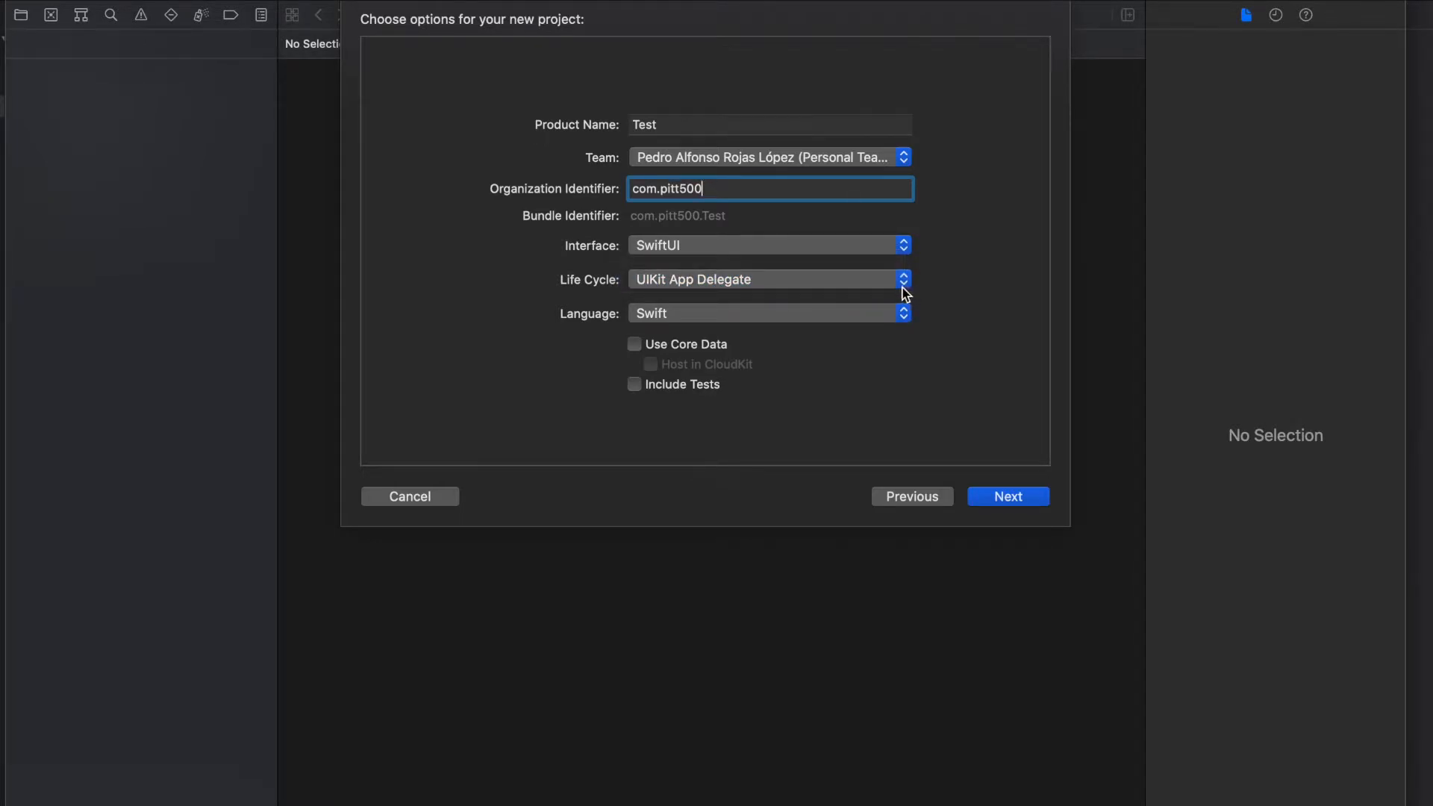
left_click(767, 279)
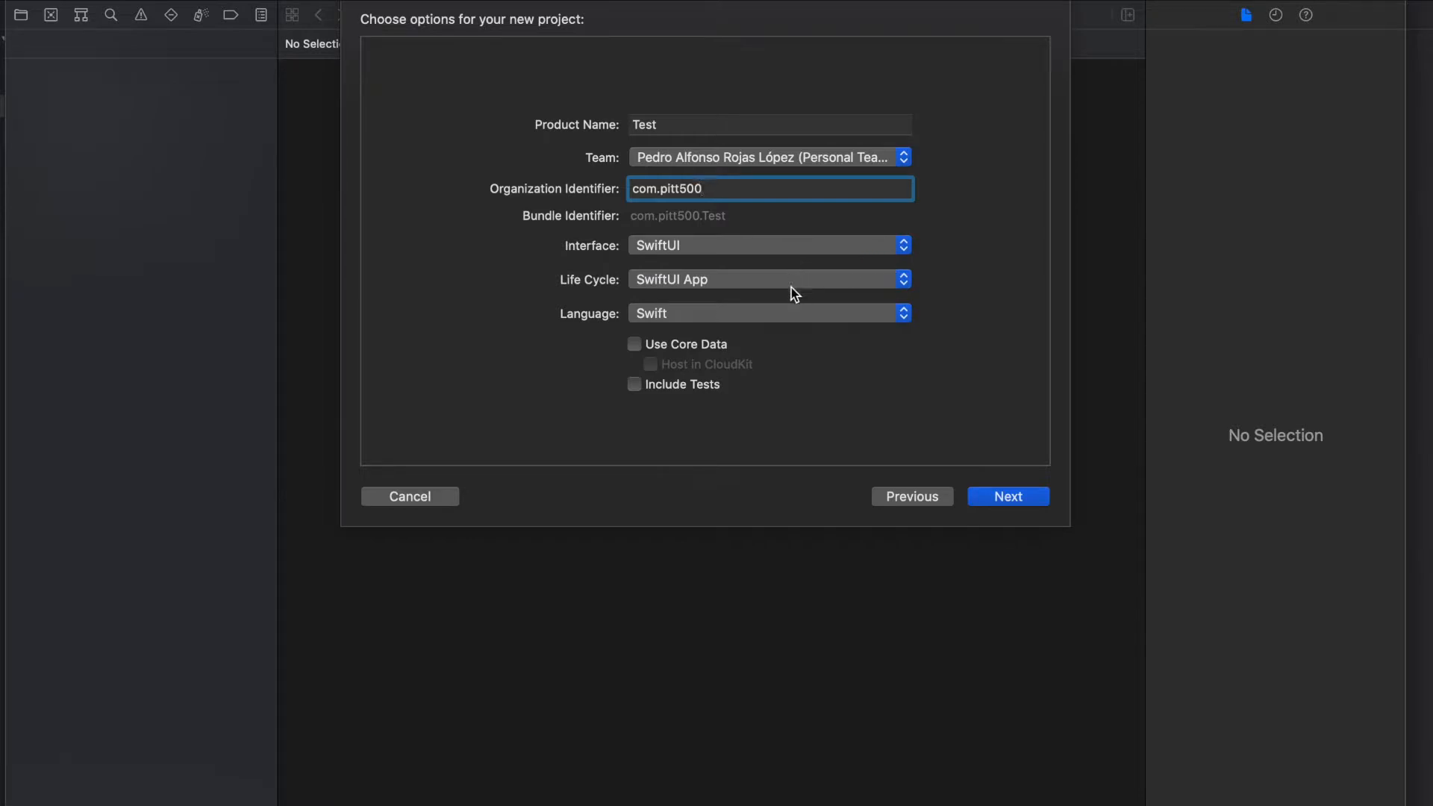
mouse_move(664, 266)
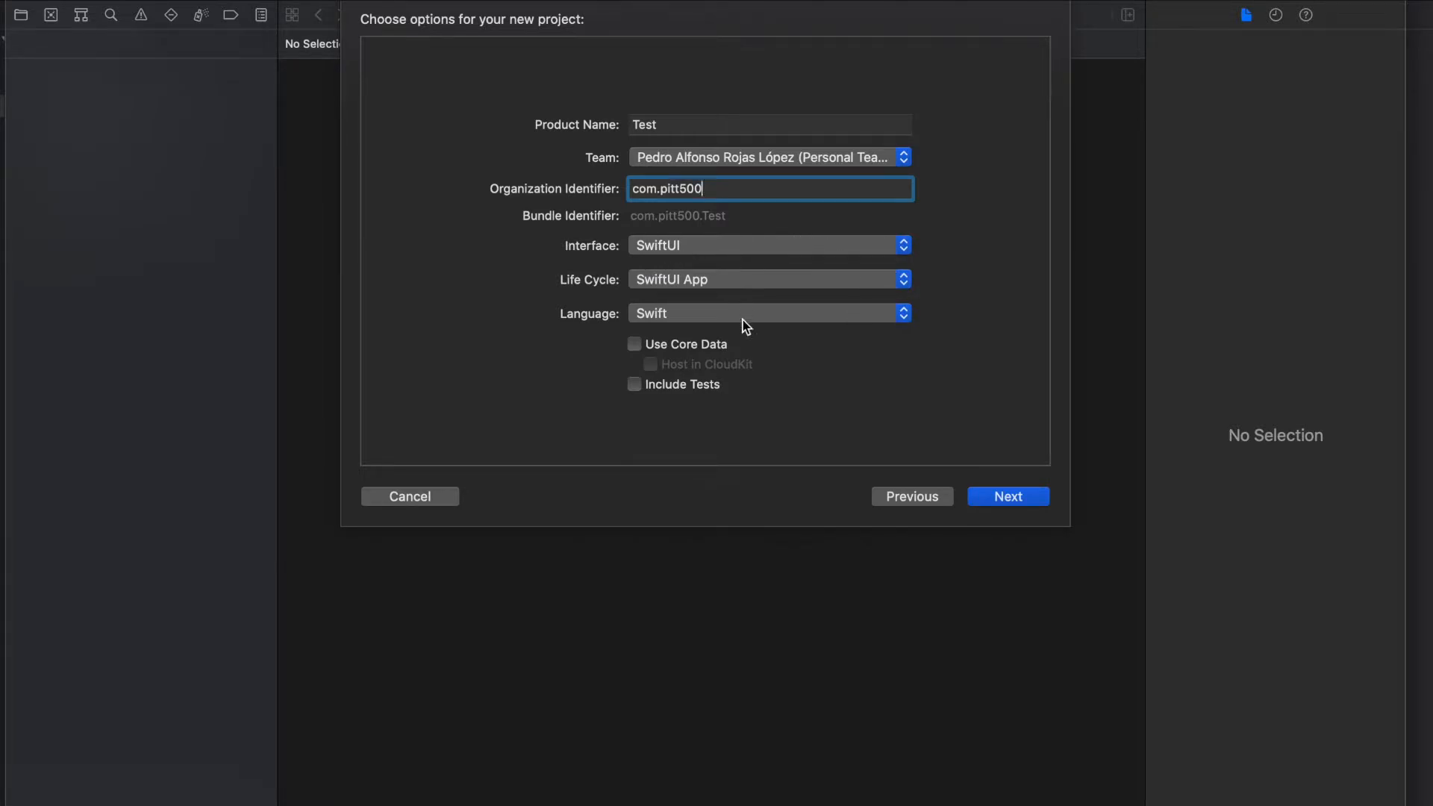
left_click(767, 312)
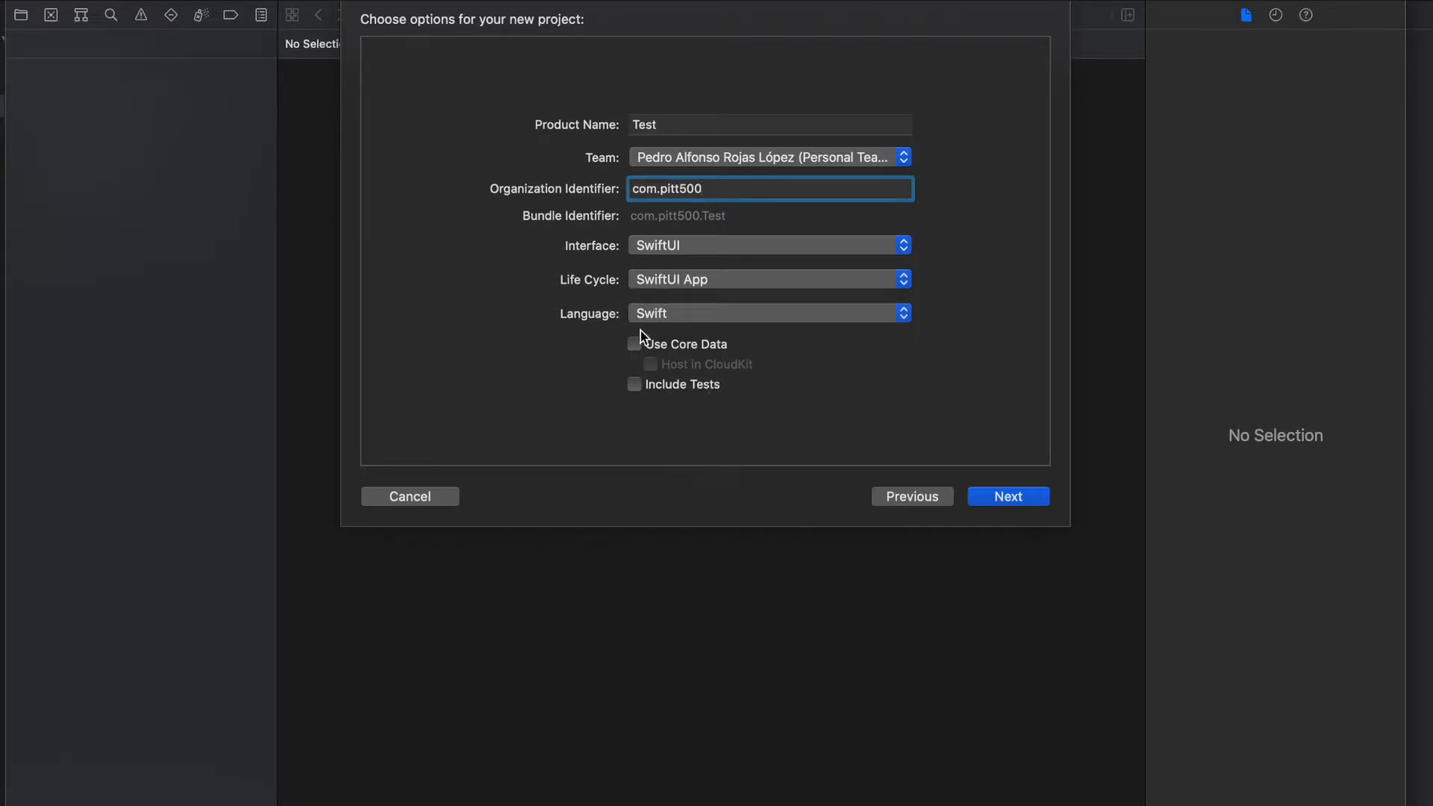
mouse_move(642, 411)
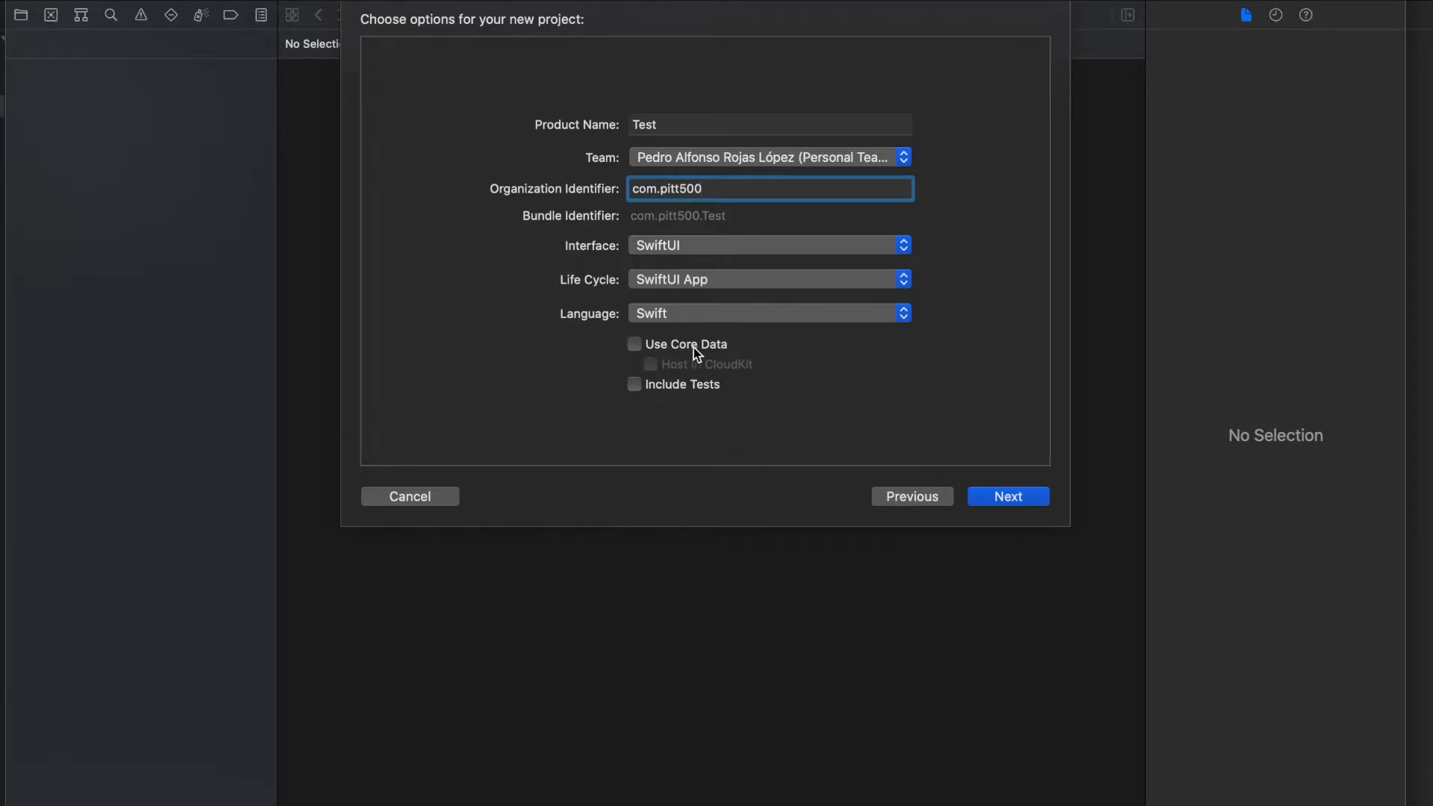
mouse_move(448, 502)
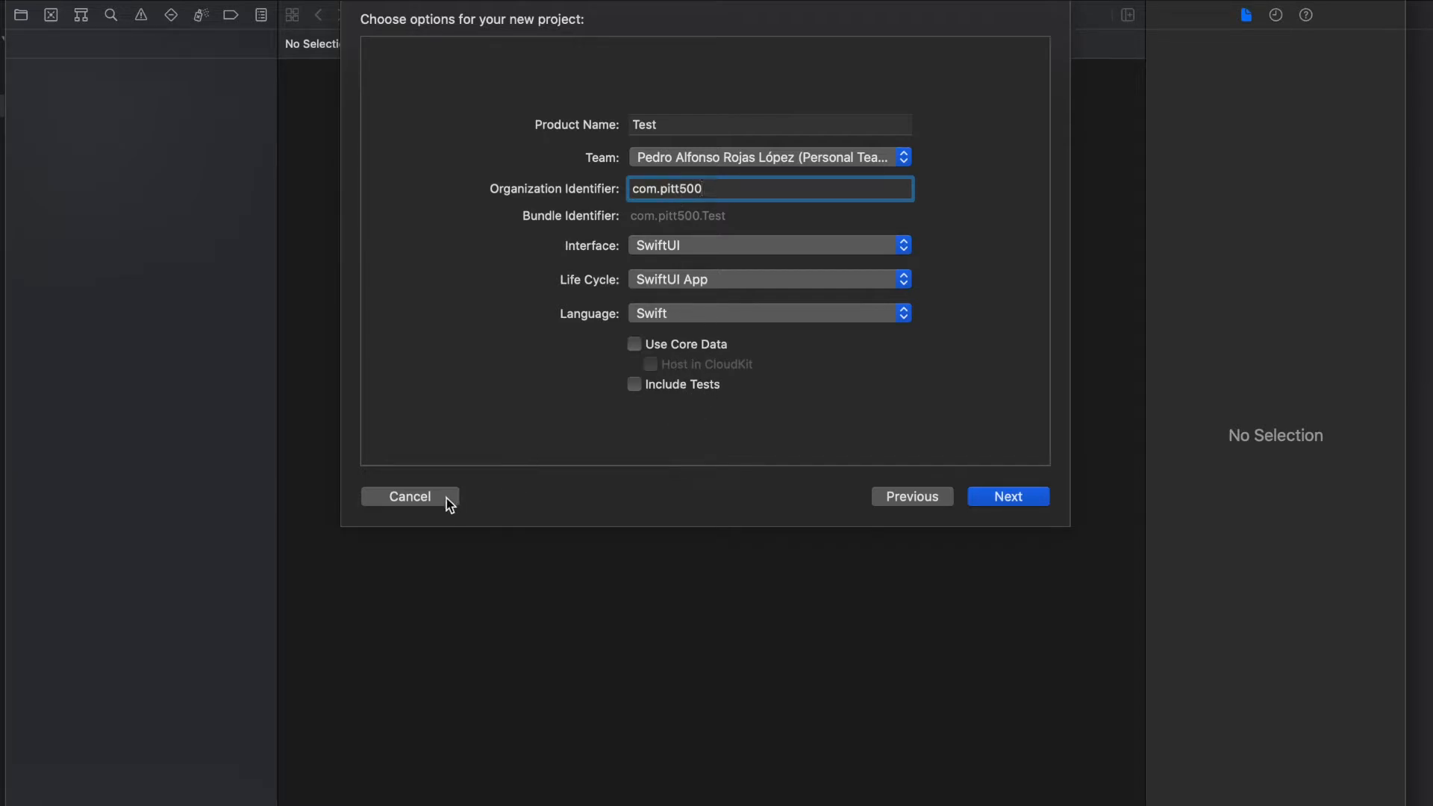
mouse_move(419, 492)
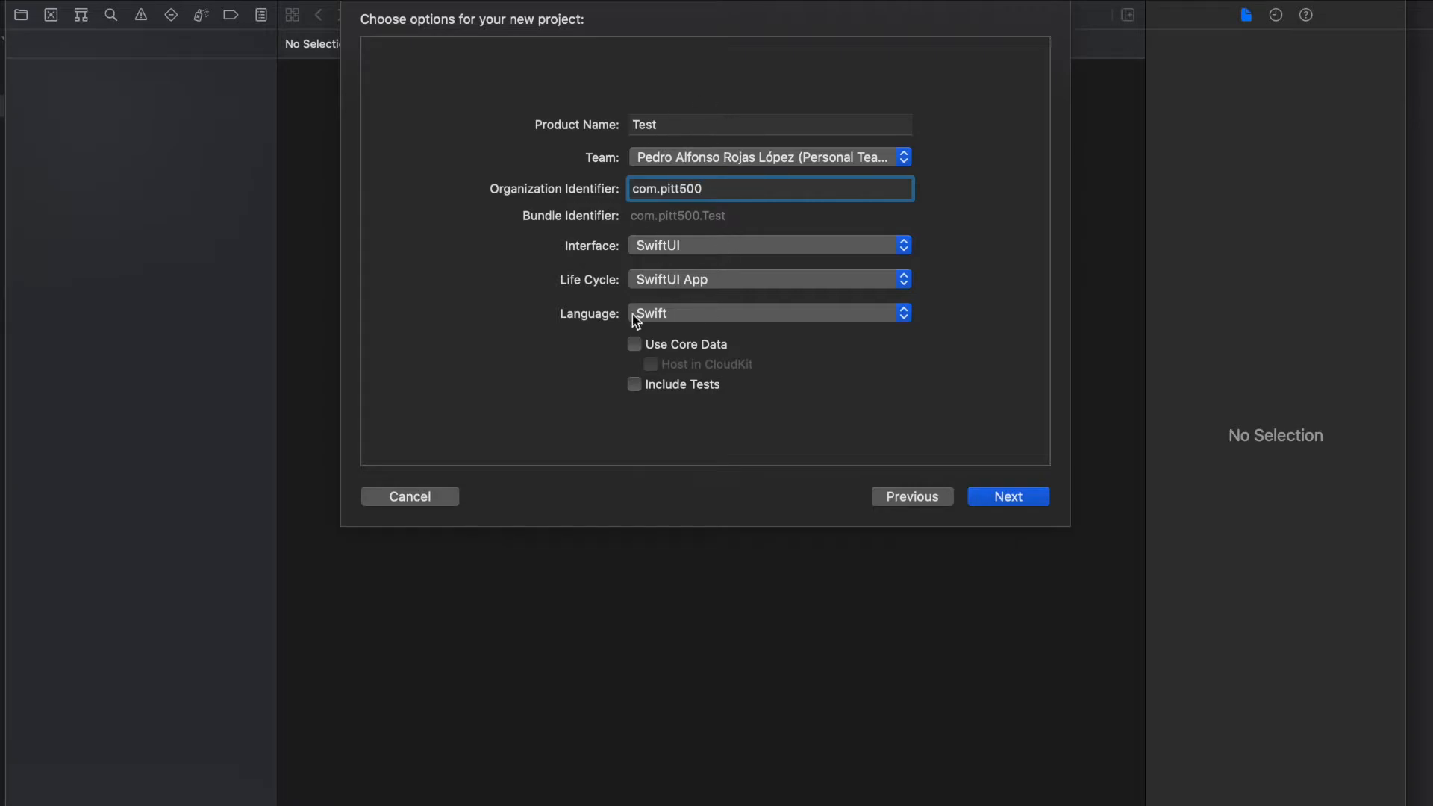
- Return to the ViewDemo project and open ViewDemoApp.swift
left_click(1008, 496)
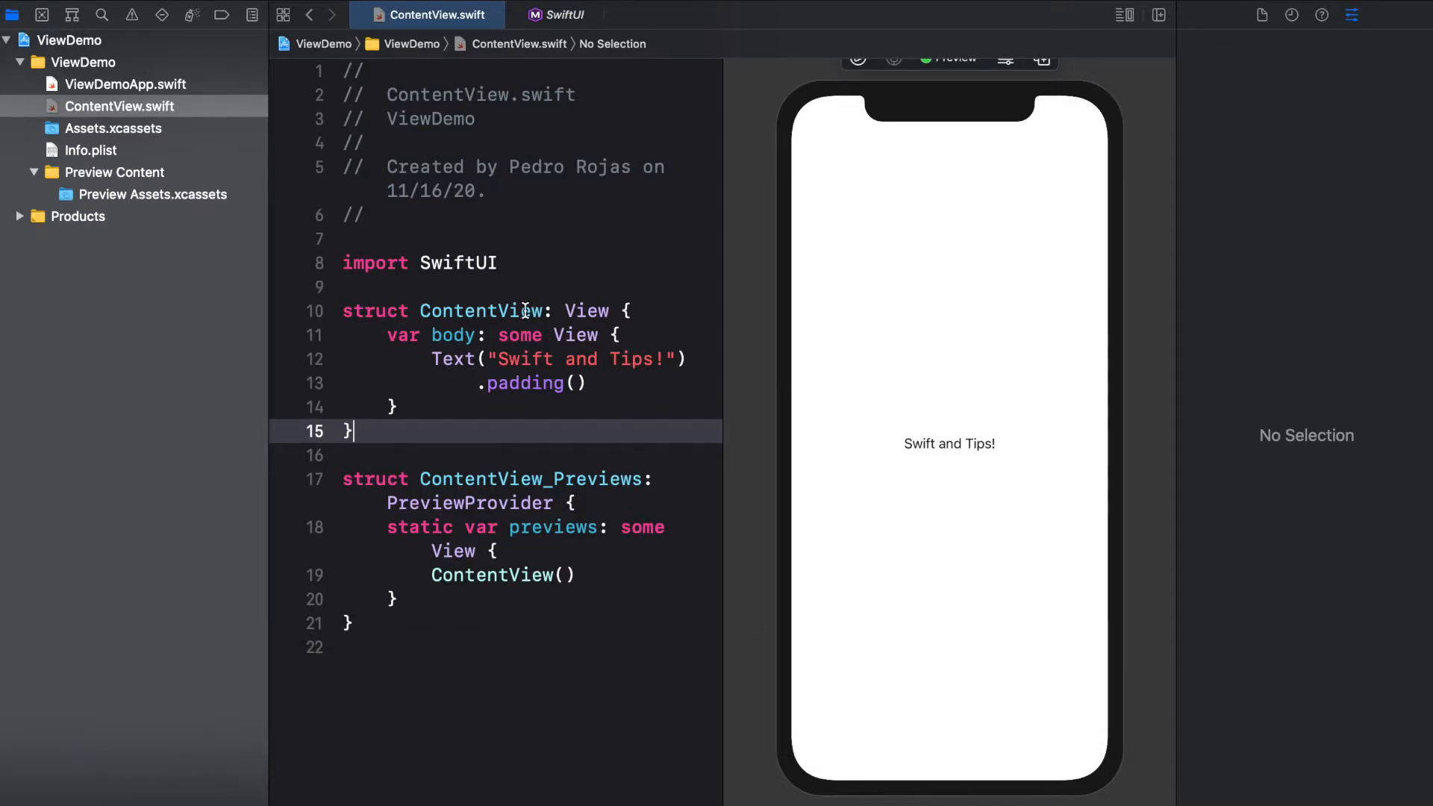
mouse_move(234, 70)
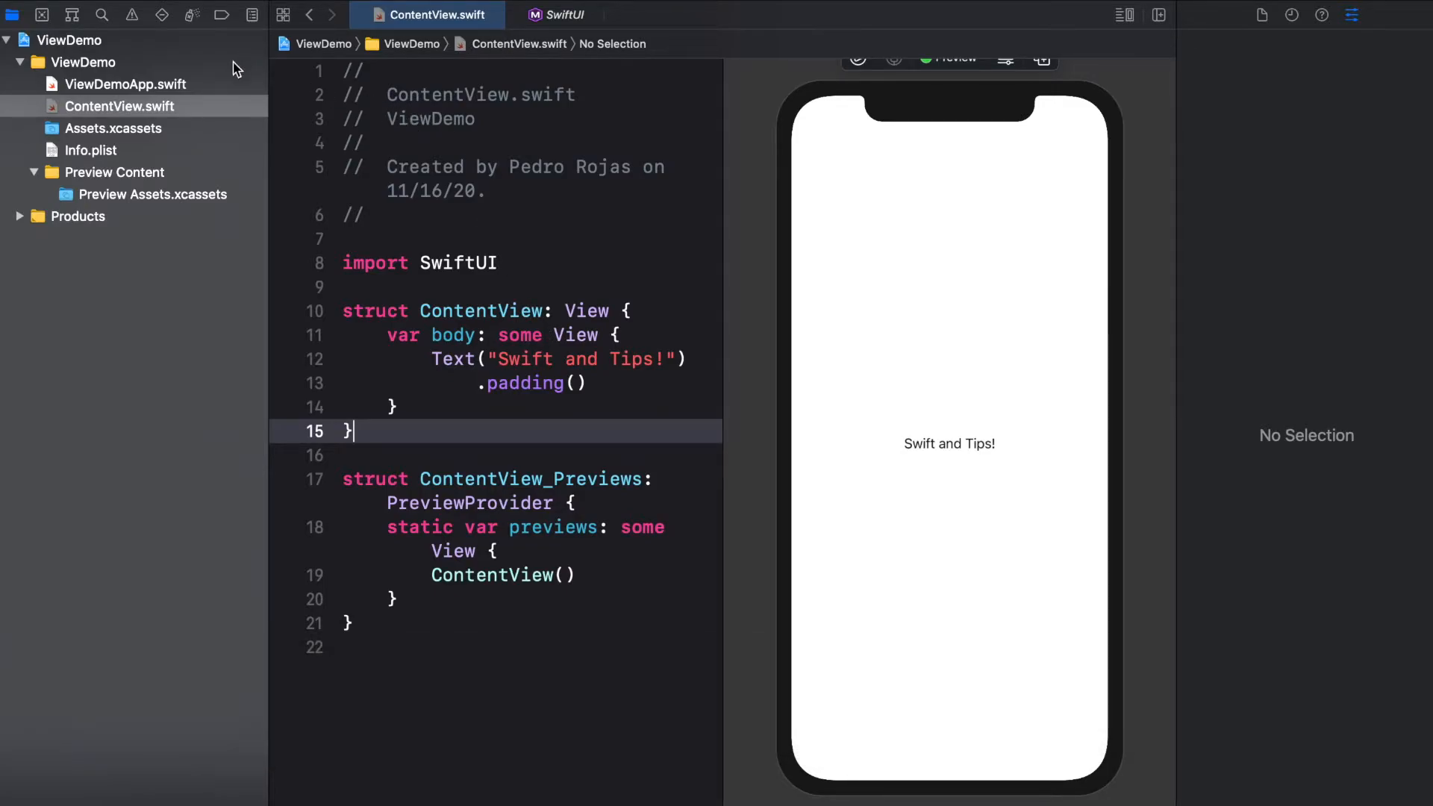
left_click(126, 83)
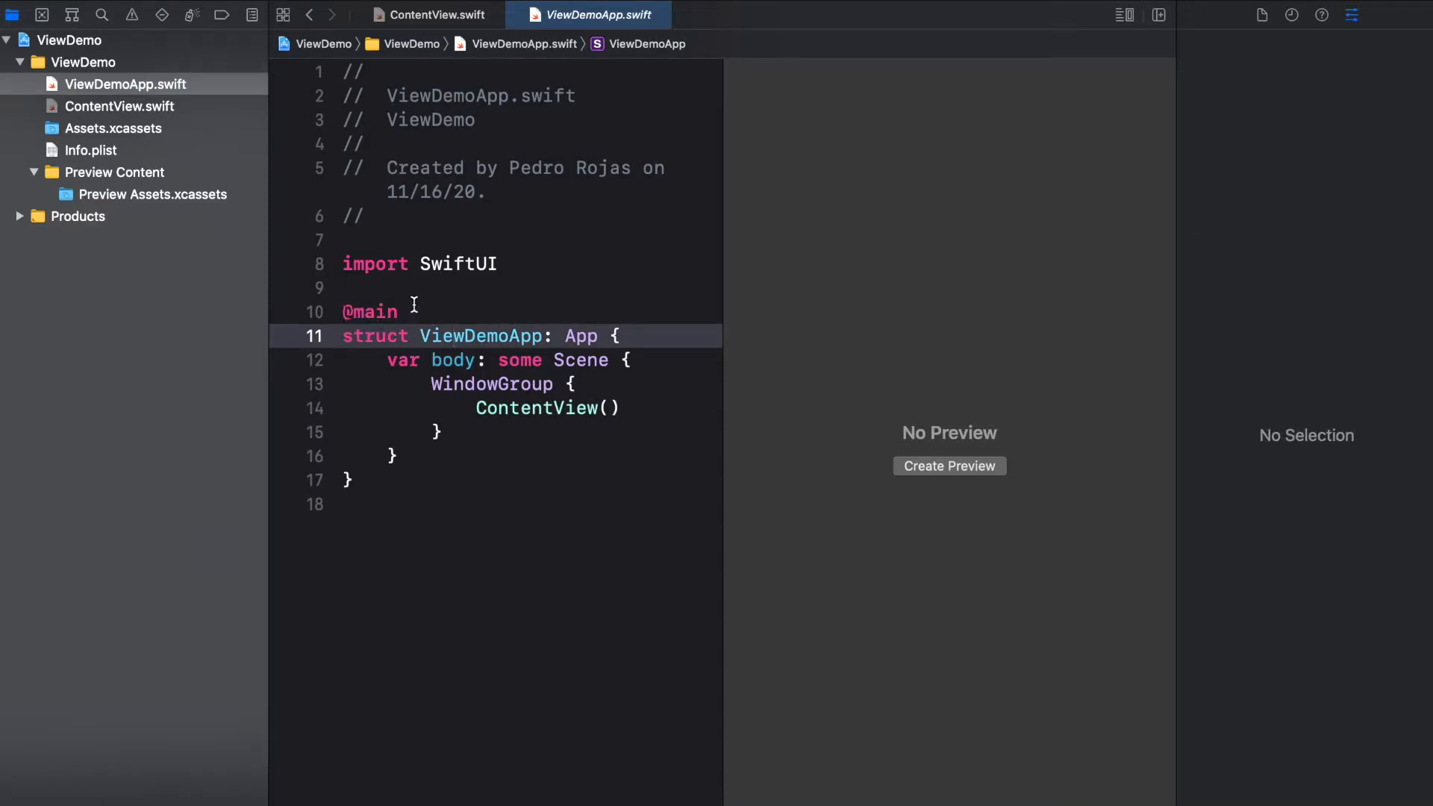
double_click(370, 312)
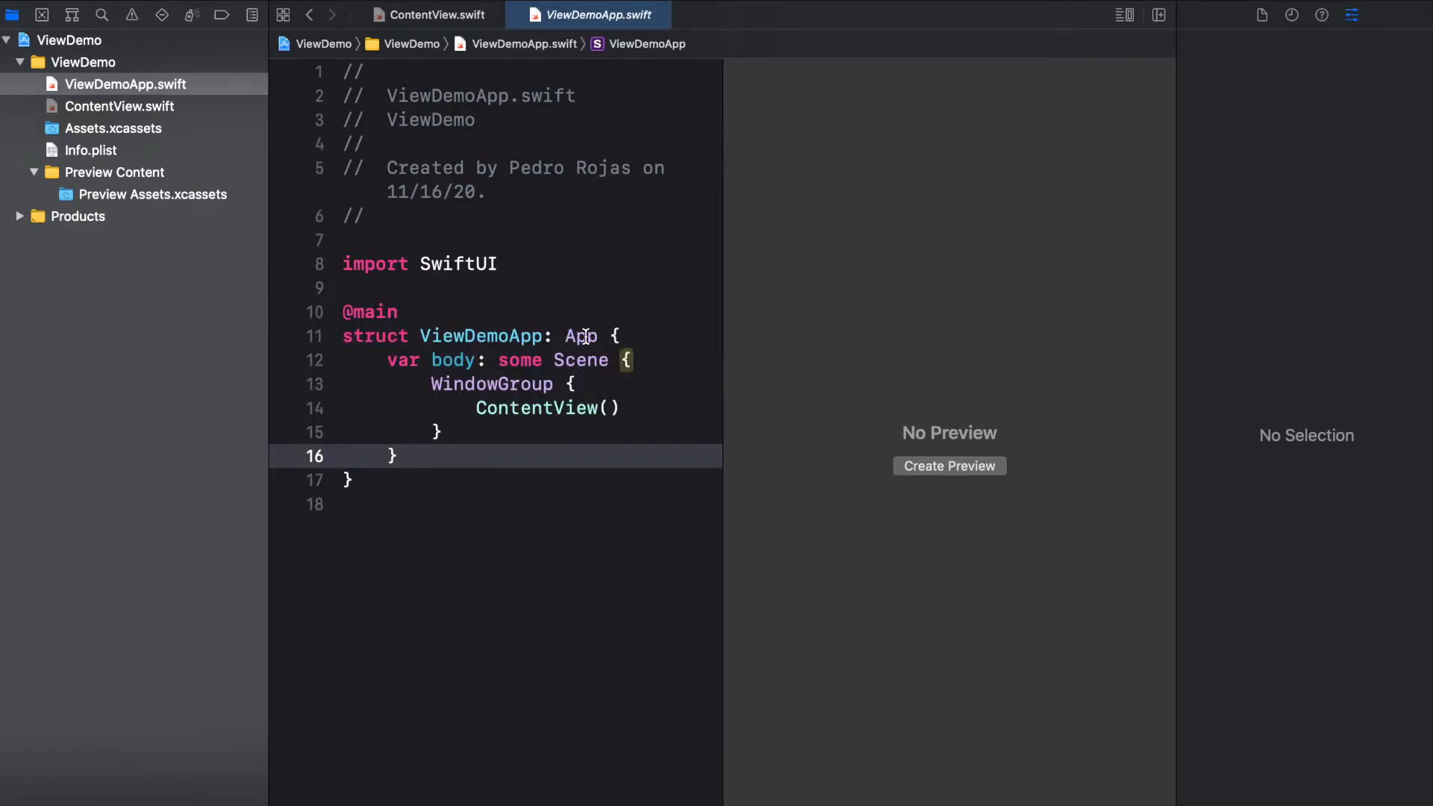
double_click(579, 336)
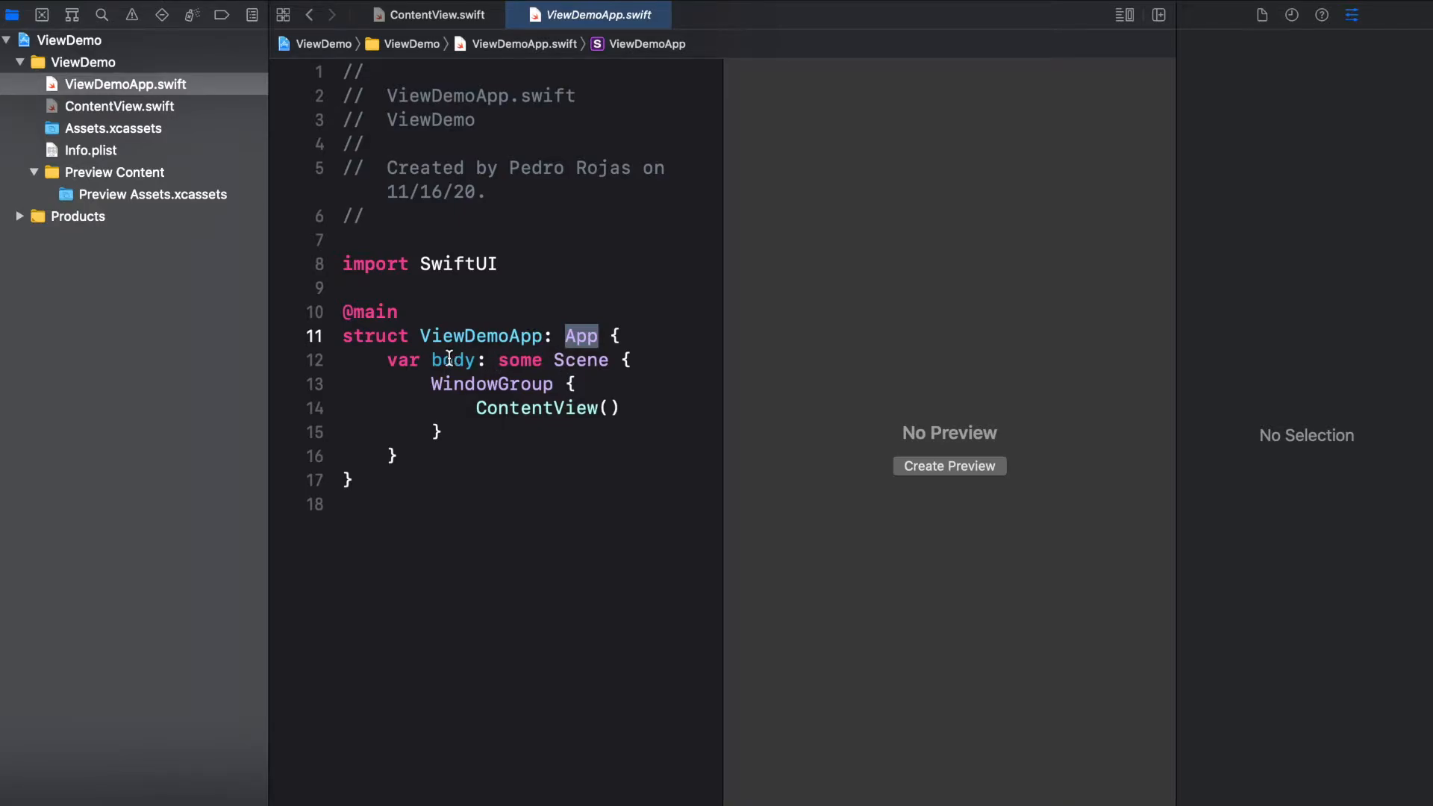
mouse_move(438, 360)
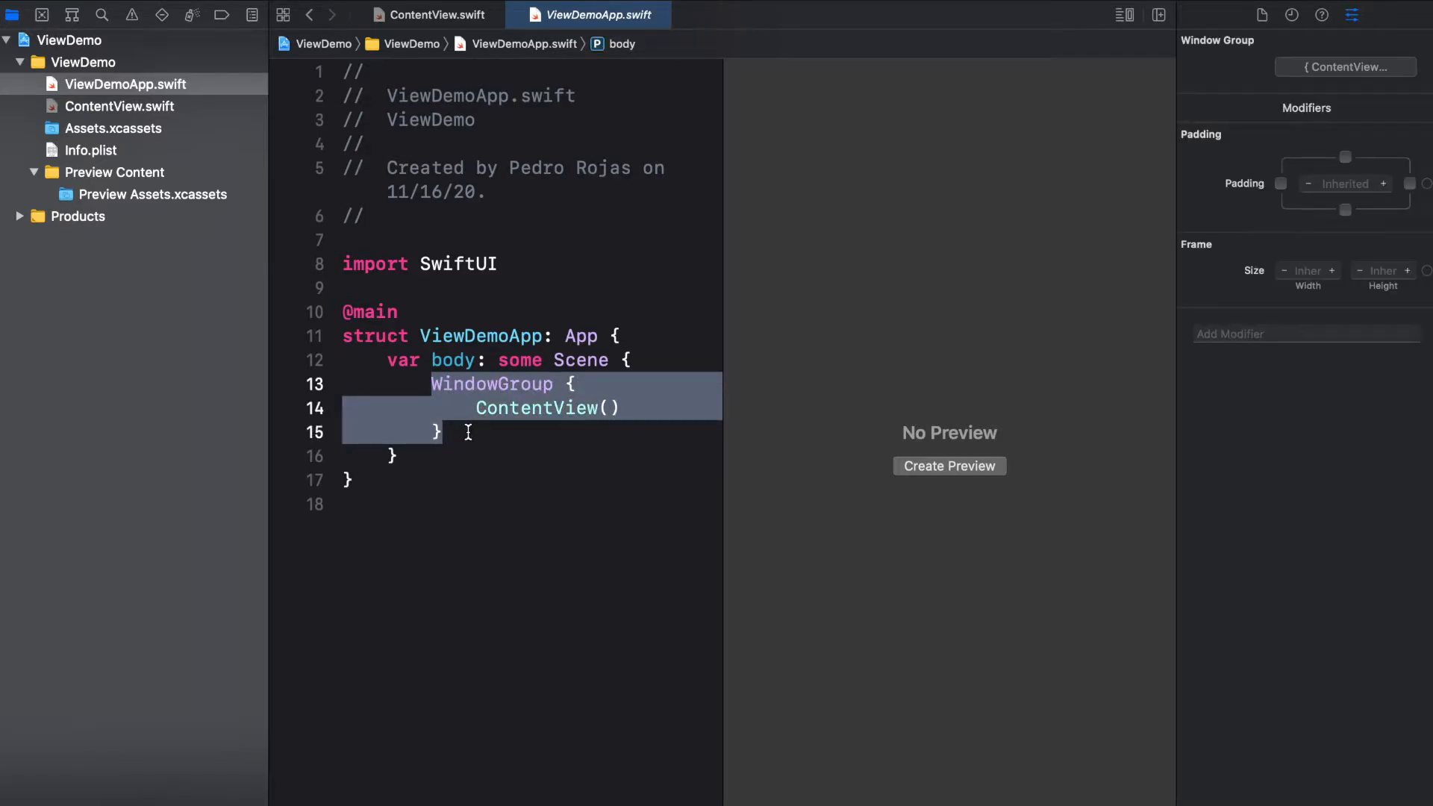
left_click(469, 431)
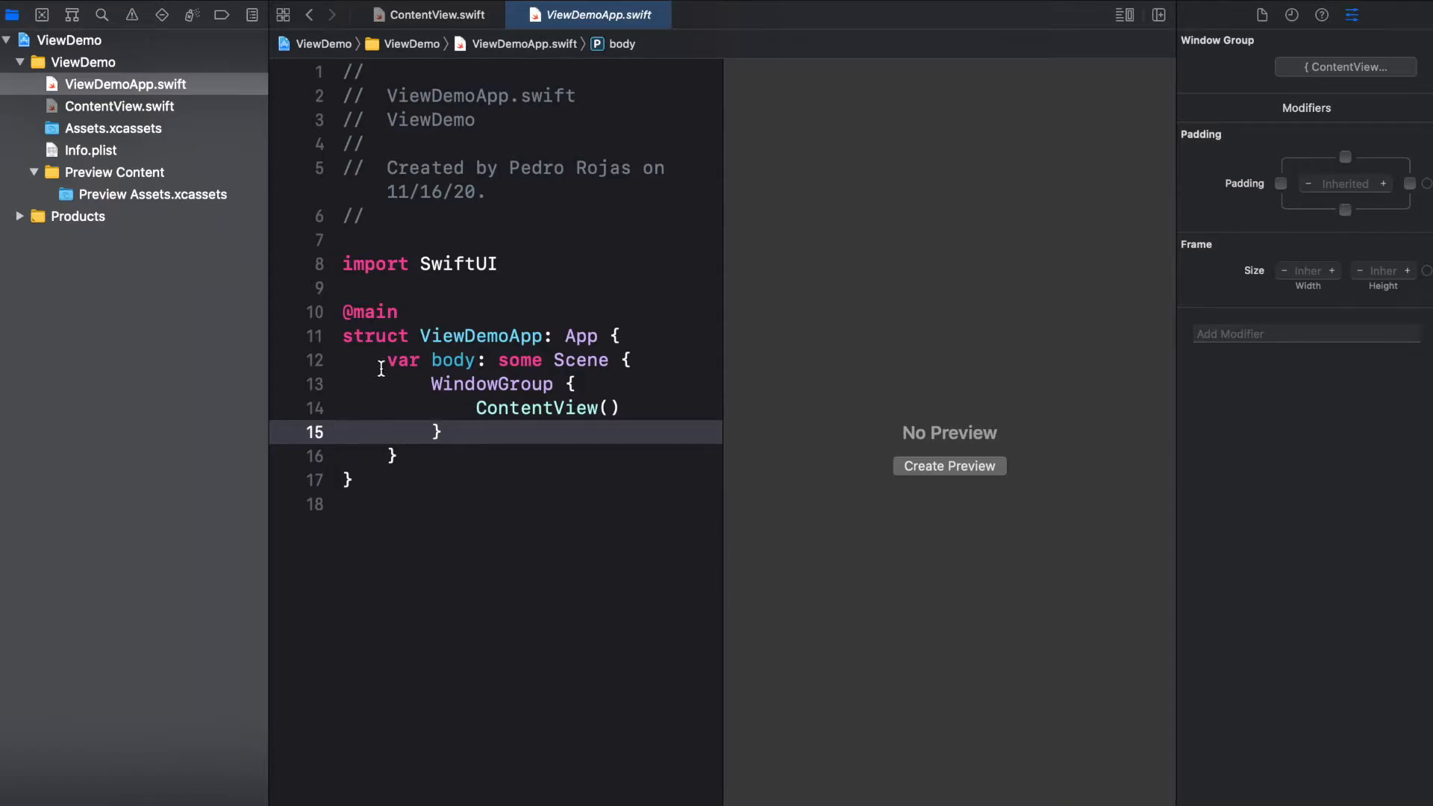
mouse_move(403, 485)
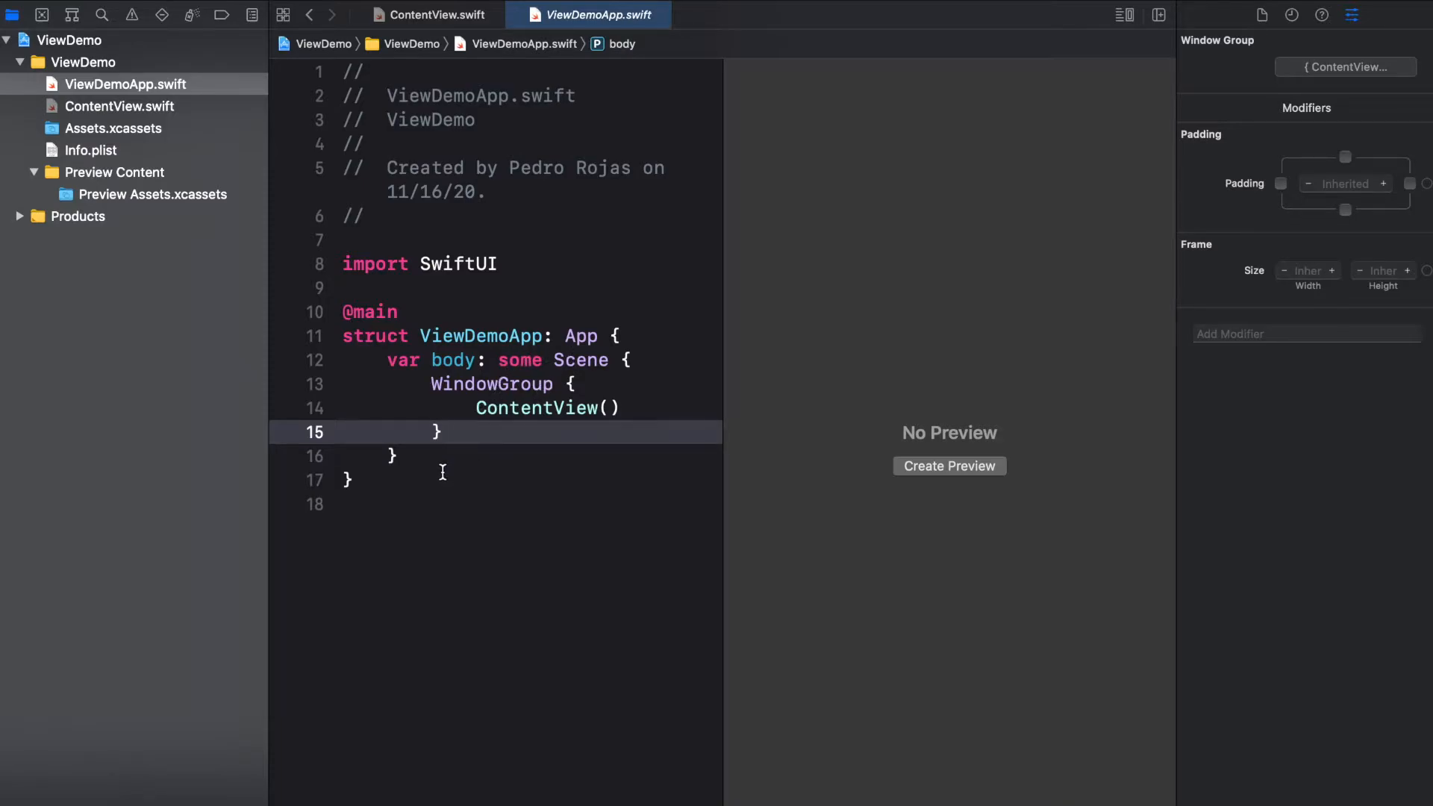
mouse_move(522, 409)
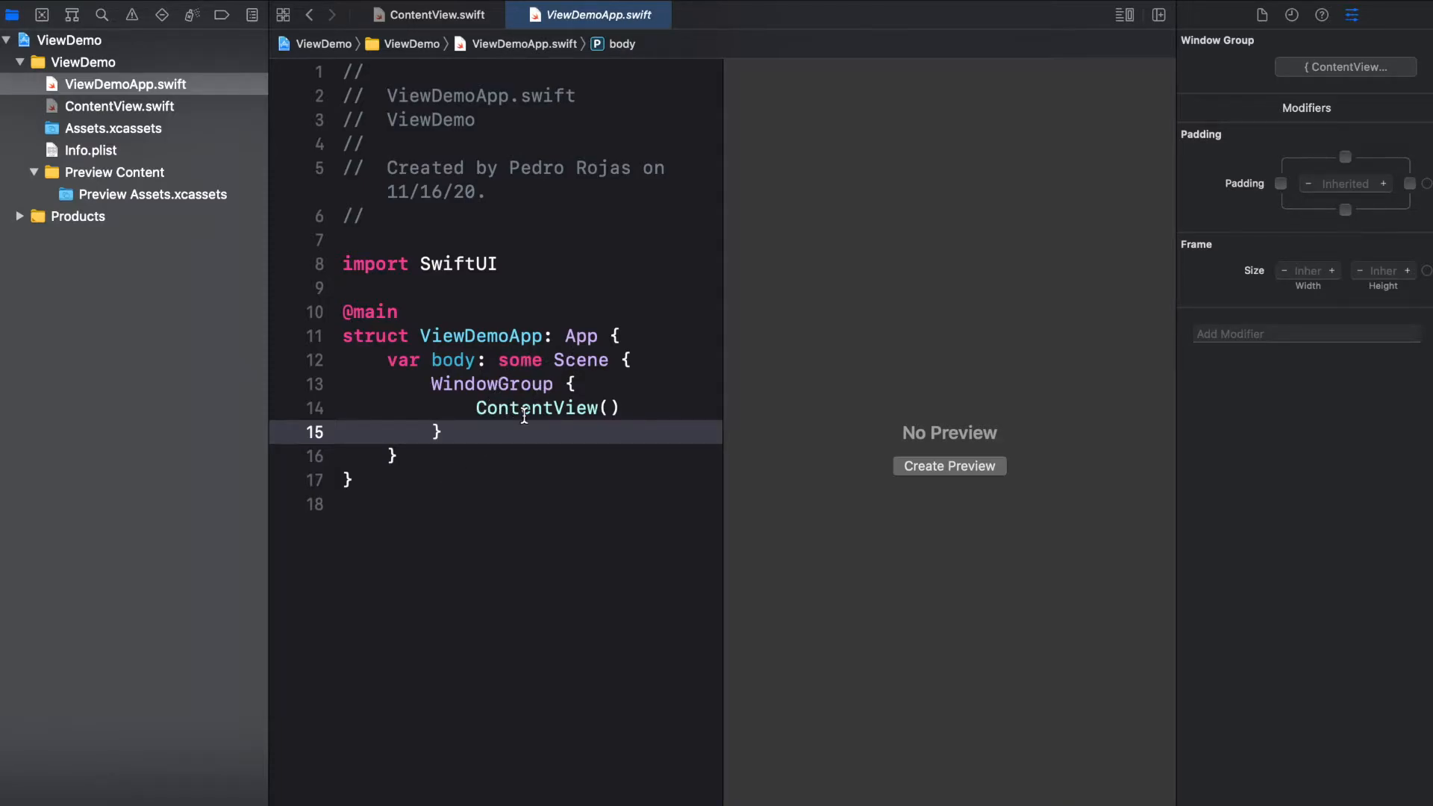
left_click(442, 431)
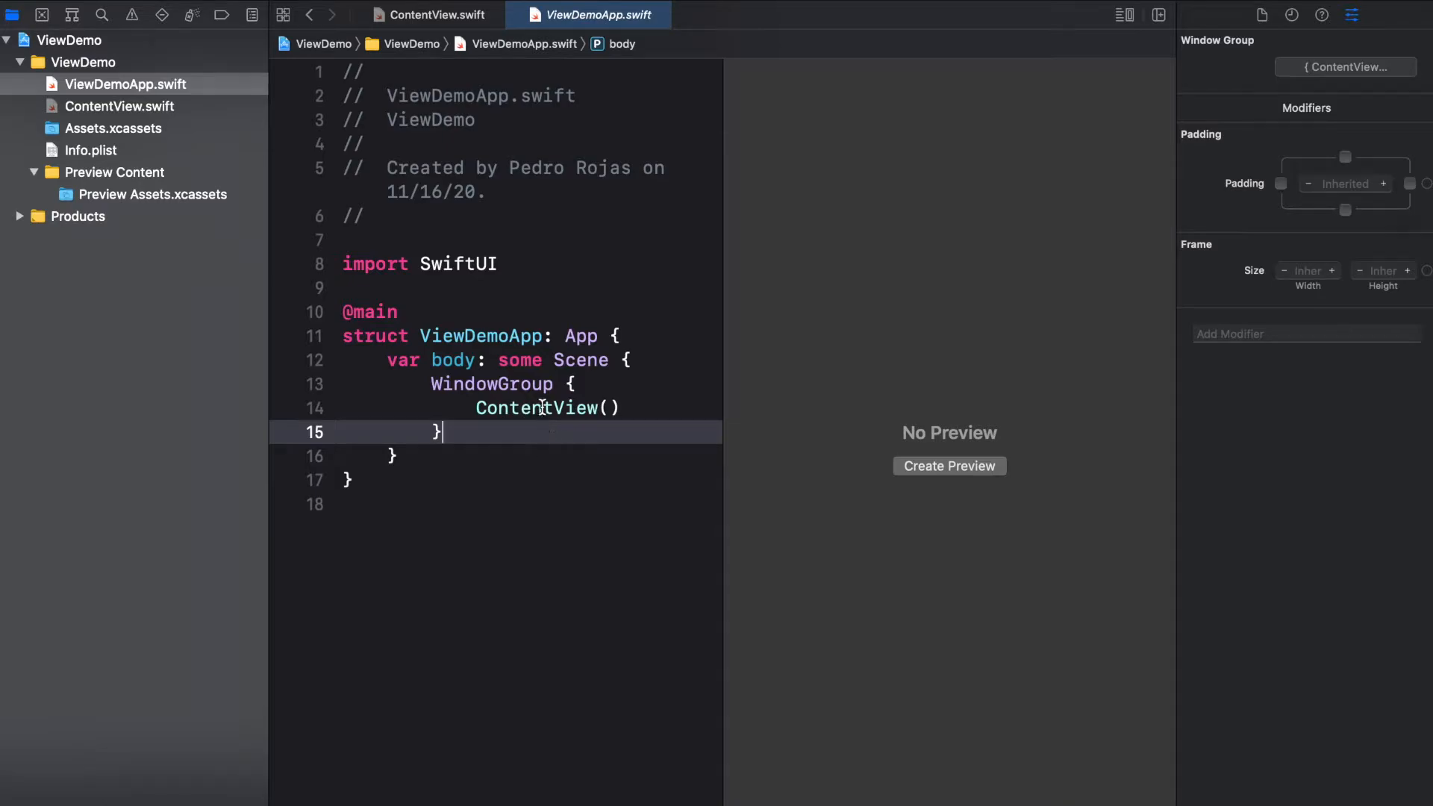
- Jump from the ContentView() call to its definition in ContentView.swift
double_click(547, 408)
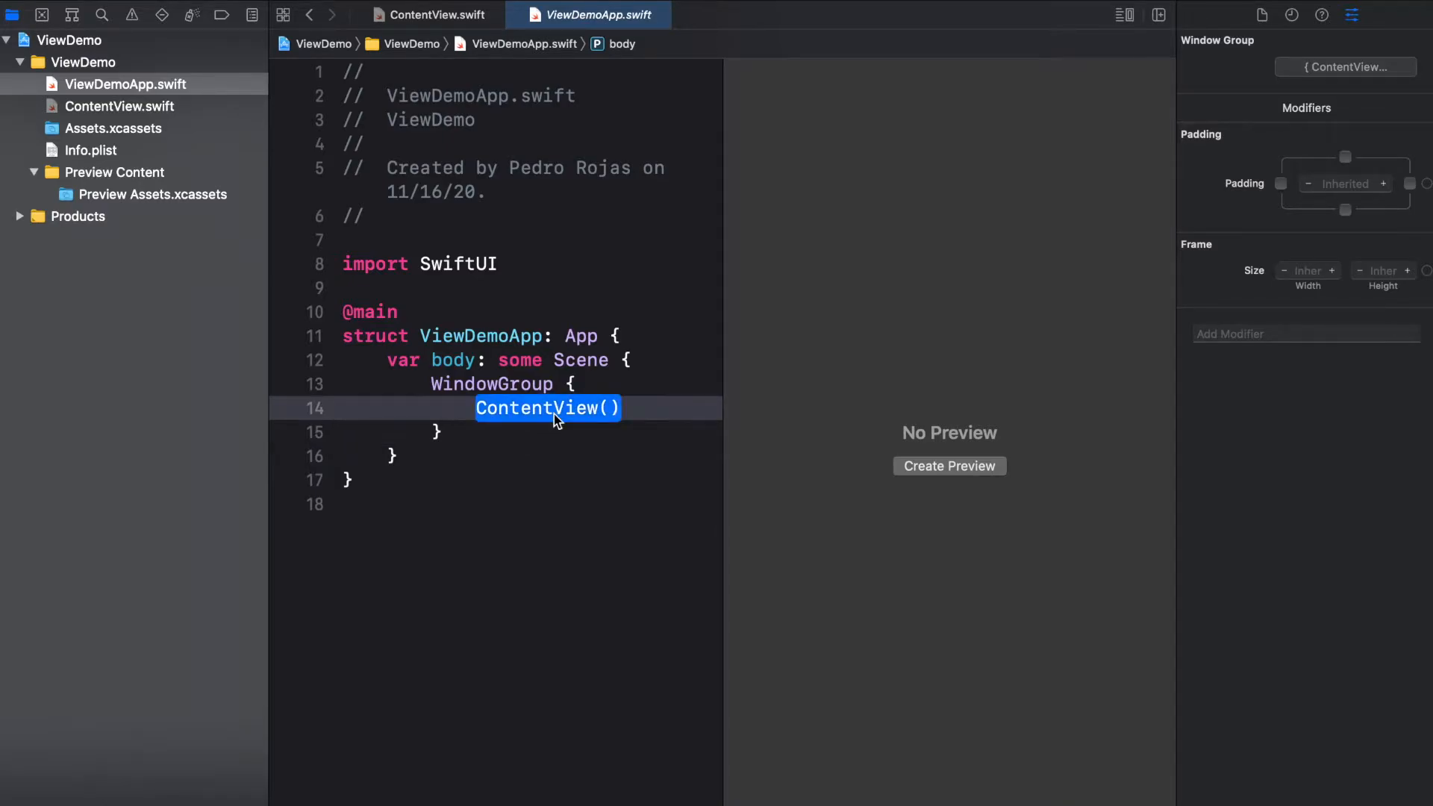
left_click(428, 15)
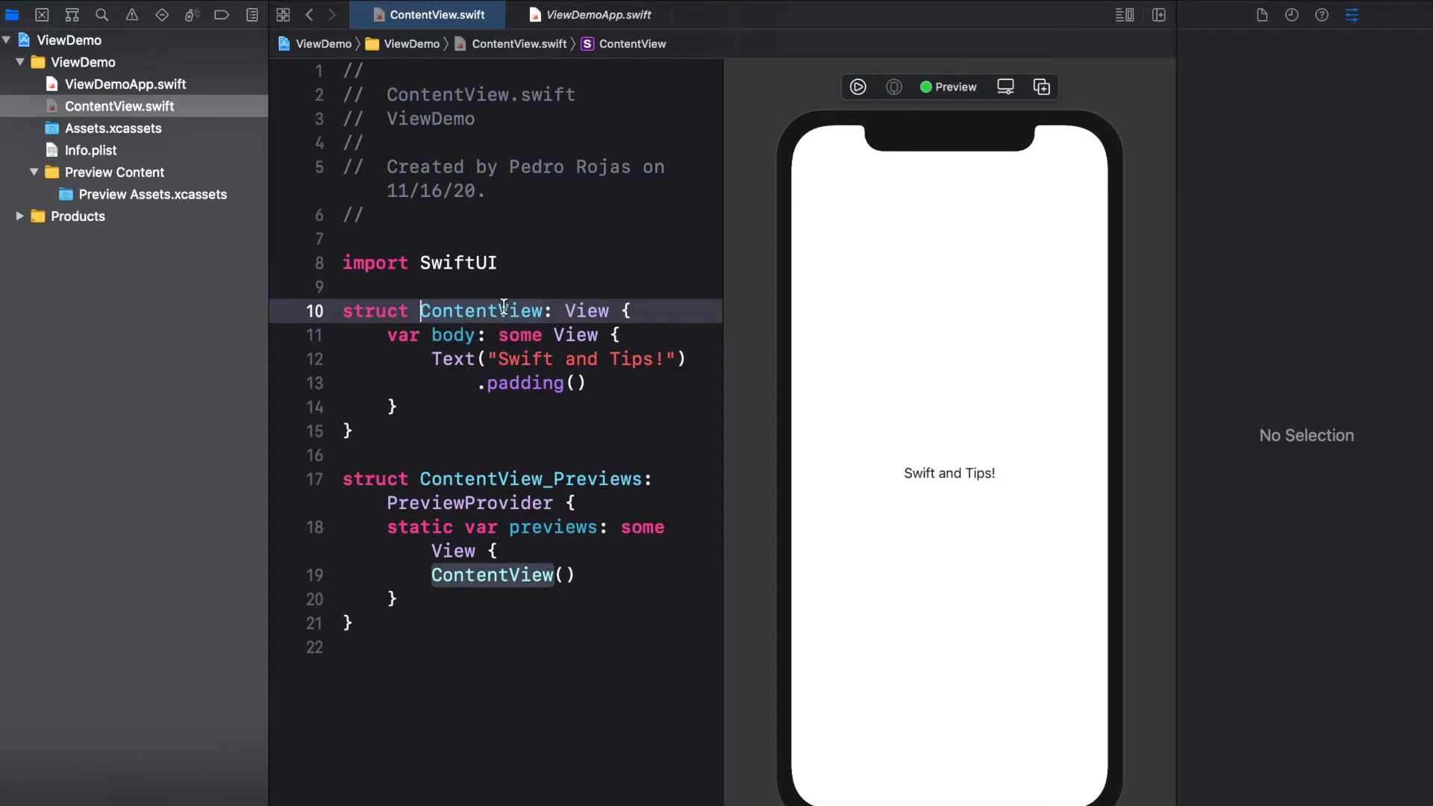
- Bring up the code actions popup for the View protocol ContentView conforms to
left_click(442, 334)
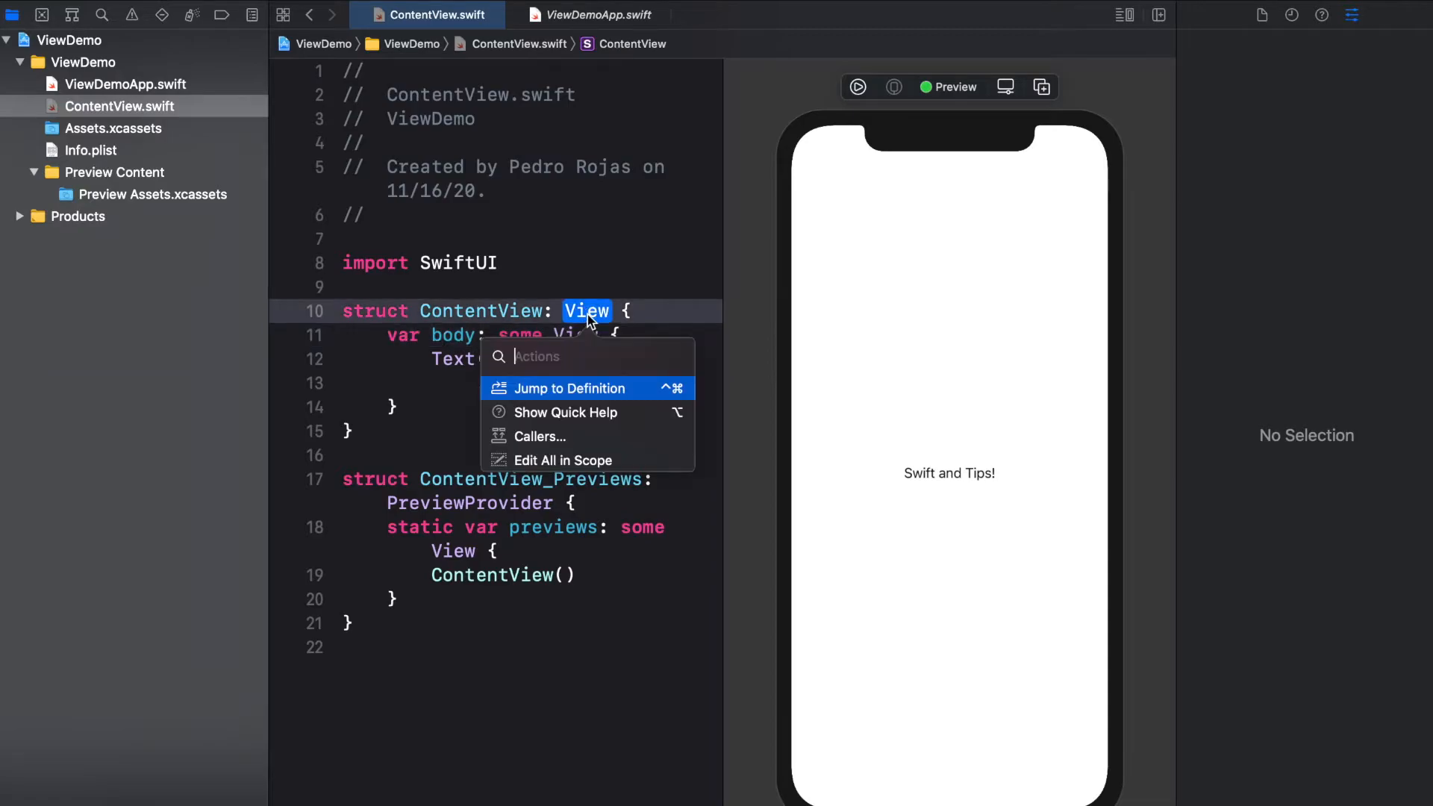
- View SwiftUI's View protocol and its body requirement, then return to ContentView.swift
left_click(571, 388)
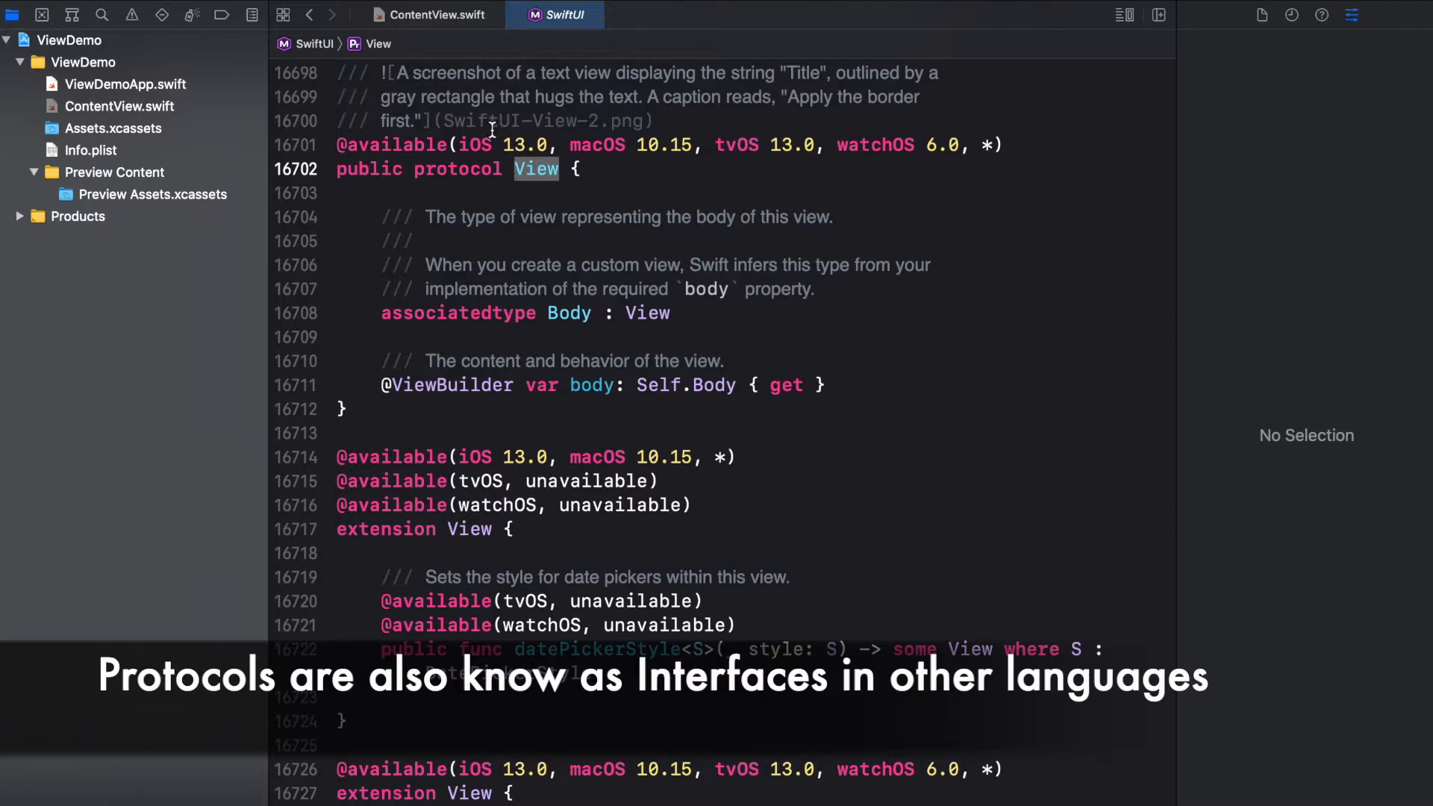
mouse_move(558, 266)
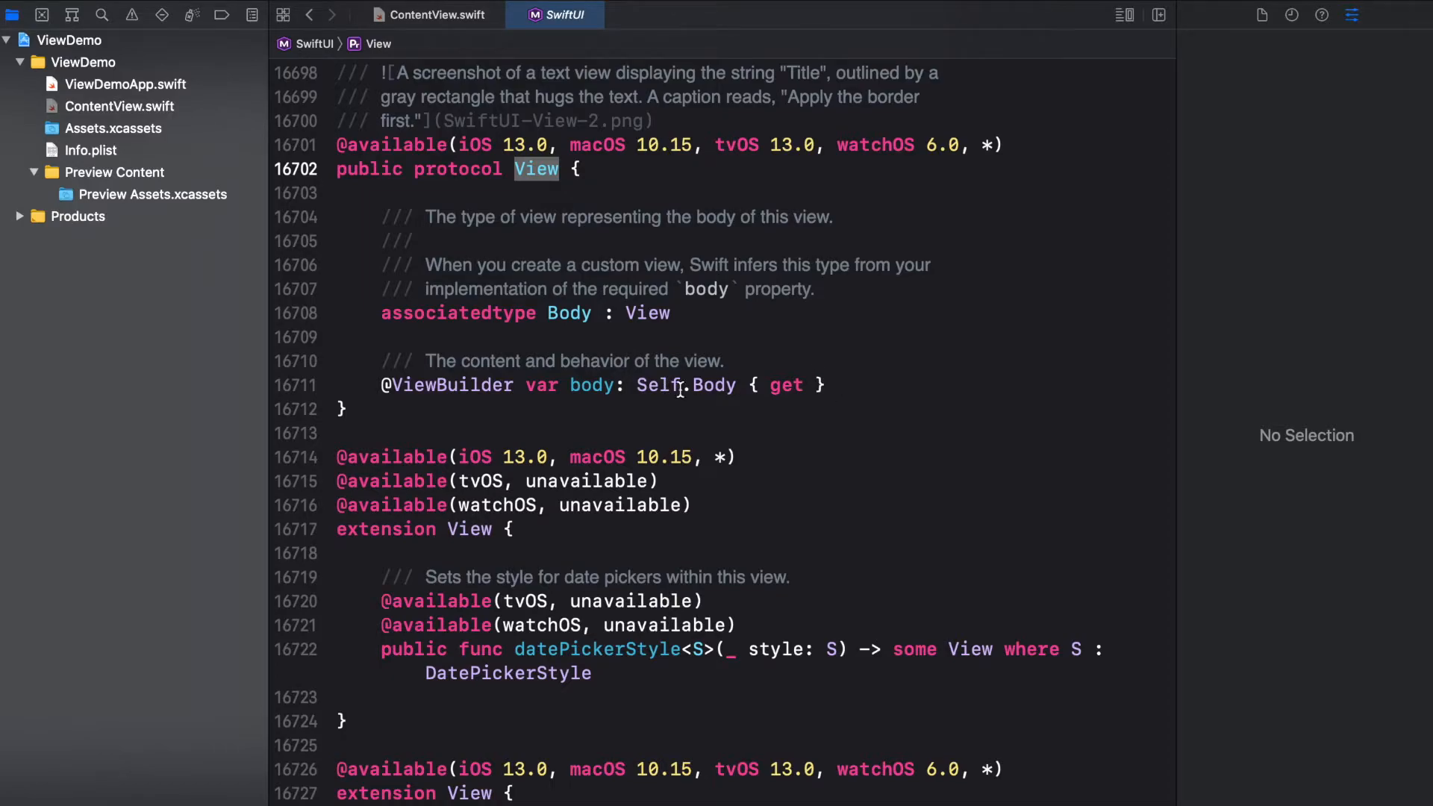
mouse_move(596, 401)
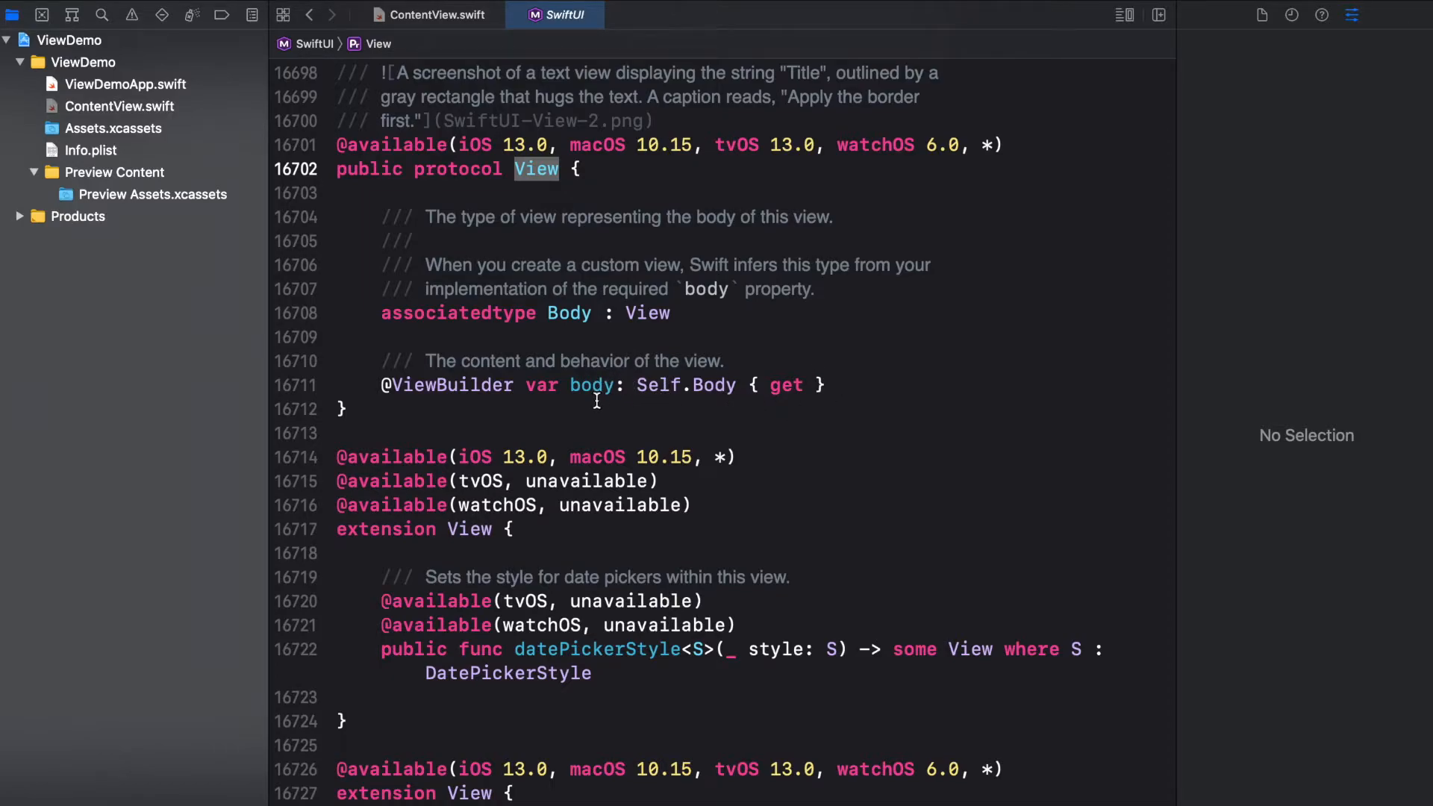
mouse_move(599, 386)
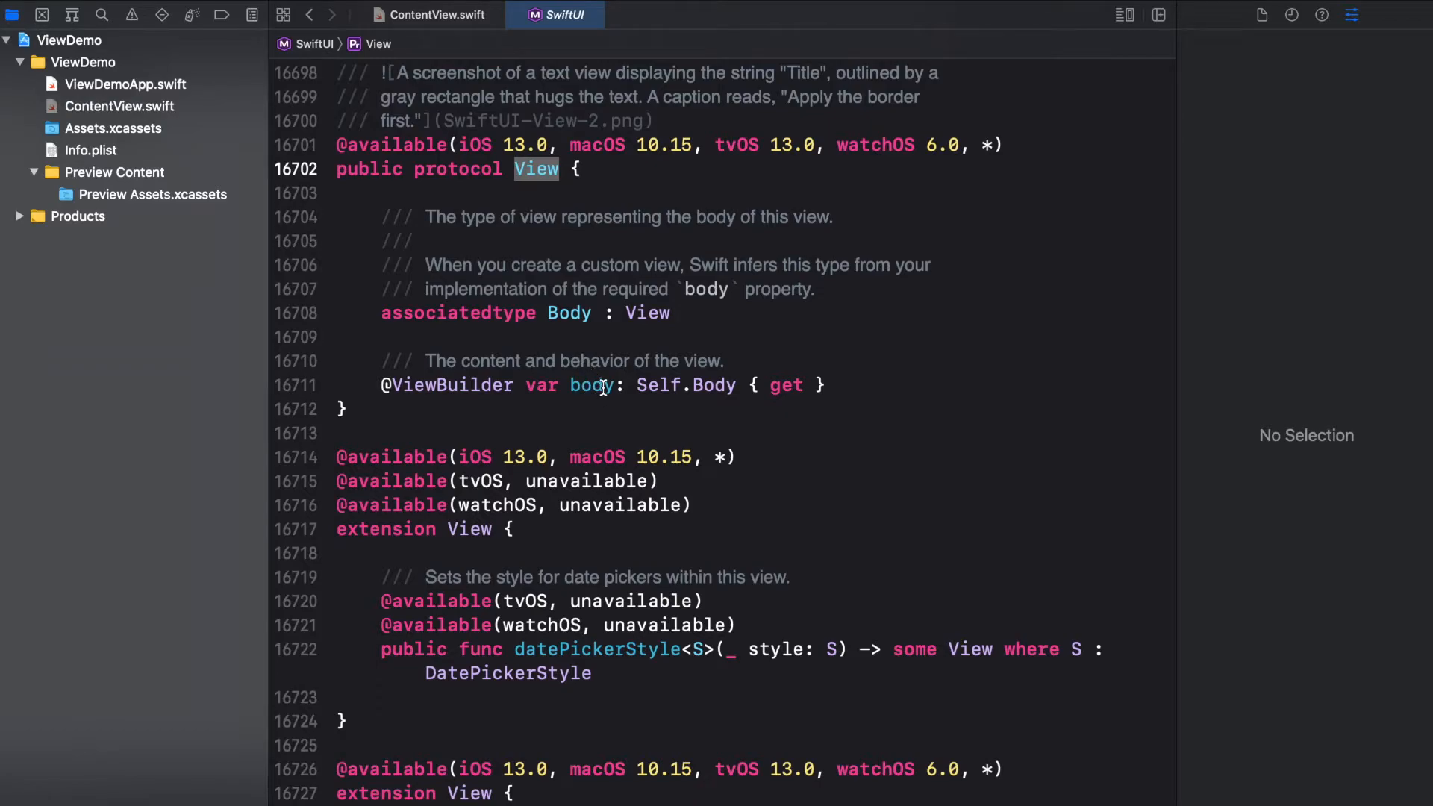
double_click(451, 385)
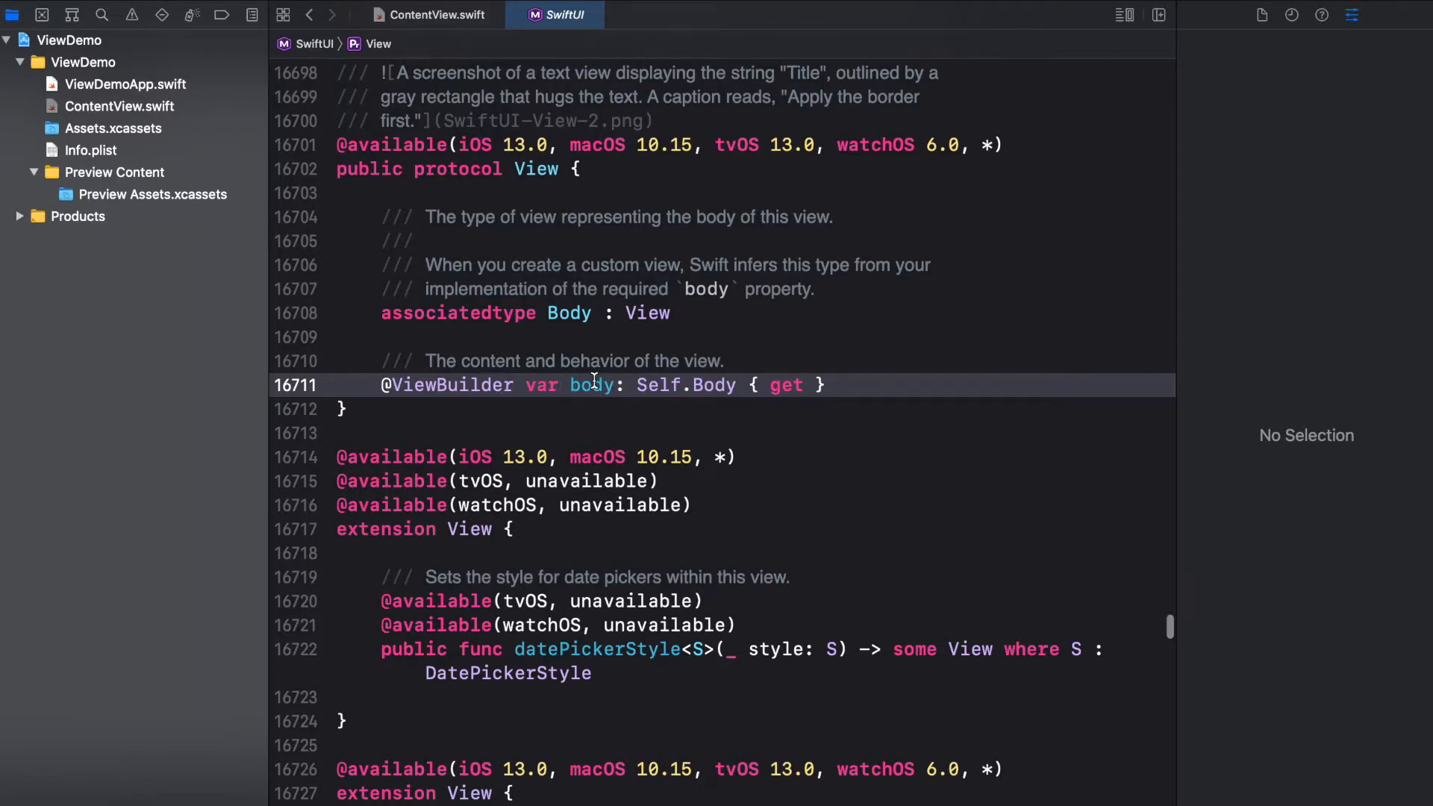
left_click(428, 15)
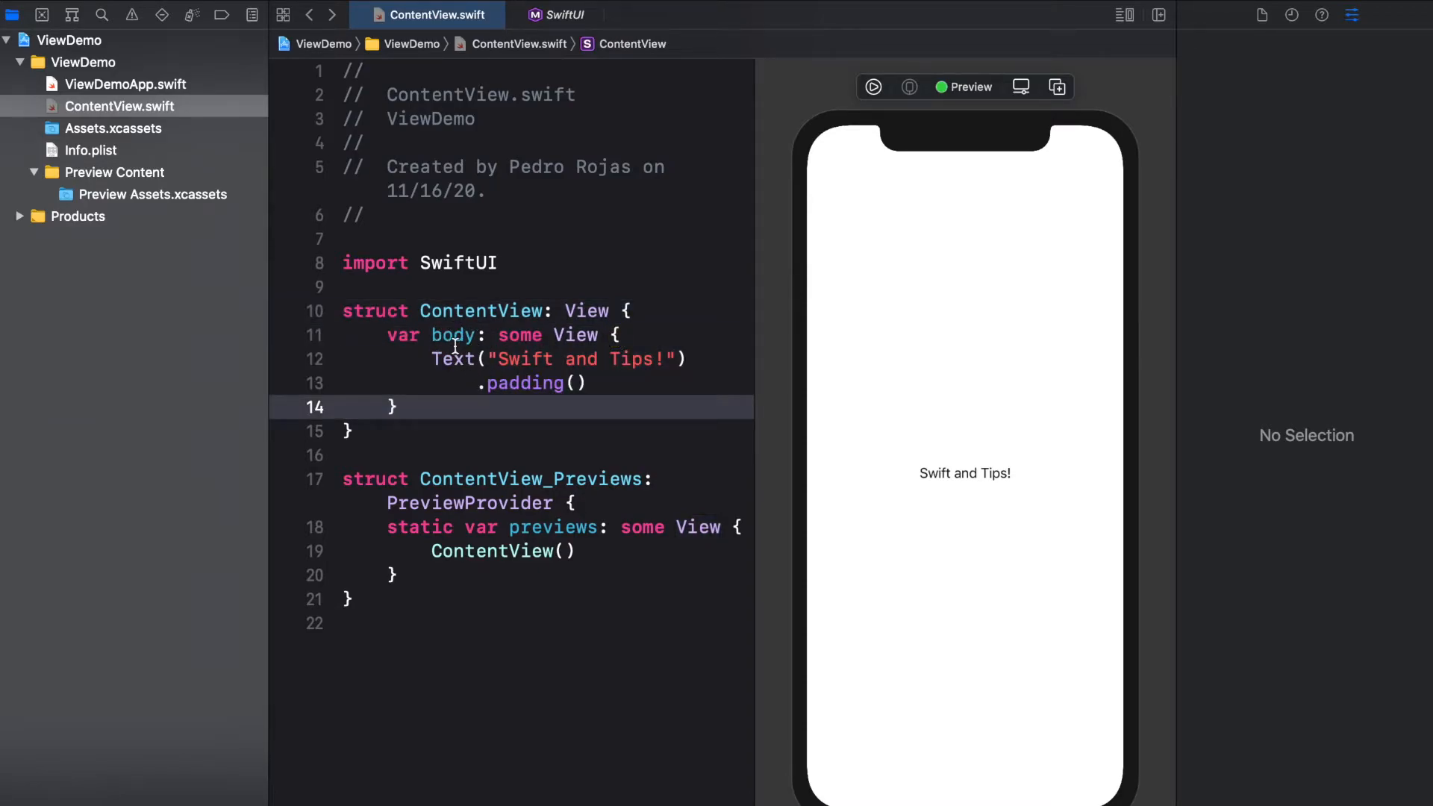
mouse_move(466, 359)
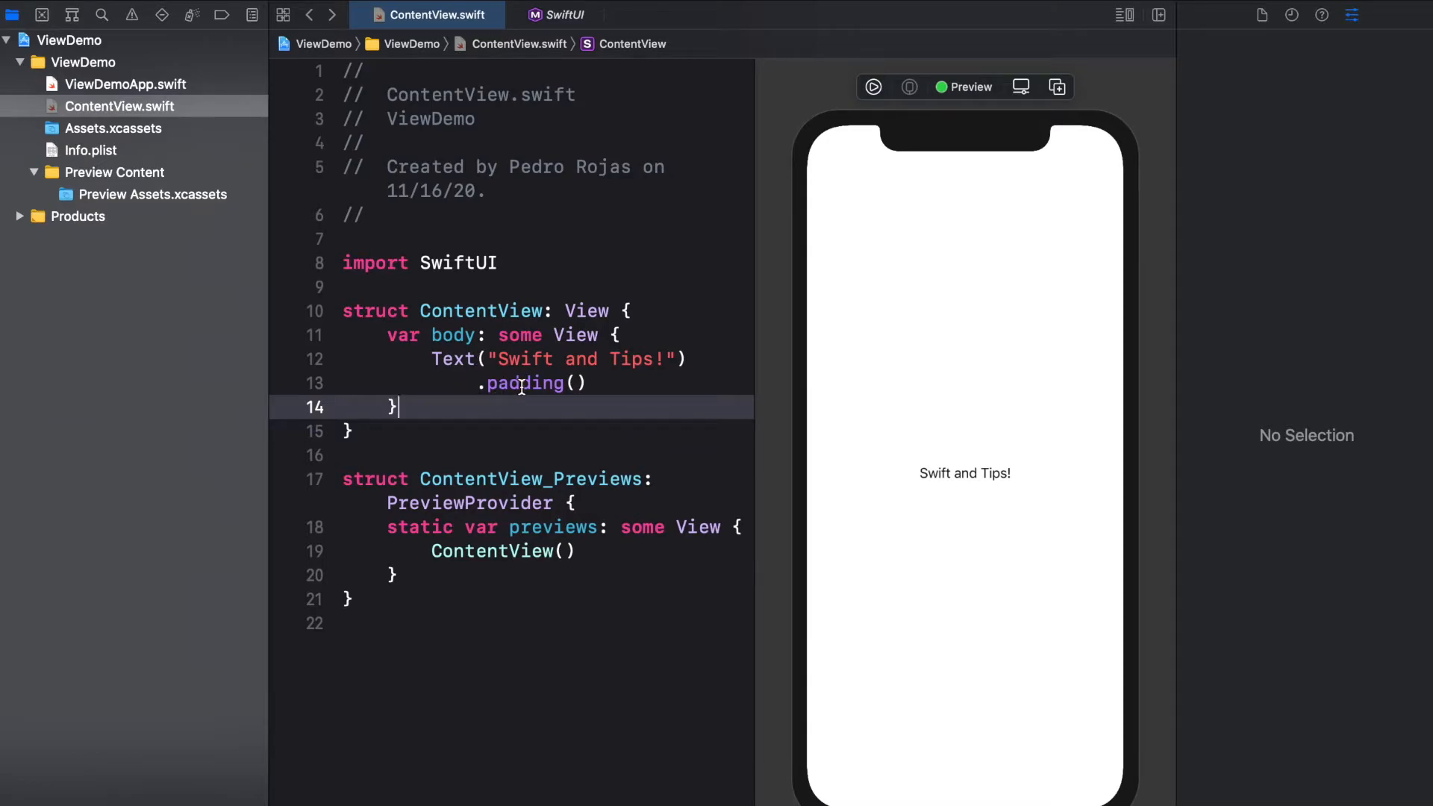
mouse_move(916, 470)
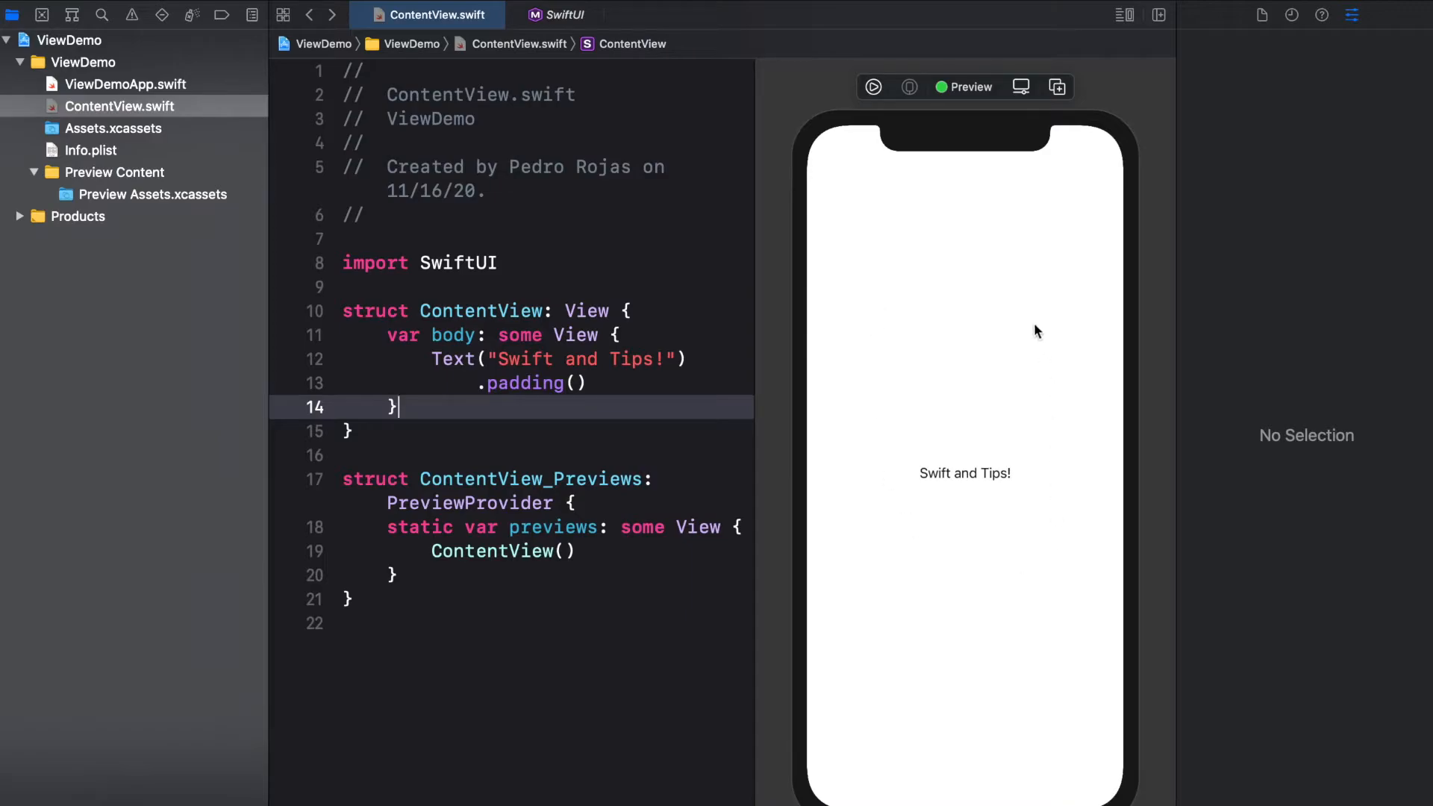
mouse_move(943, 494)
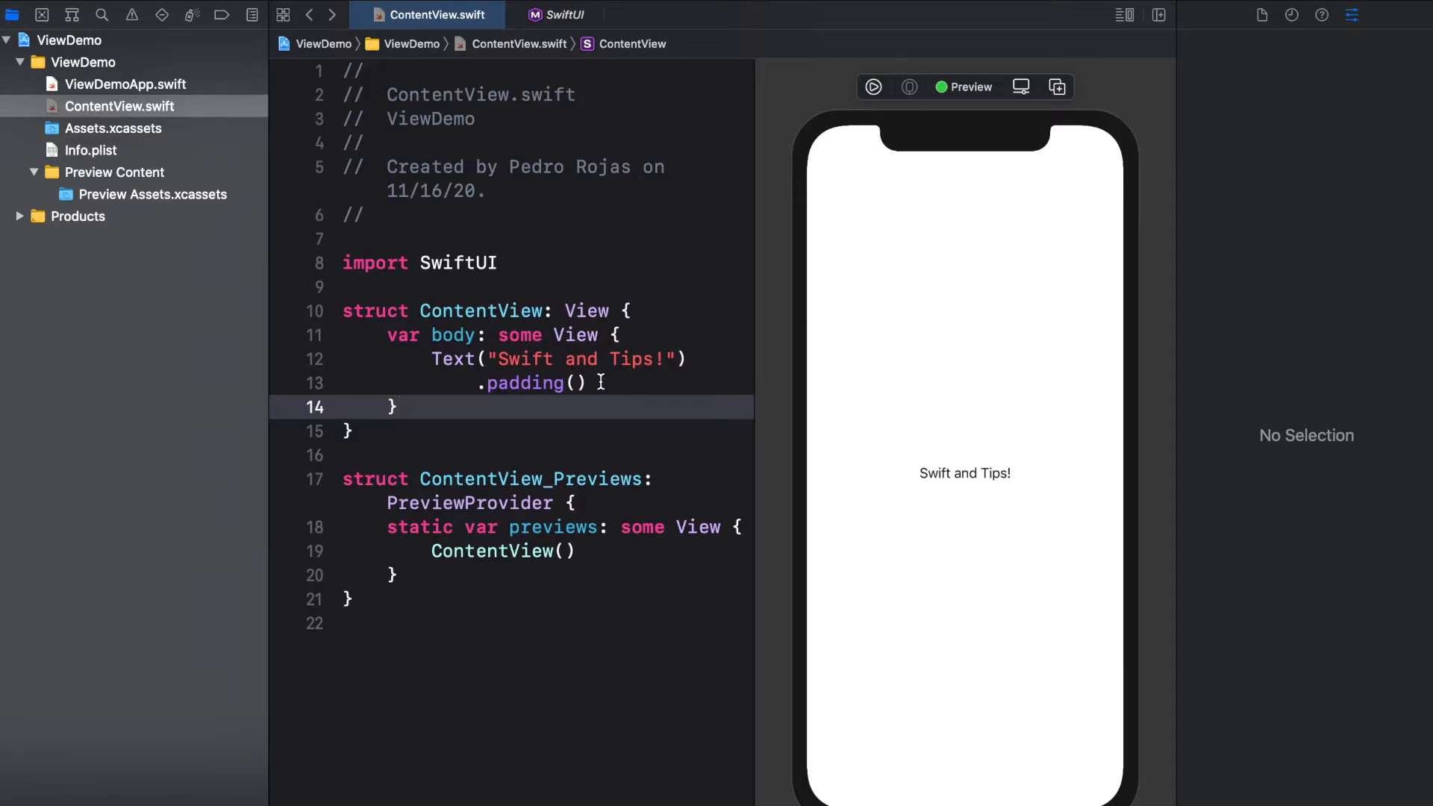
mouse_move(456, 359)
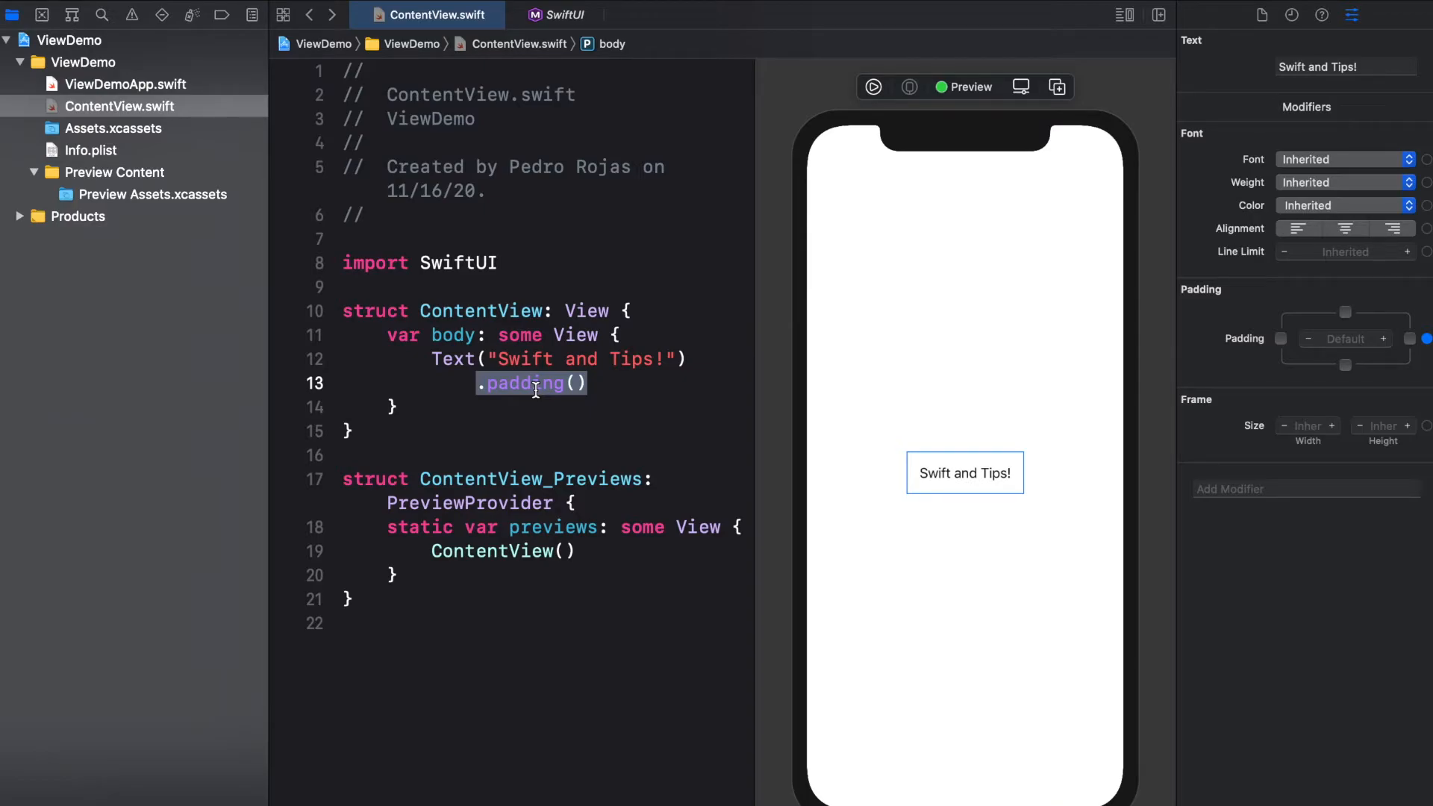
mouse_move(522, 409)
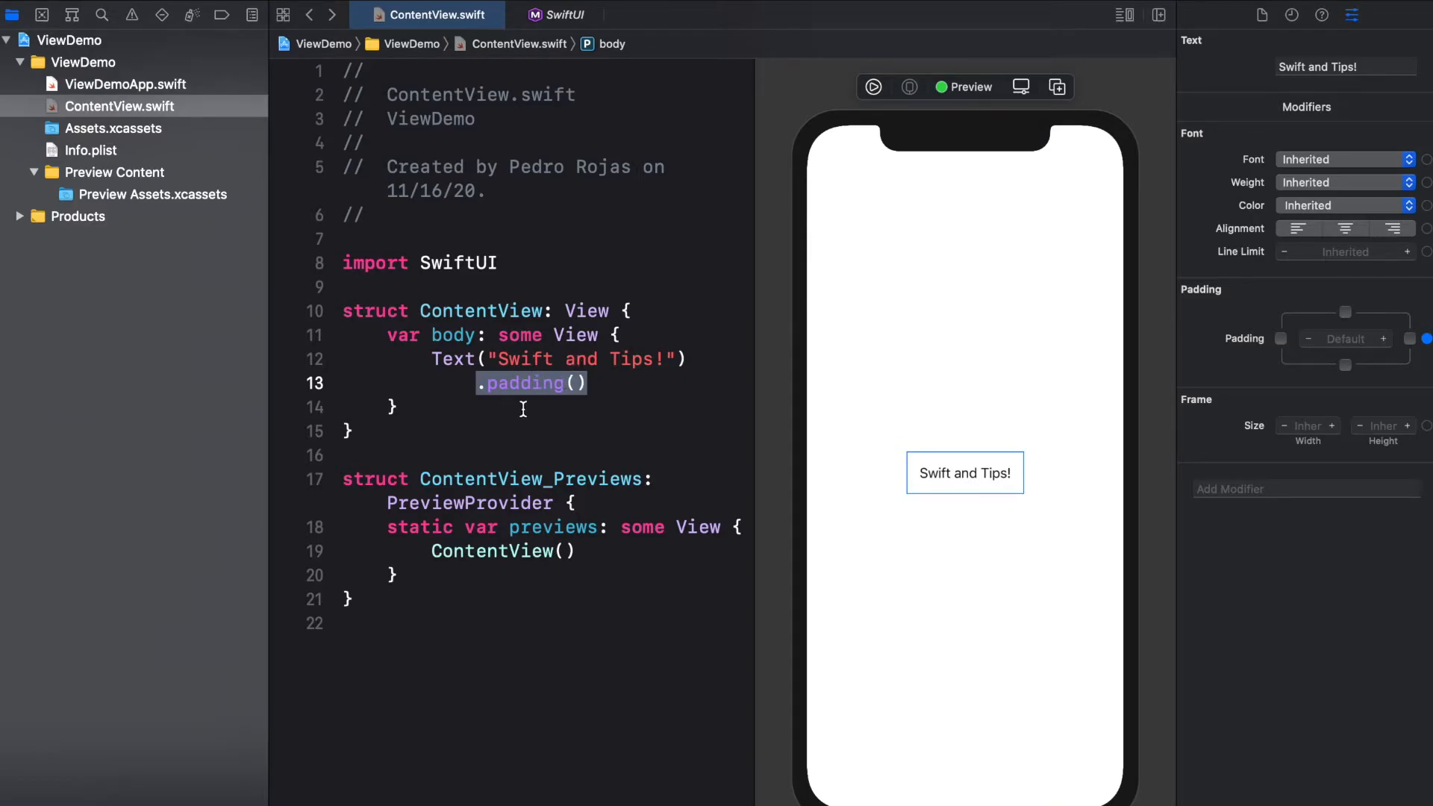
mouse_move(932, 470)
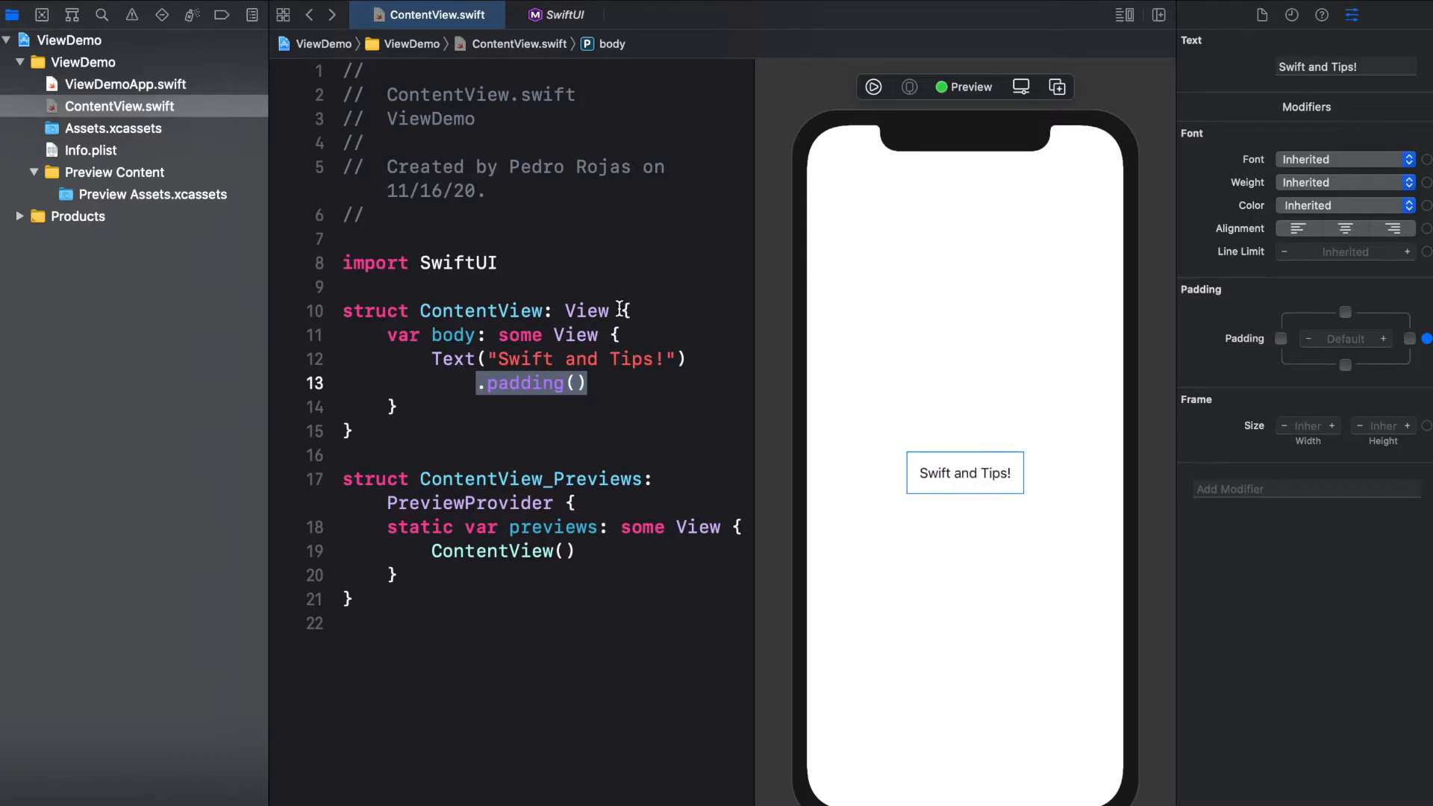
- Add .font(.body) and .foregroundColor(.red) modifiers to the Text
left_click(653, 382)
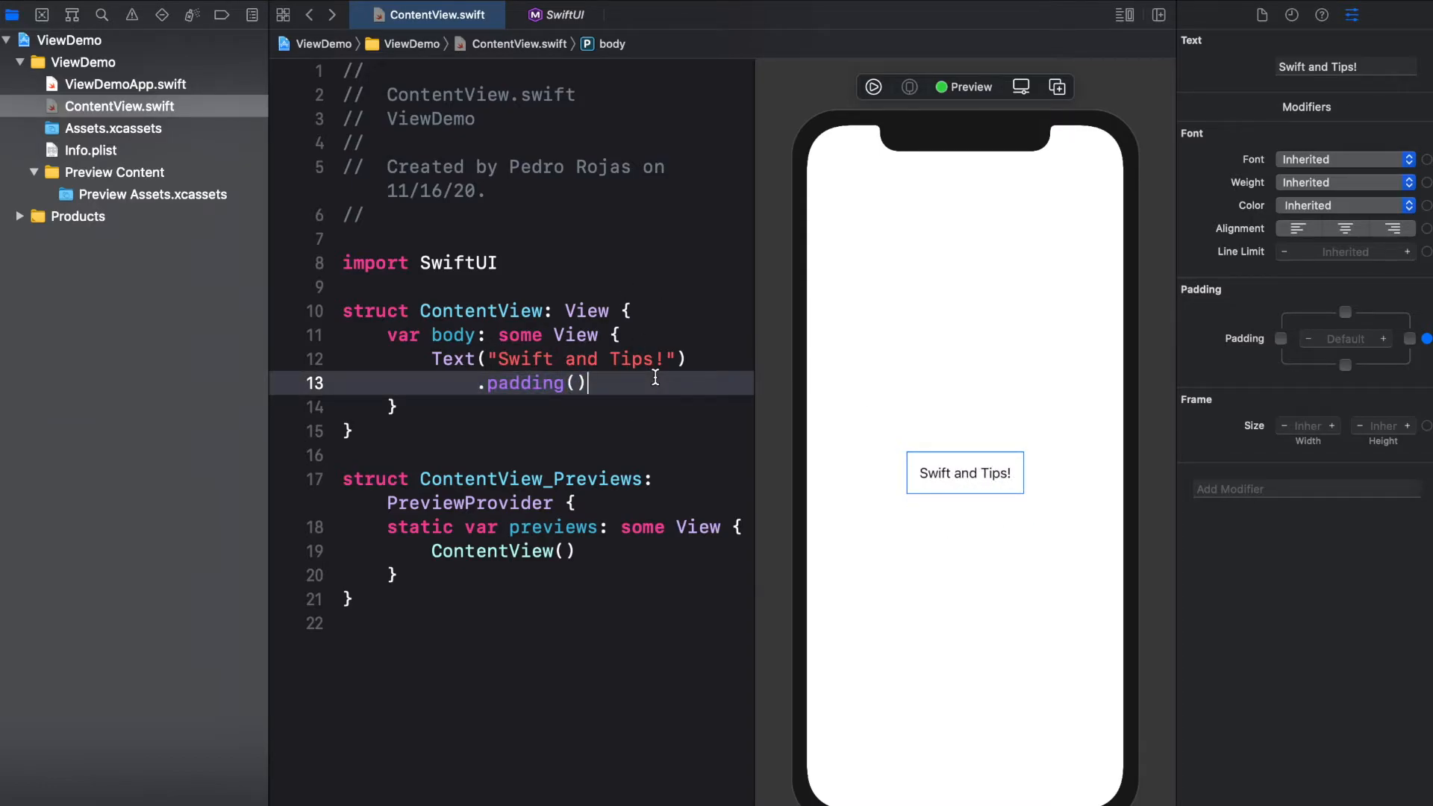
type(".")
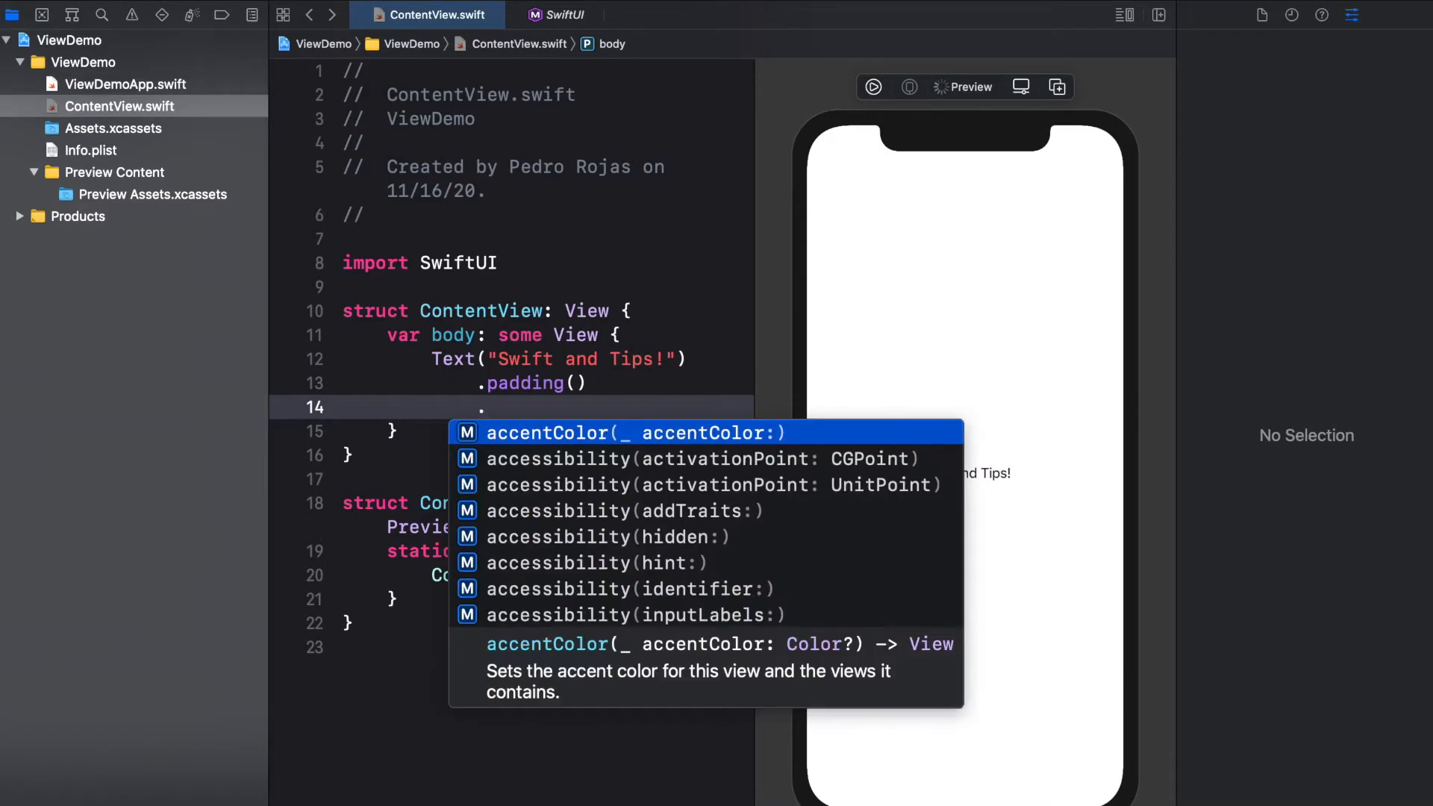
type(".font(.")
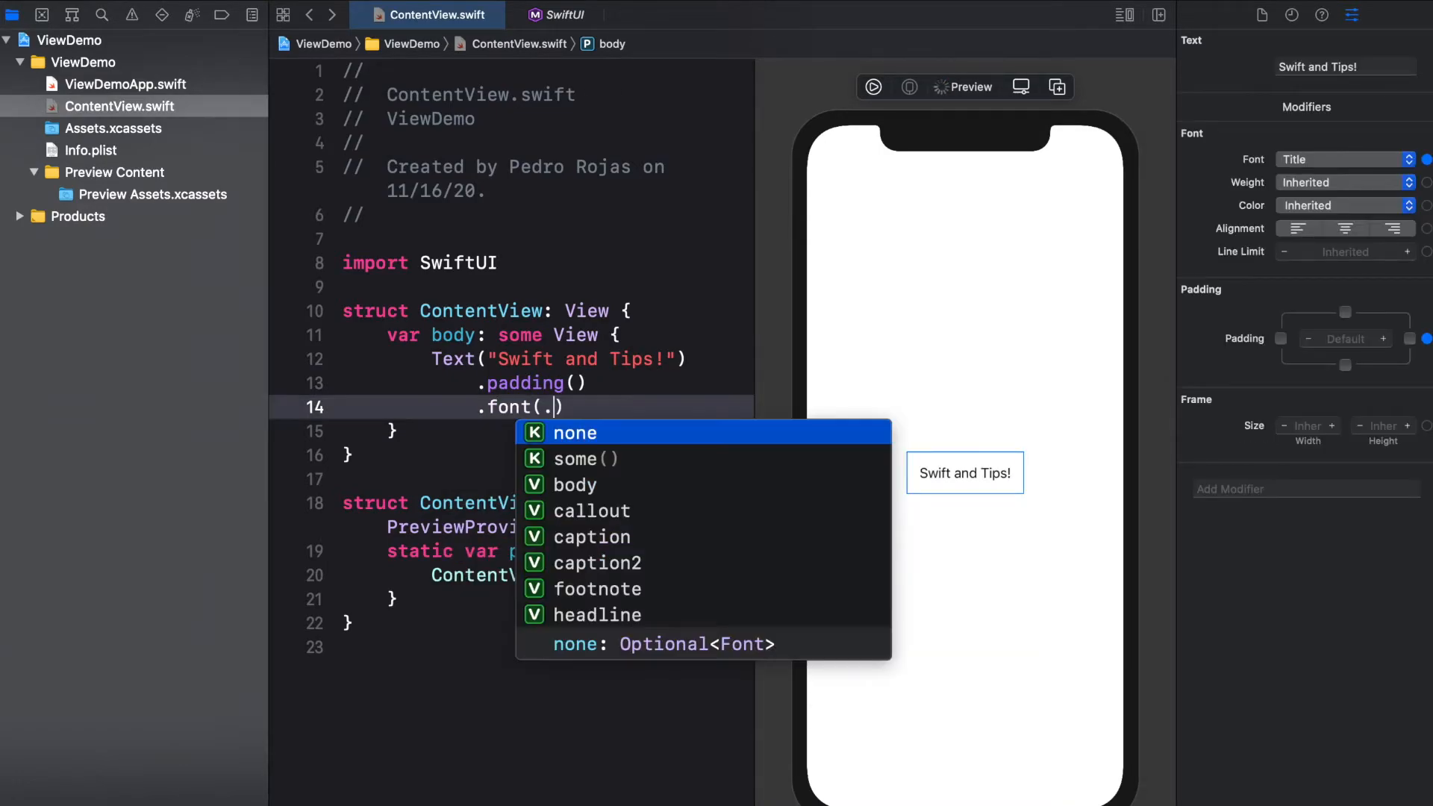
left_click(573, 483)
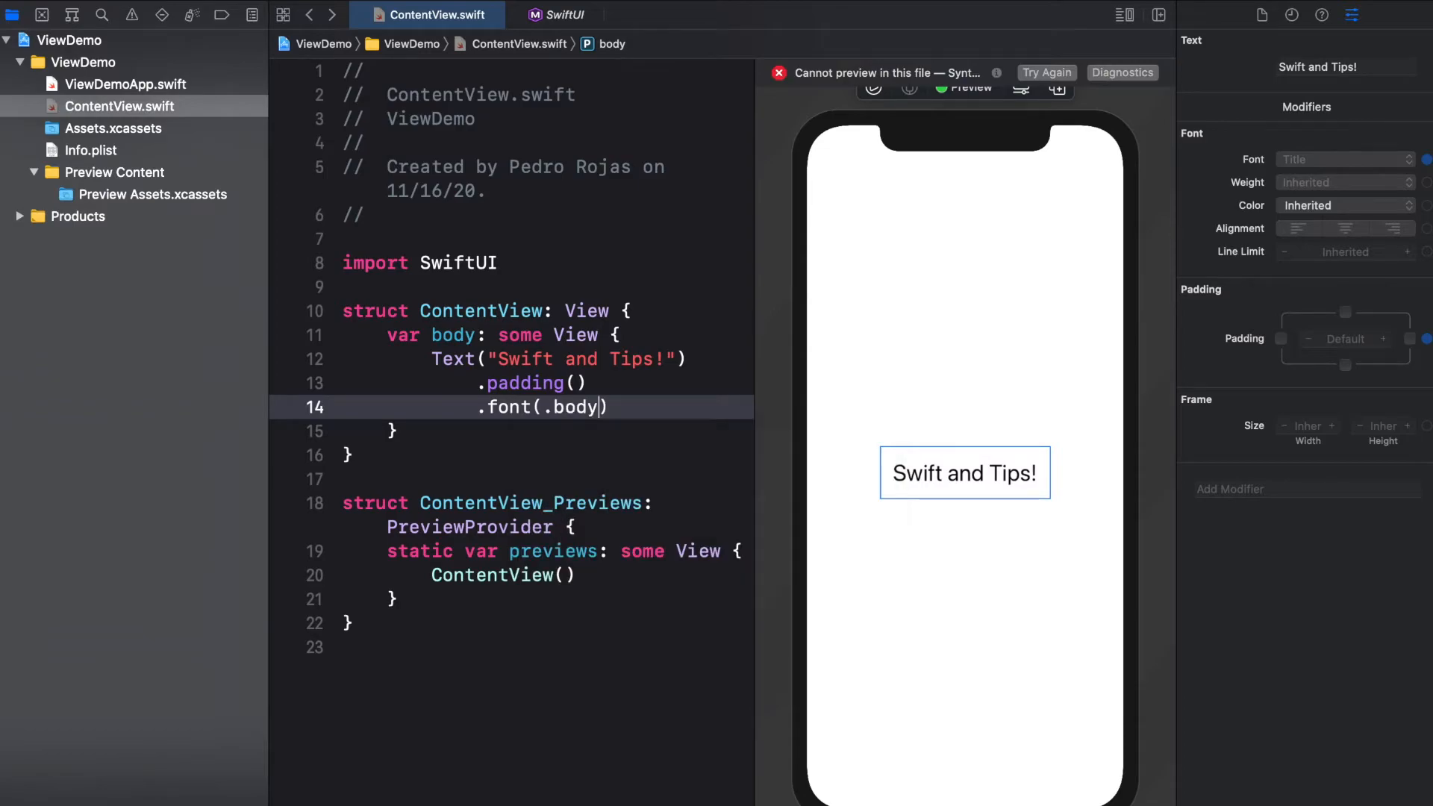
key("enter")
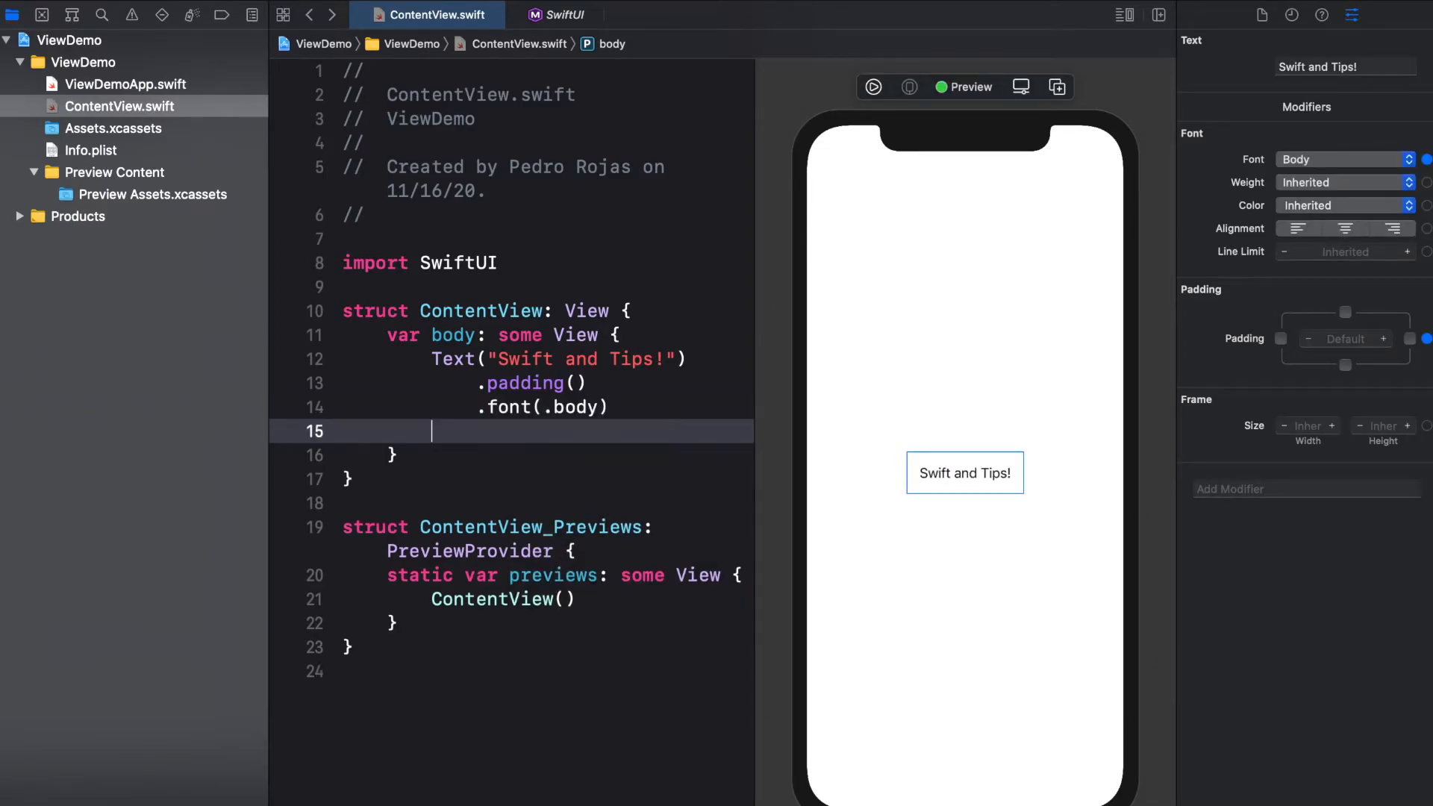
type(".foregroundColor(.red")
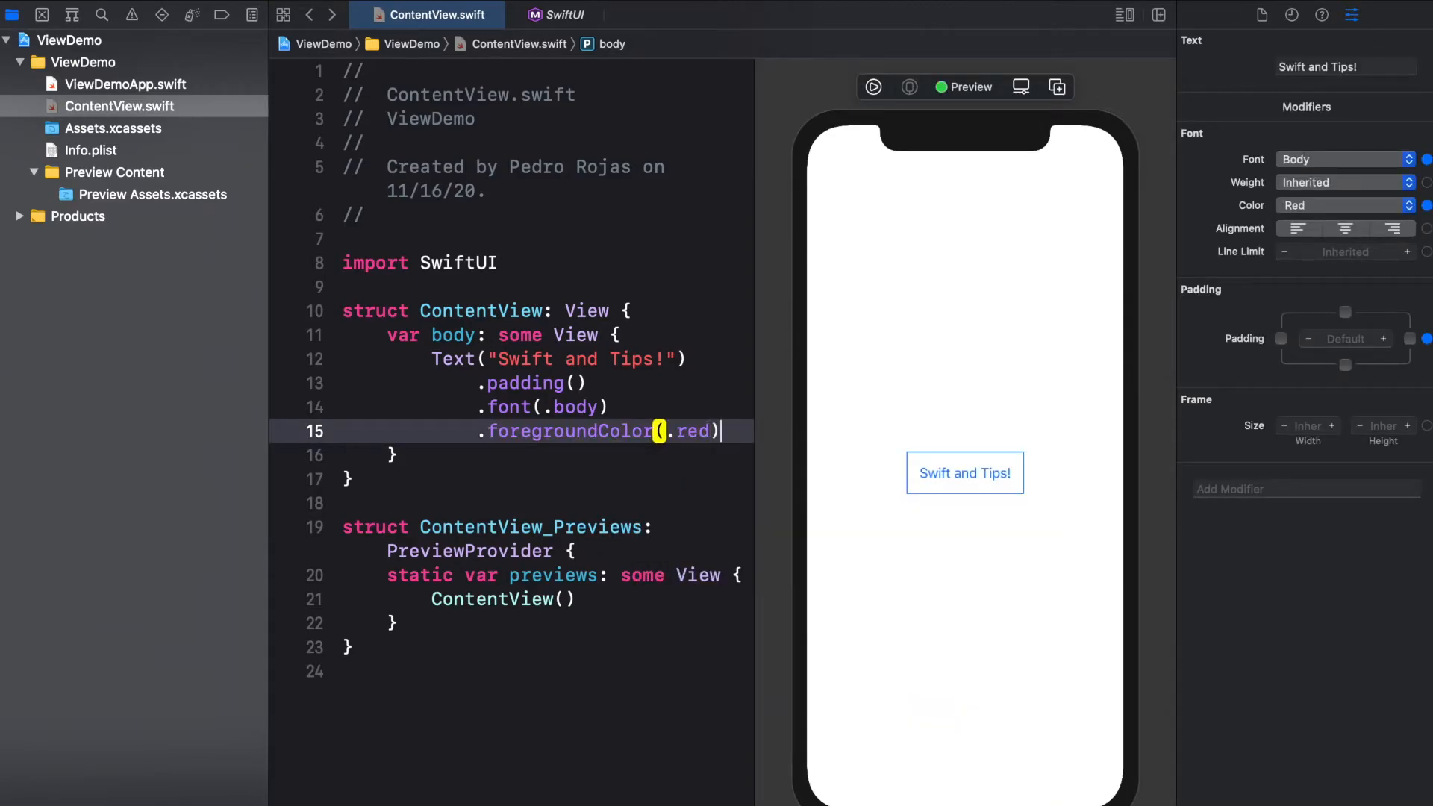
- Add .background(Color.blue), then change it to Color.green
type(".background(View)")
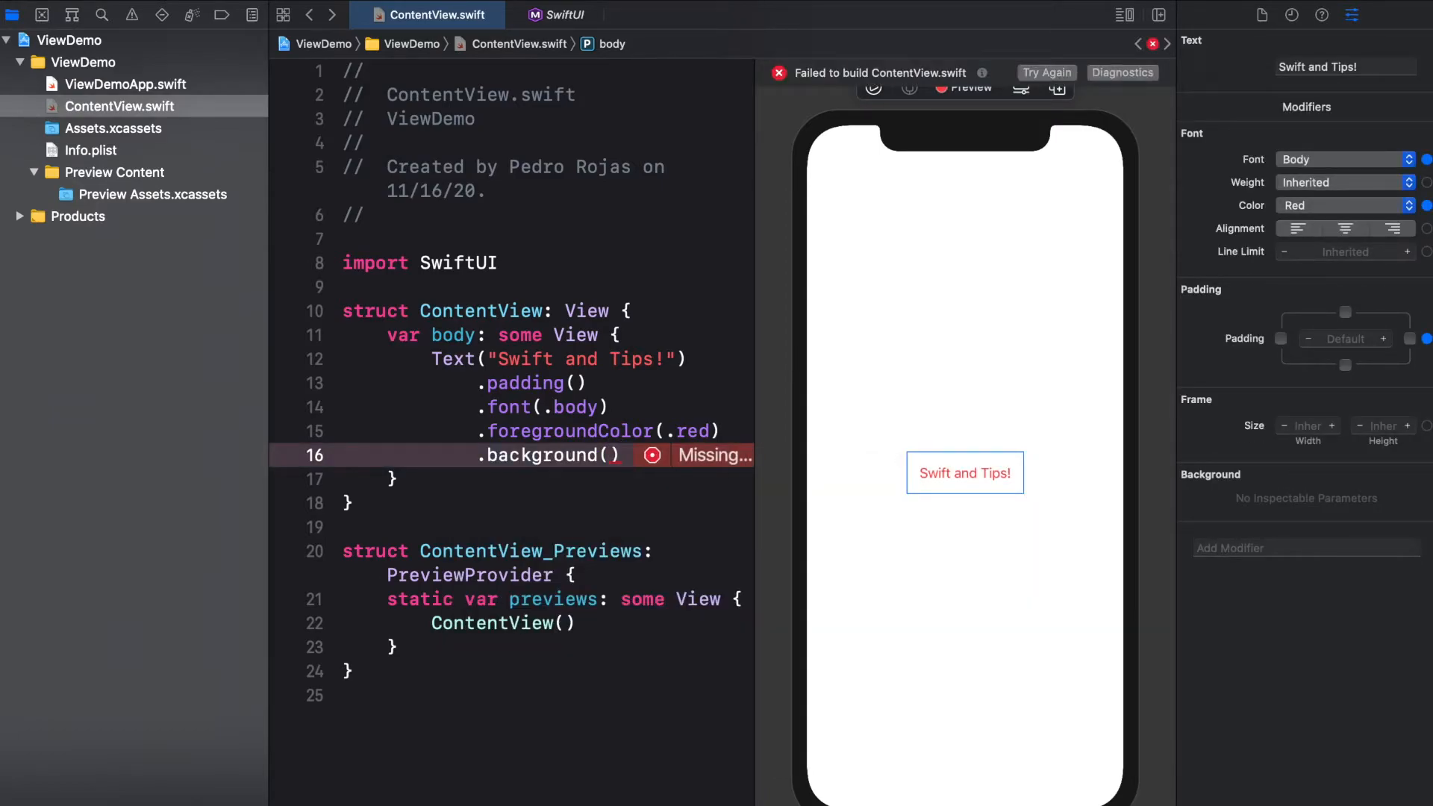
type("Color")
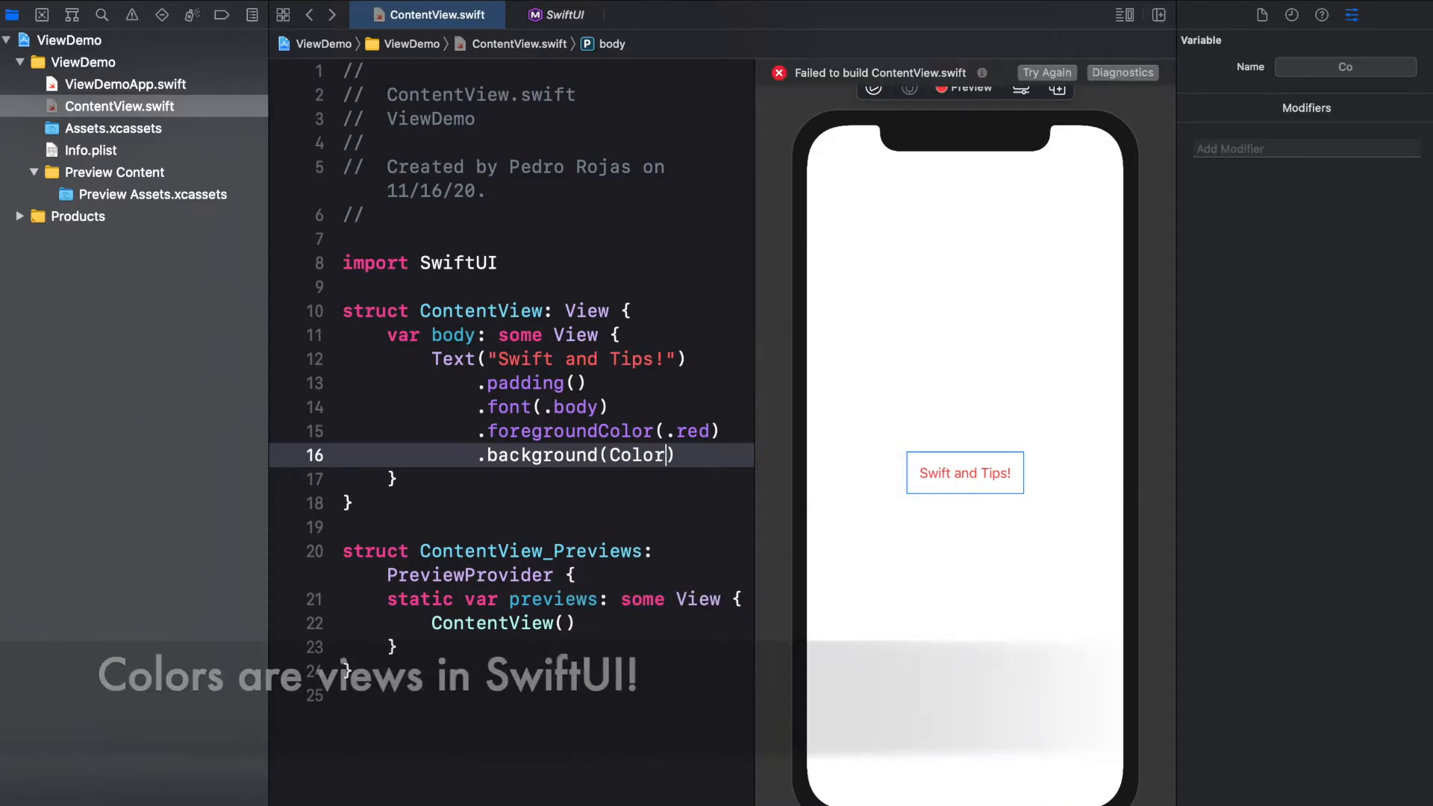
type("blue")
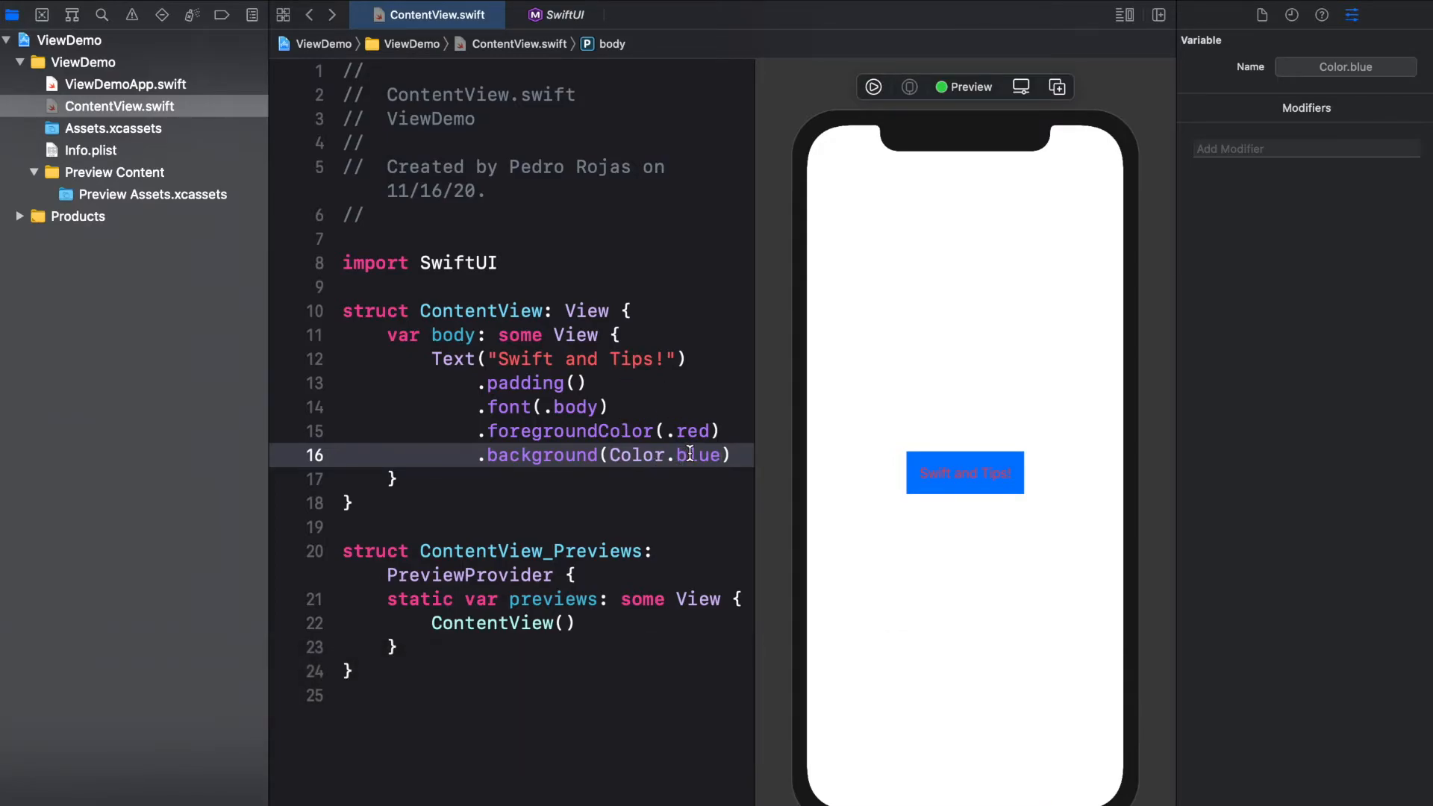
type("green")
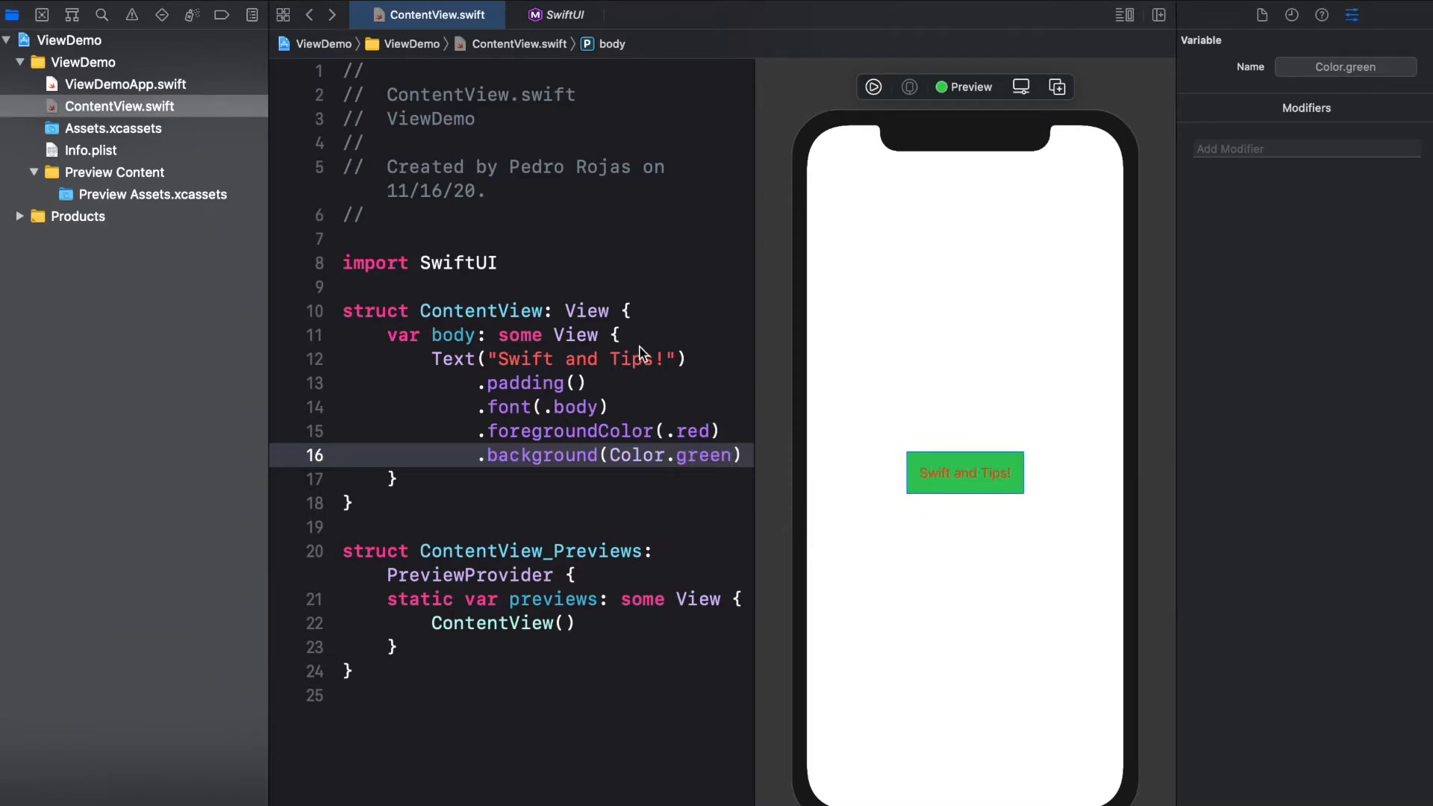
mouse_move(906, 435)
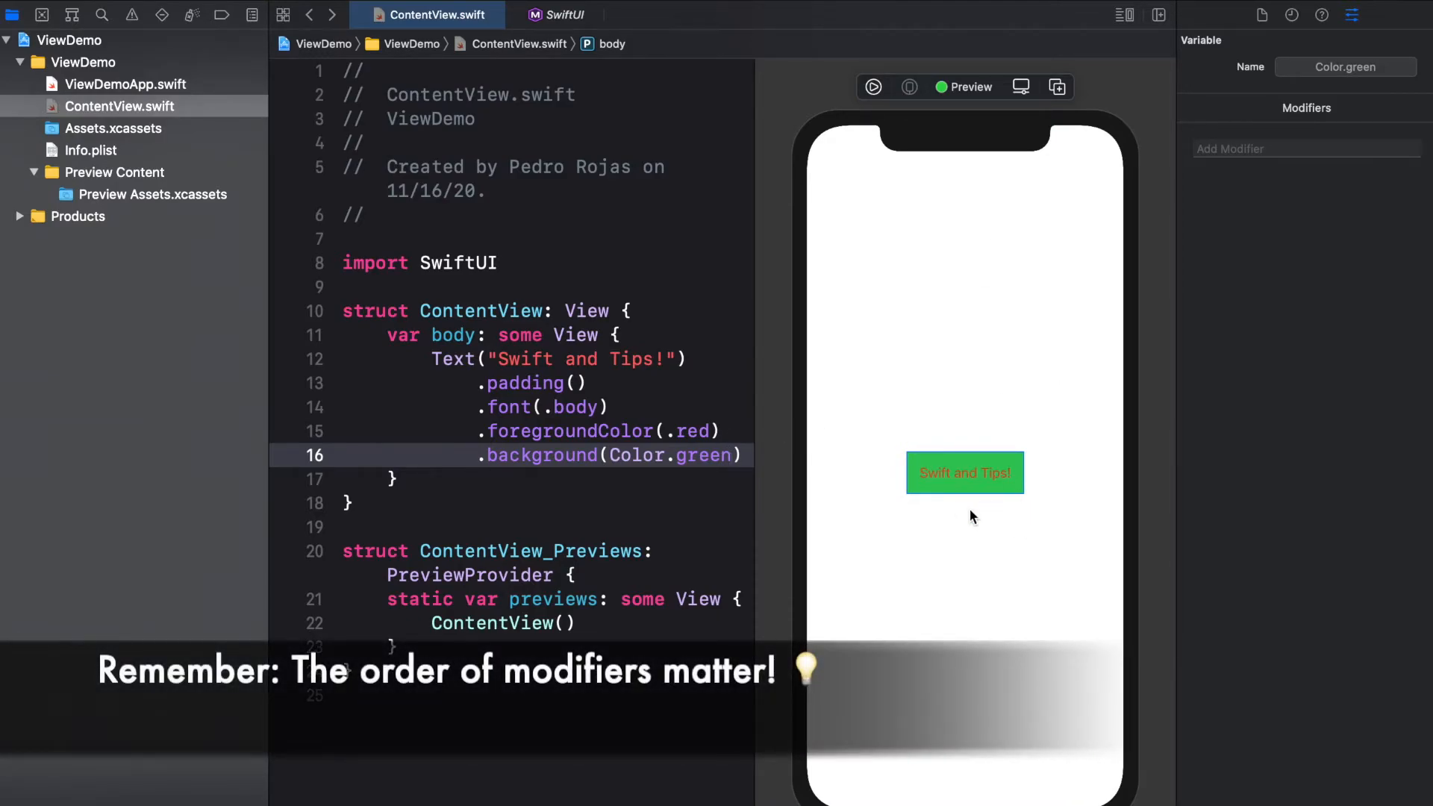
mouse_move(866, 278)
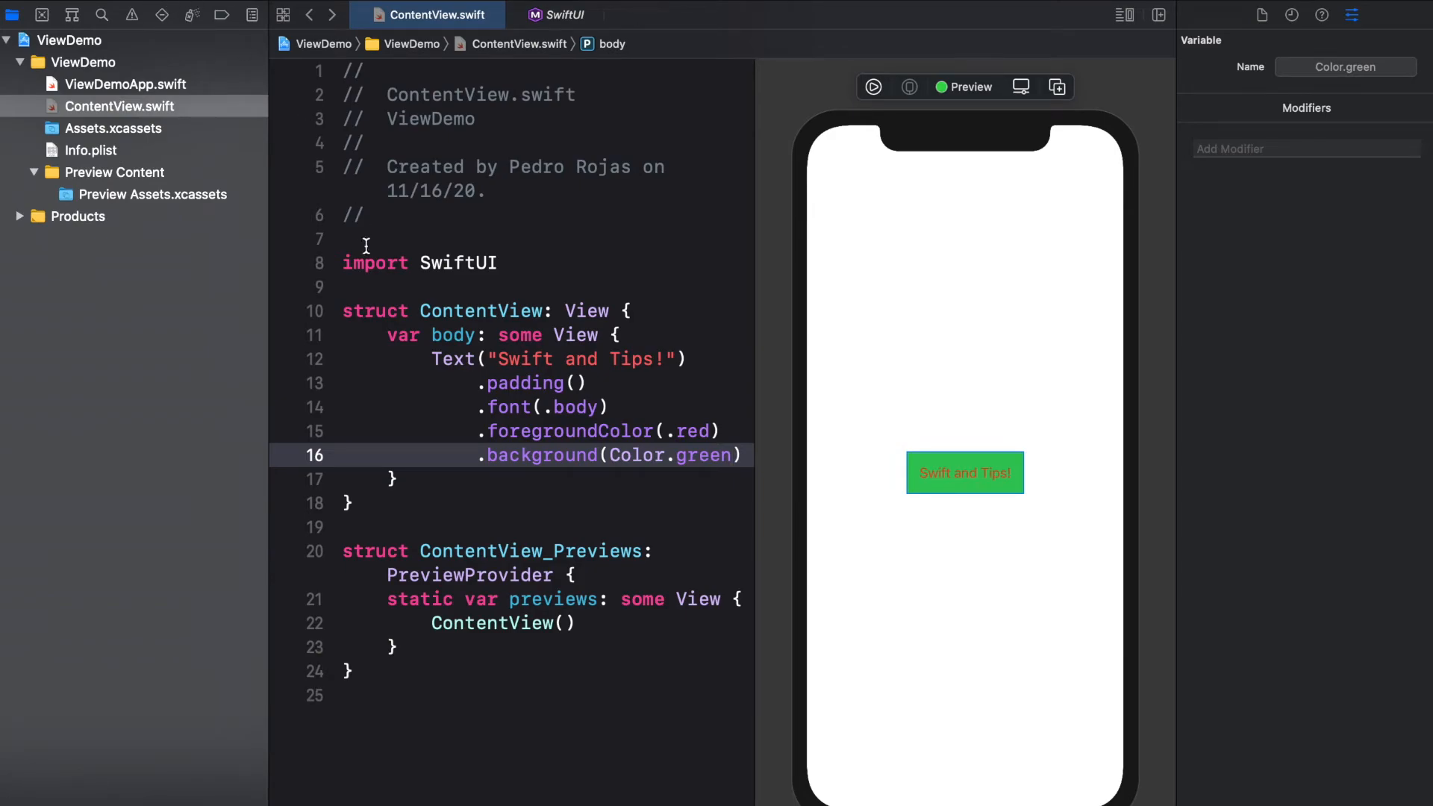
mouse_move(1027, 460)
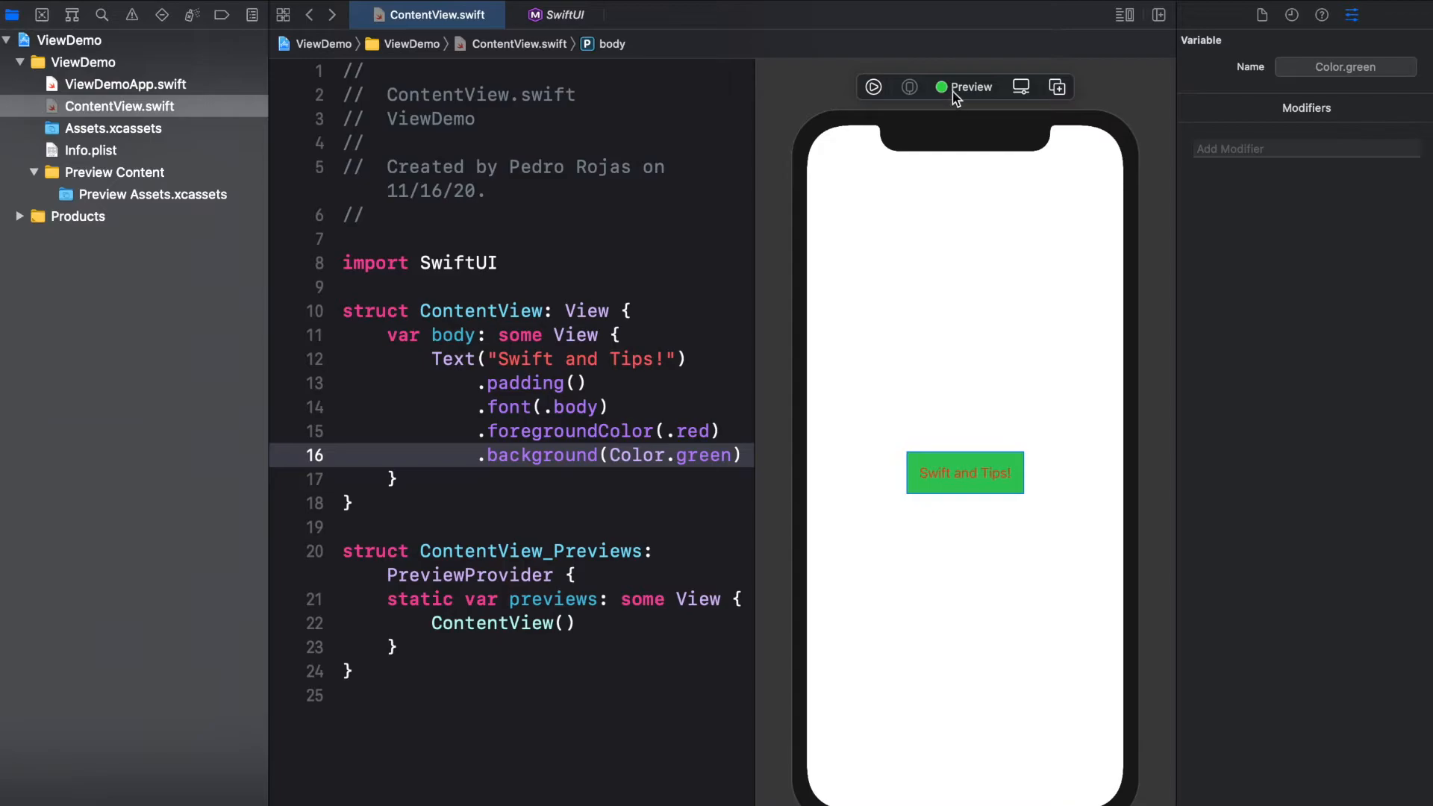
mouse_move(831, 142)
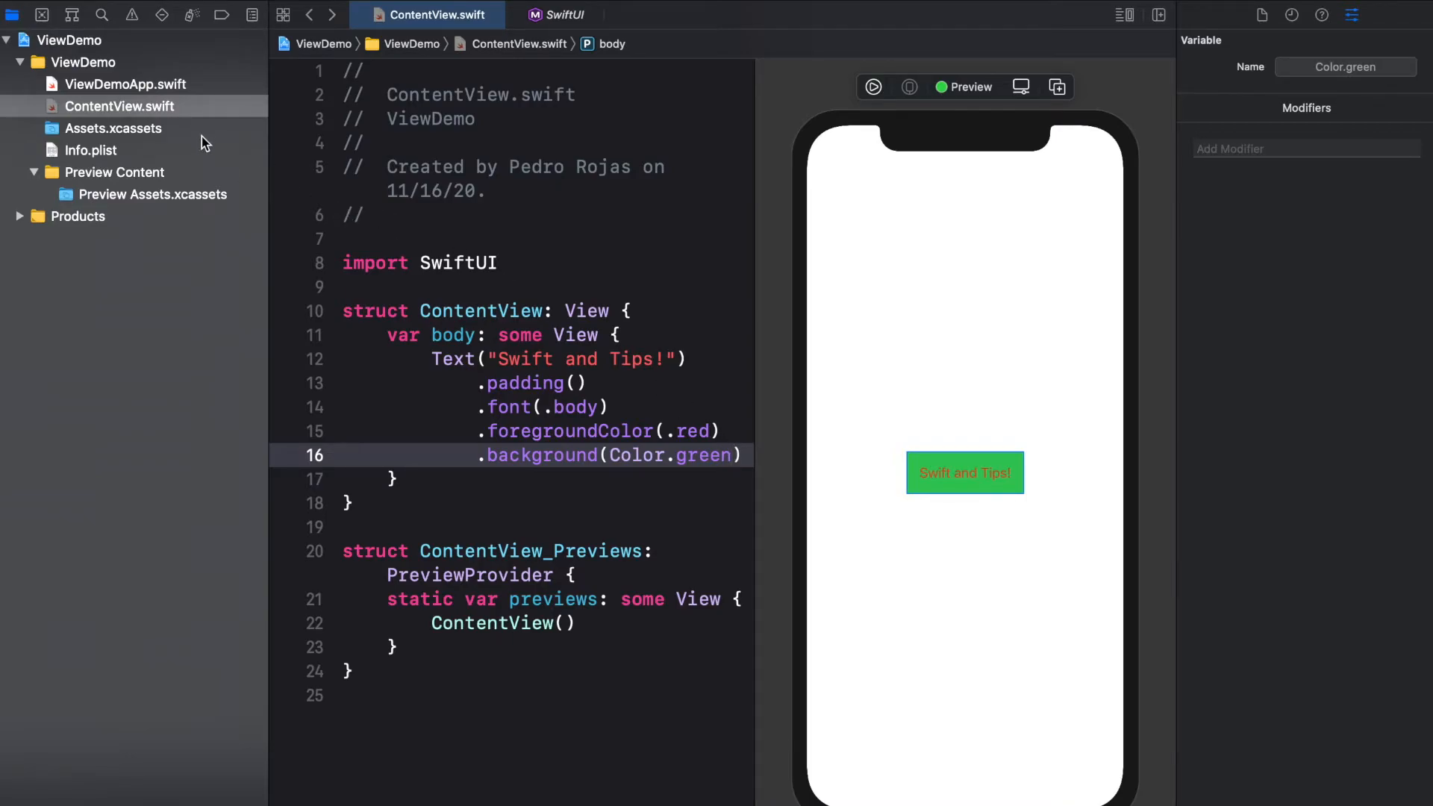
- Browse the link, waluigi and koopa image sets in Assets.xcassets, then return to ContentView.swift
left_click(115, 129)
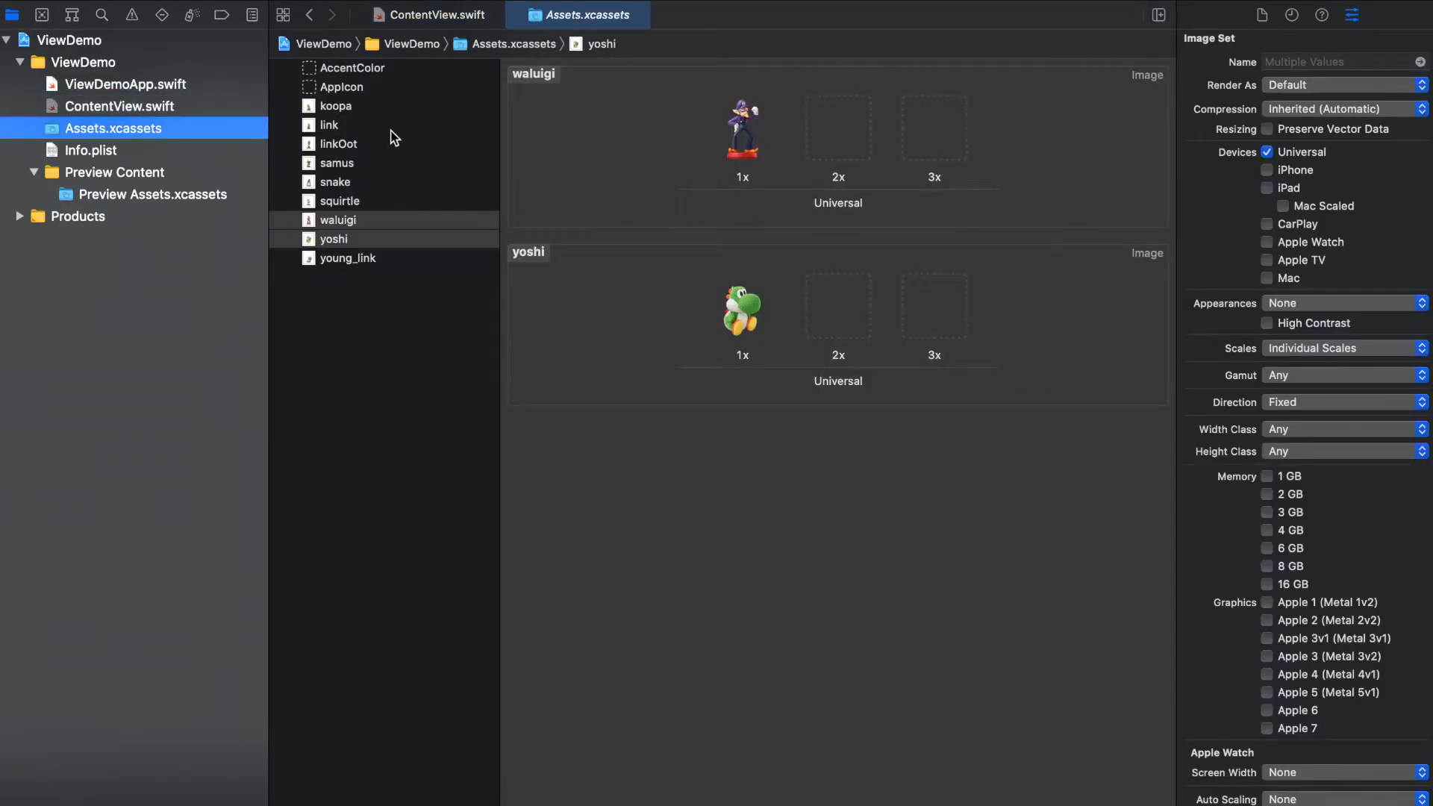
left_click(329, 124)
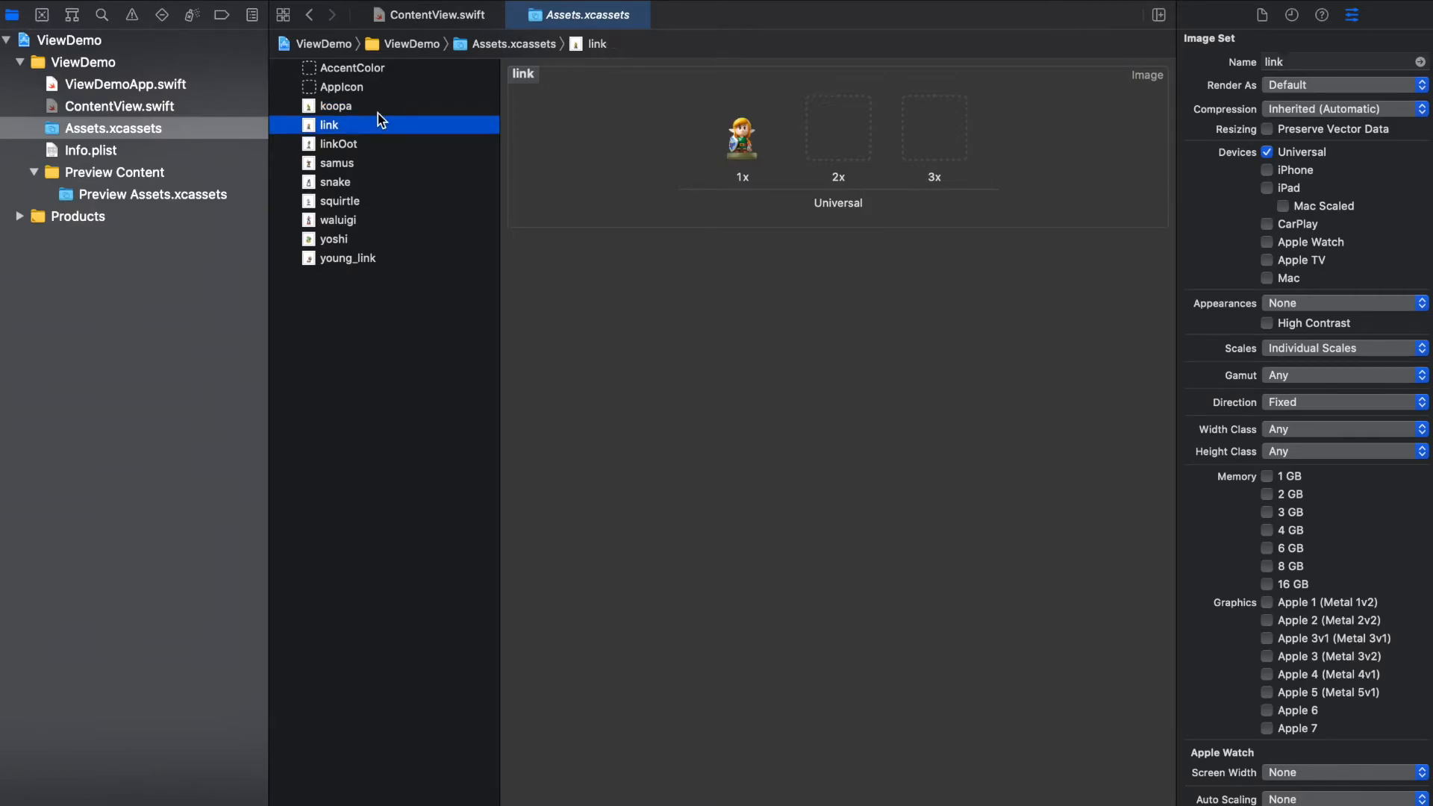
left_click(337, 220)
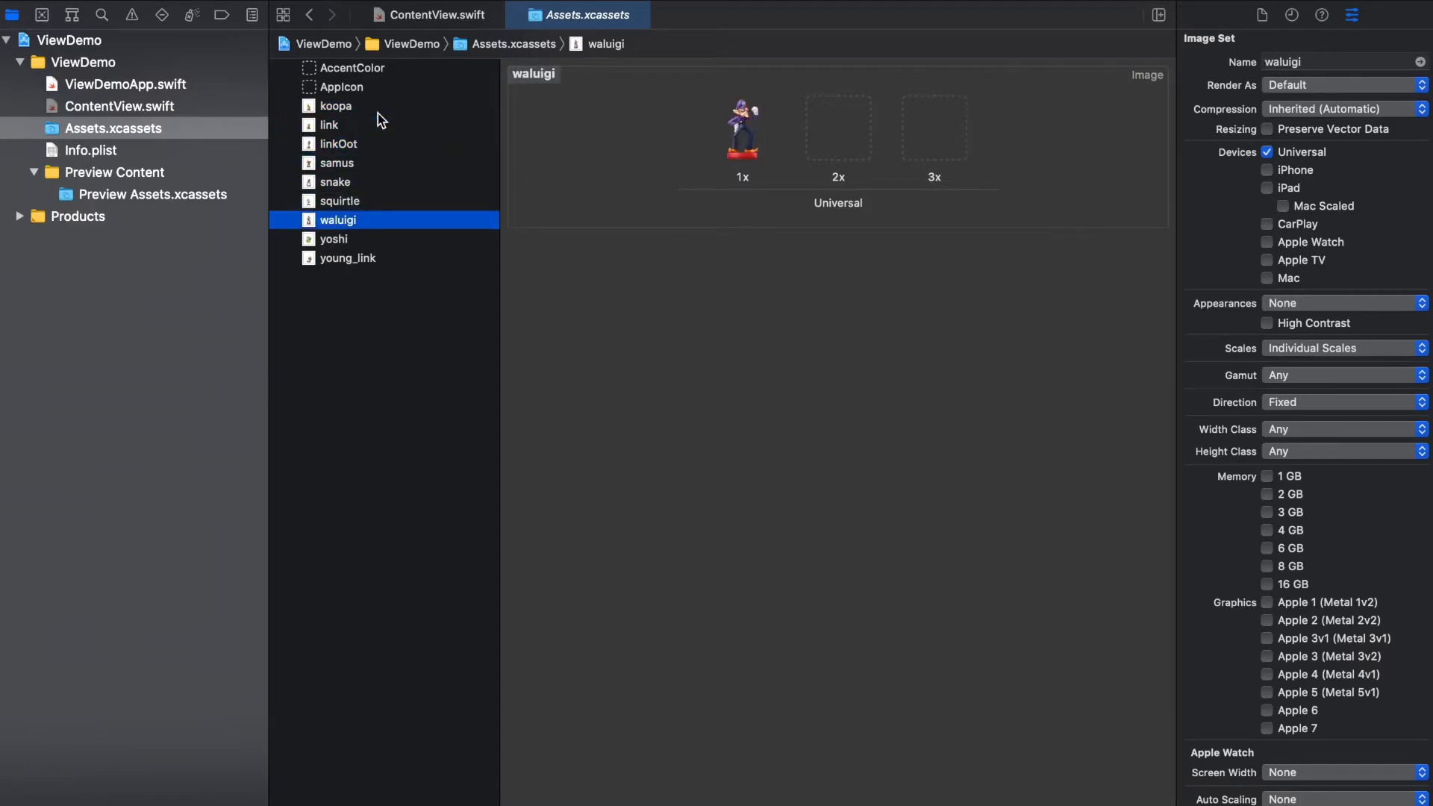
left_click(328, 124)
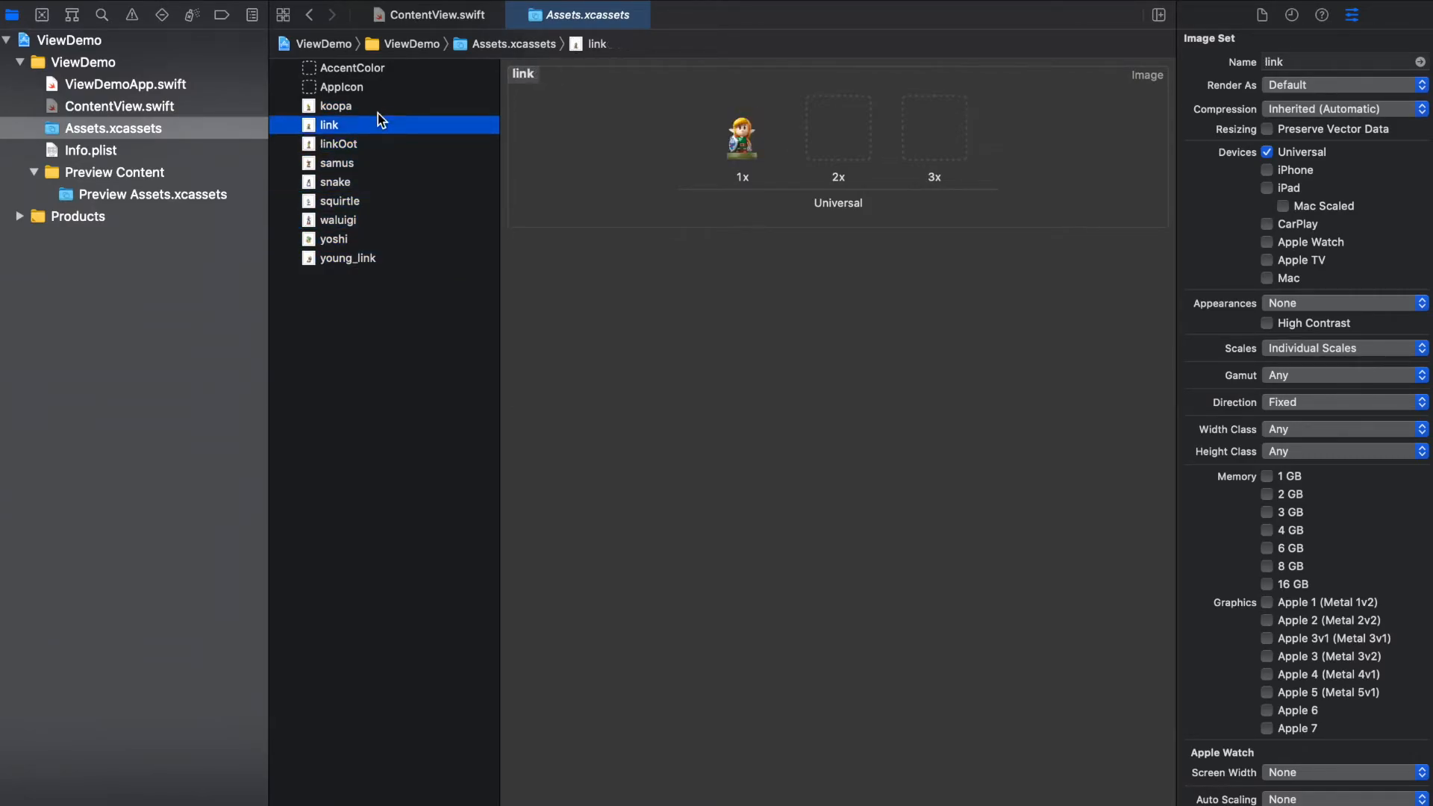
left_click(336, 106)
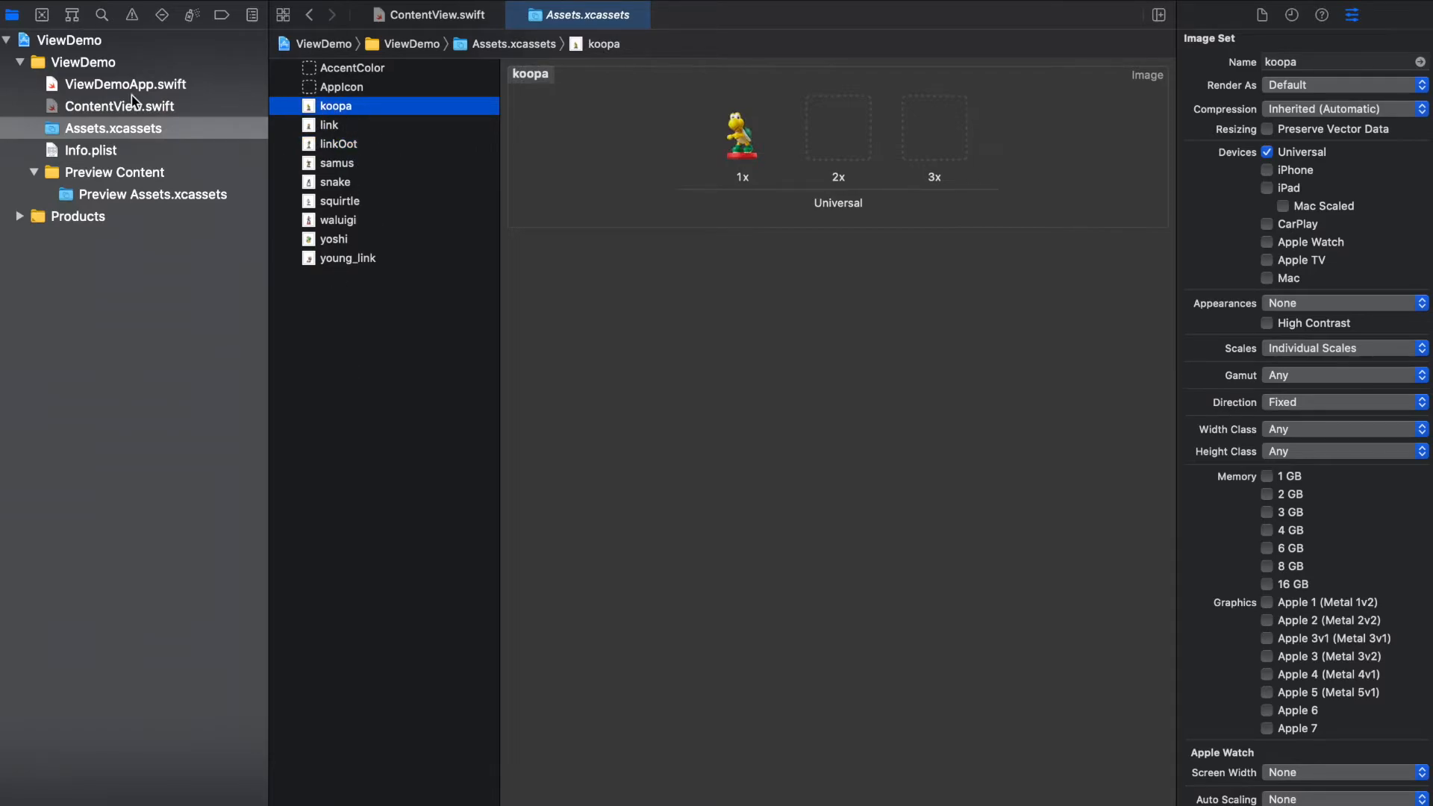
left_click(119, 106)
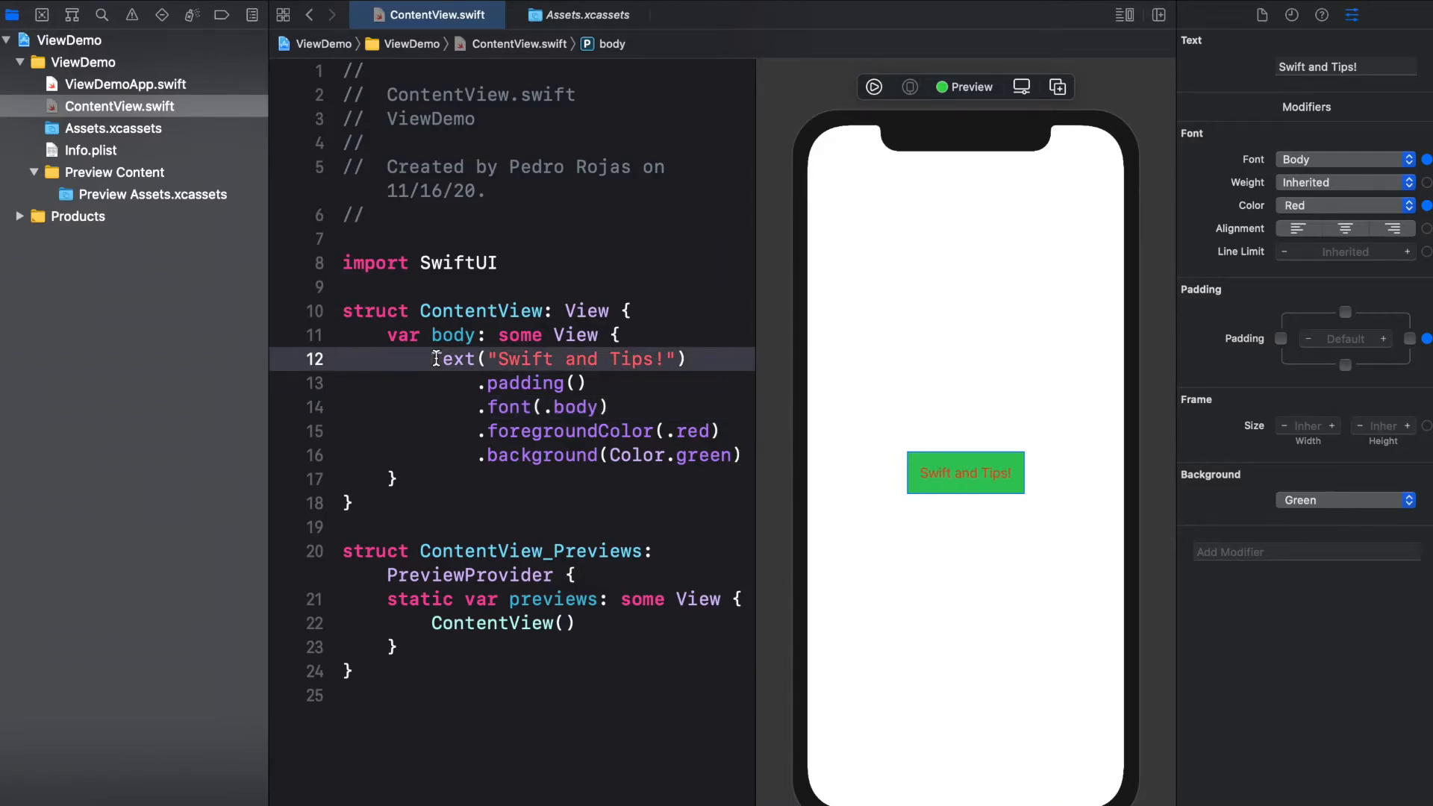
- Comment out the 'Swift and Tips!' Text line and add a new line below
key("cmd+/")
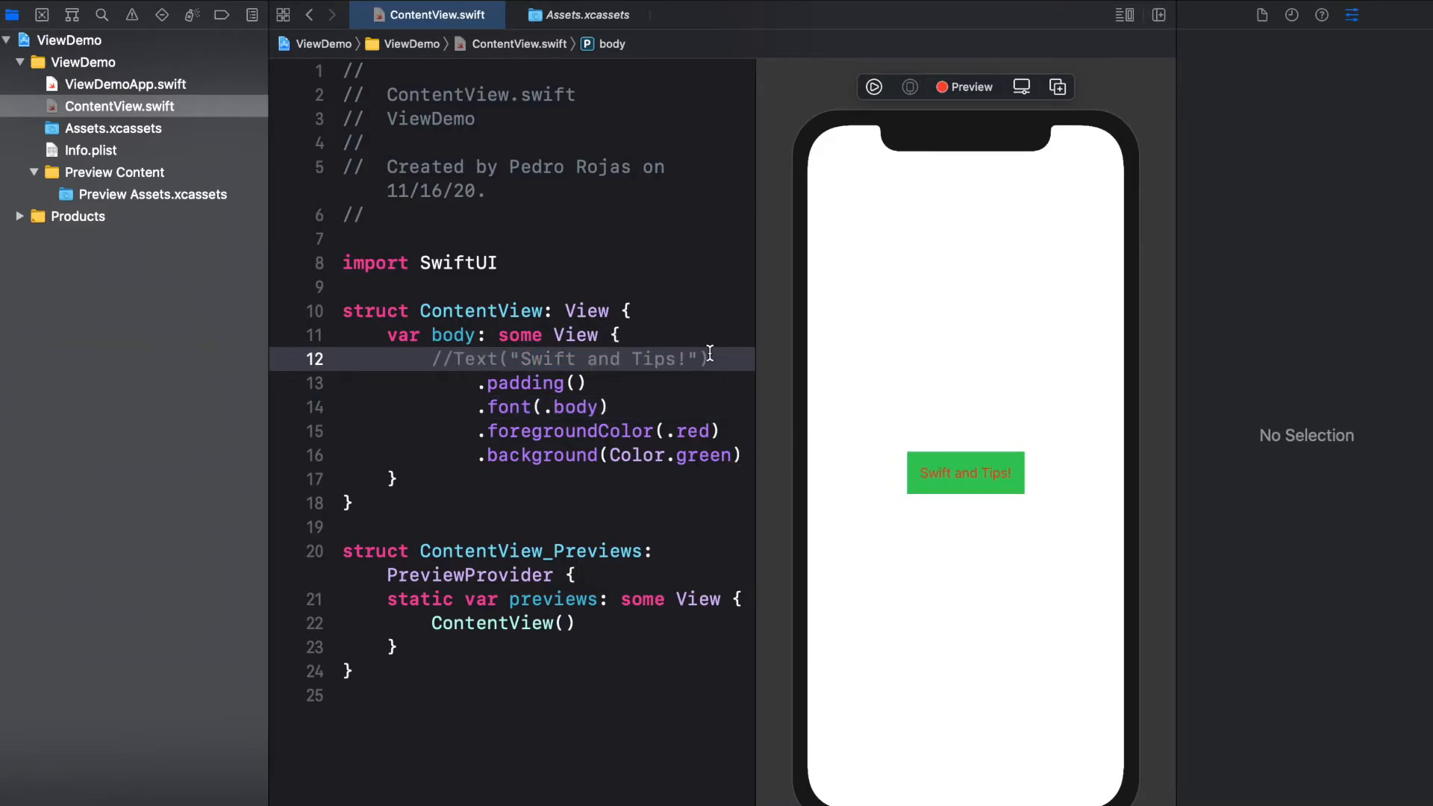
key("enter")
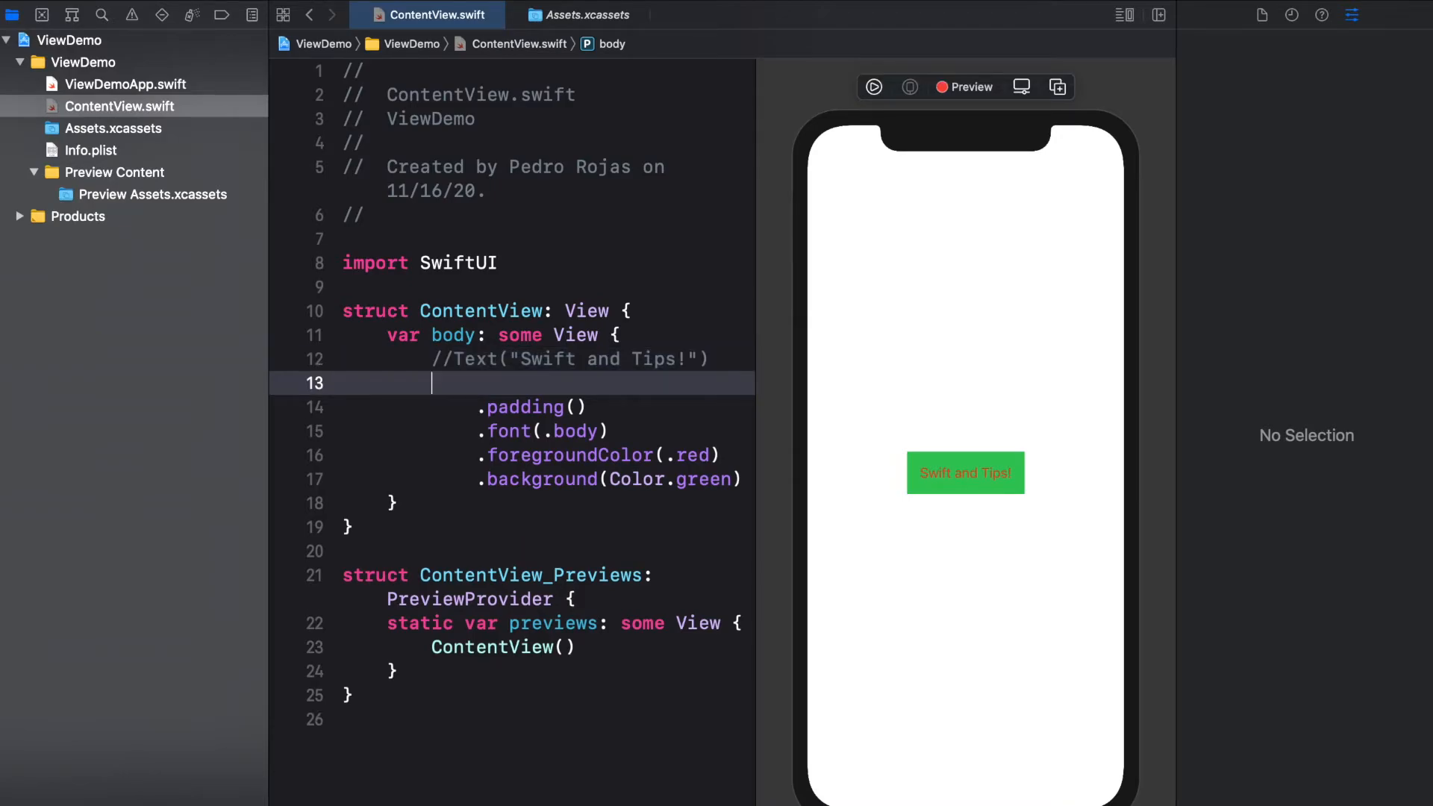
- Add Image("samus") so the Samus figure shows in the preview
type("Ig")
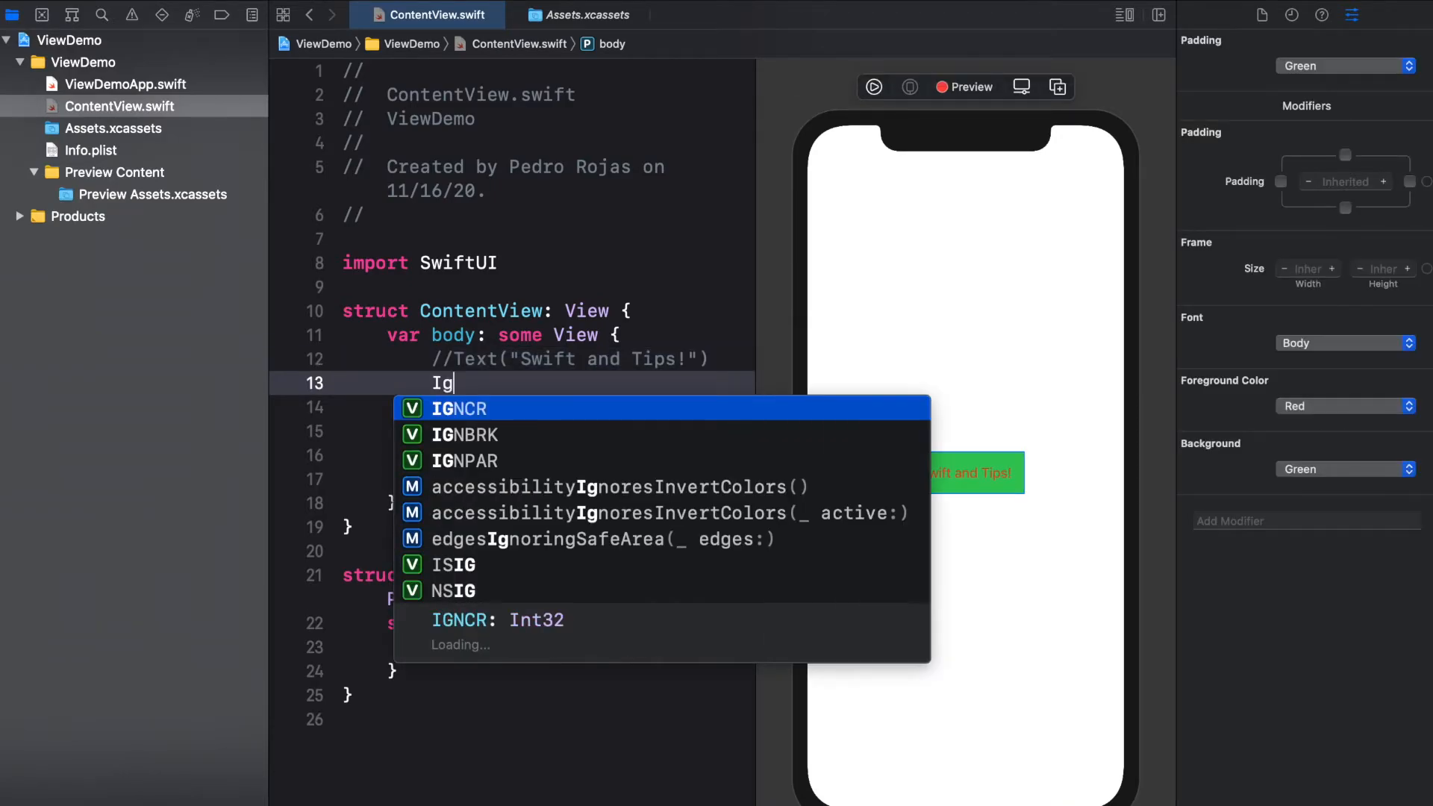
key("Backspace")
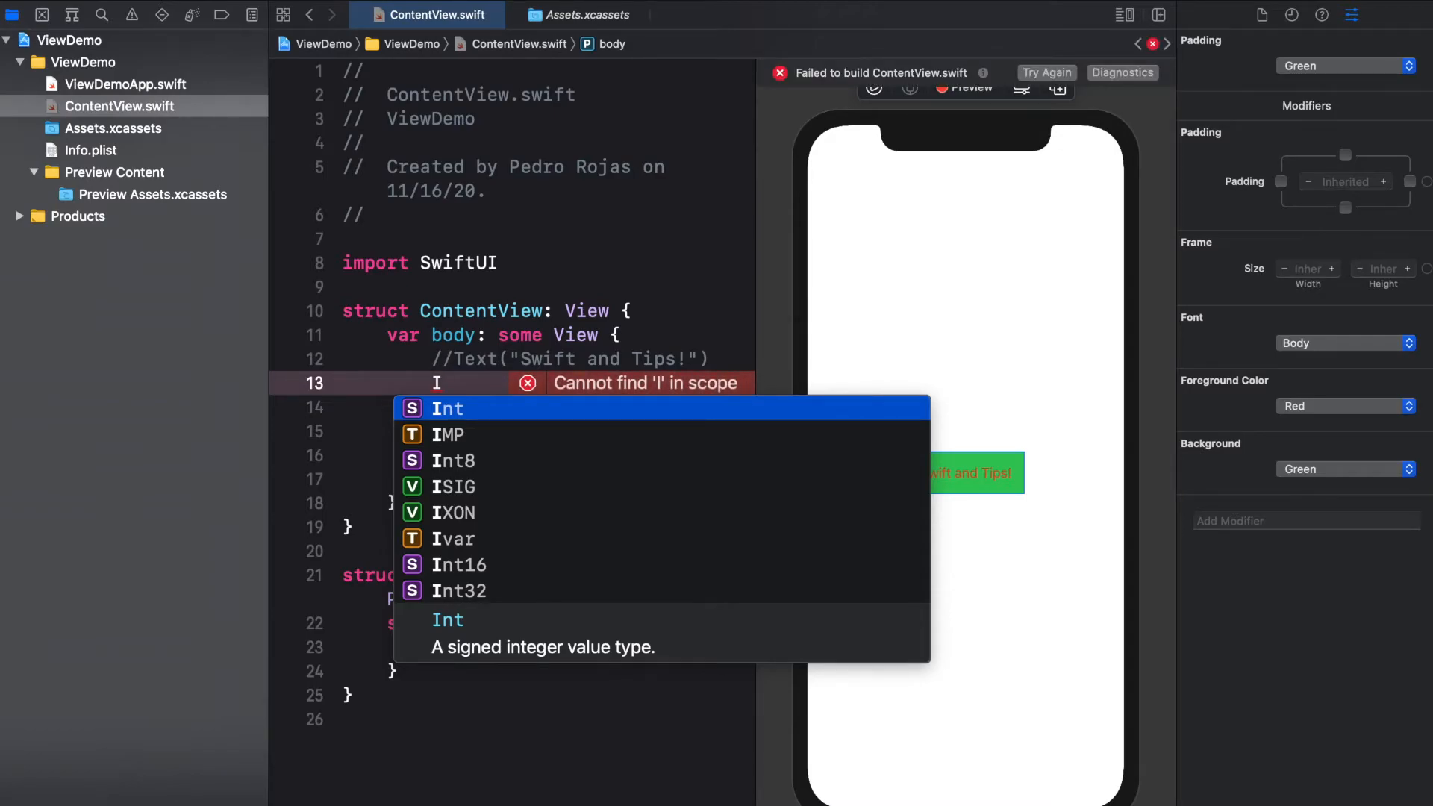
type("m")
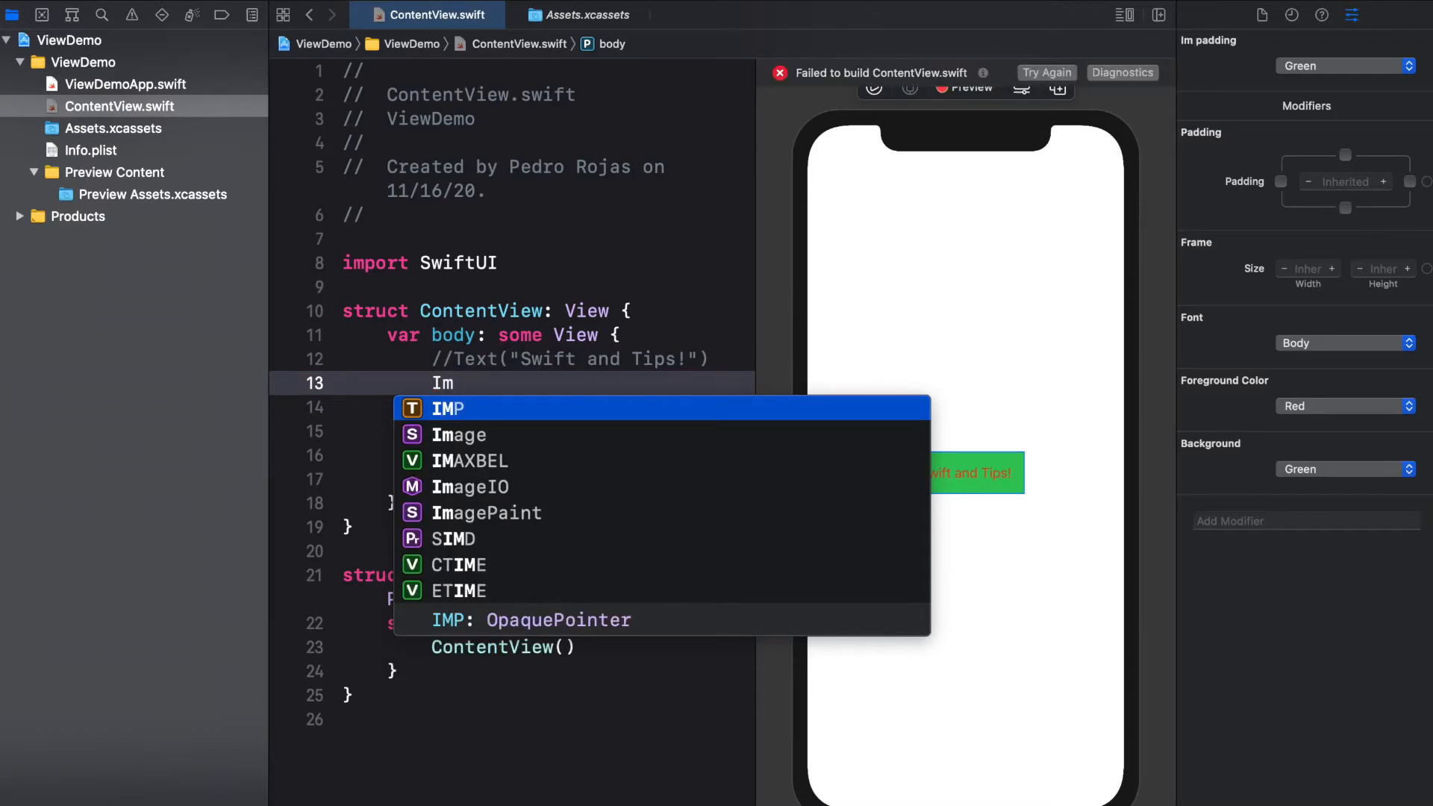
type("age(name: String")
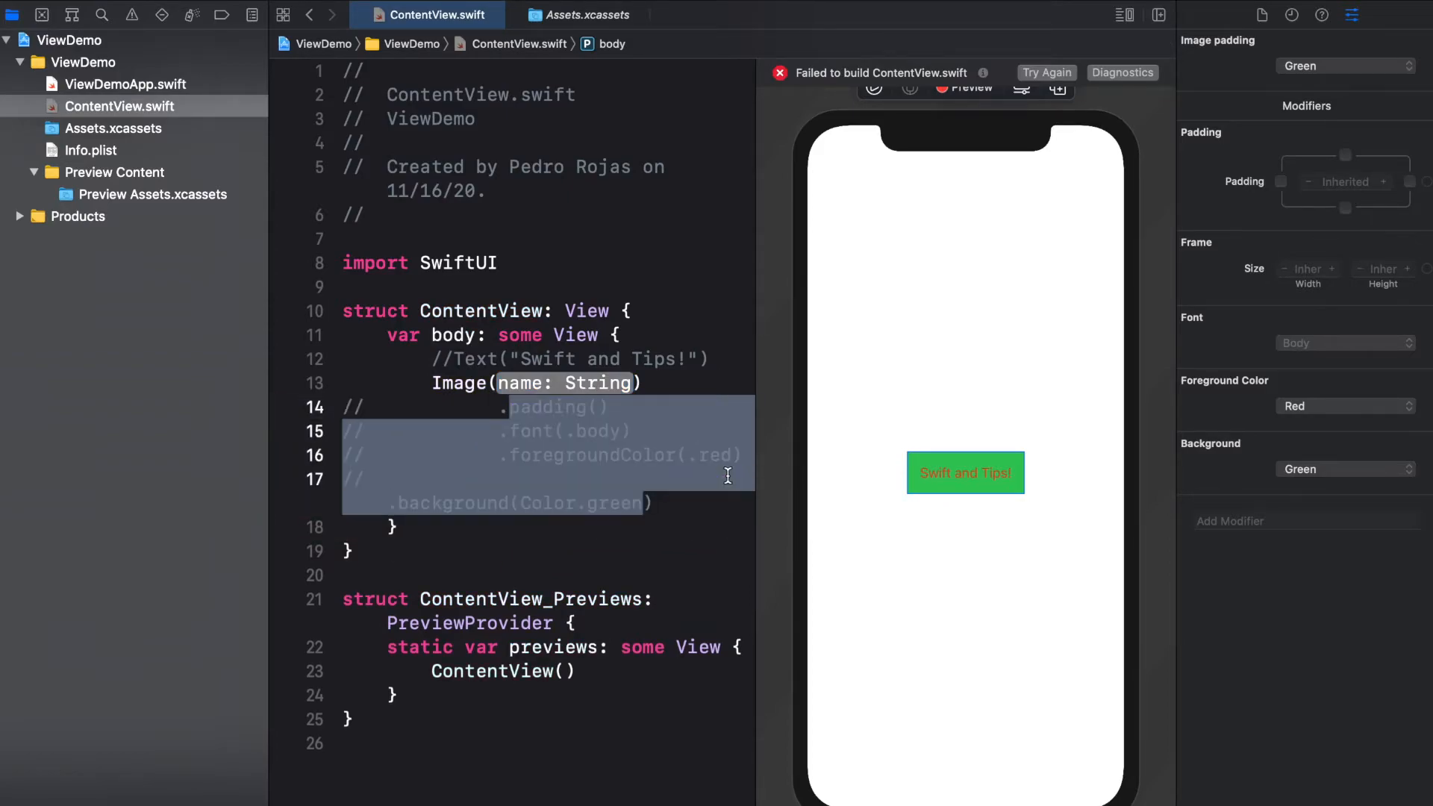
type("\"\")")
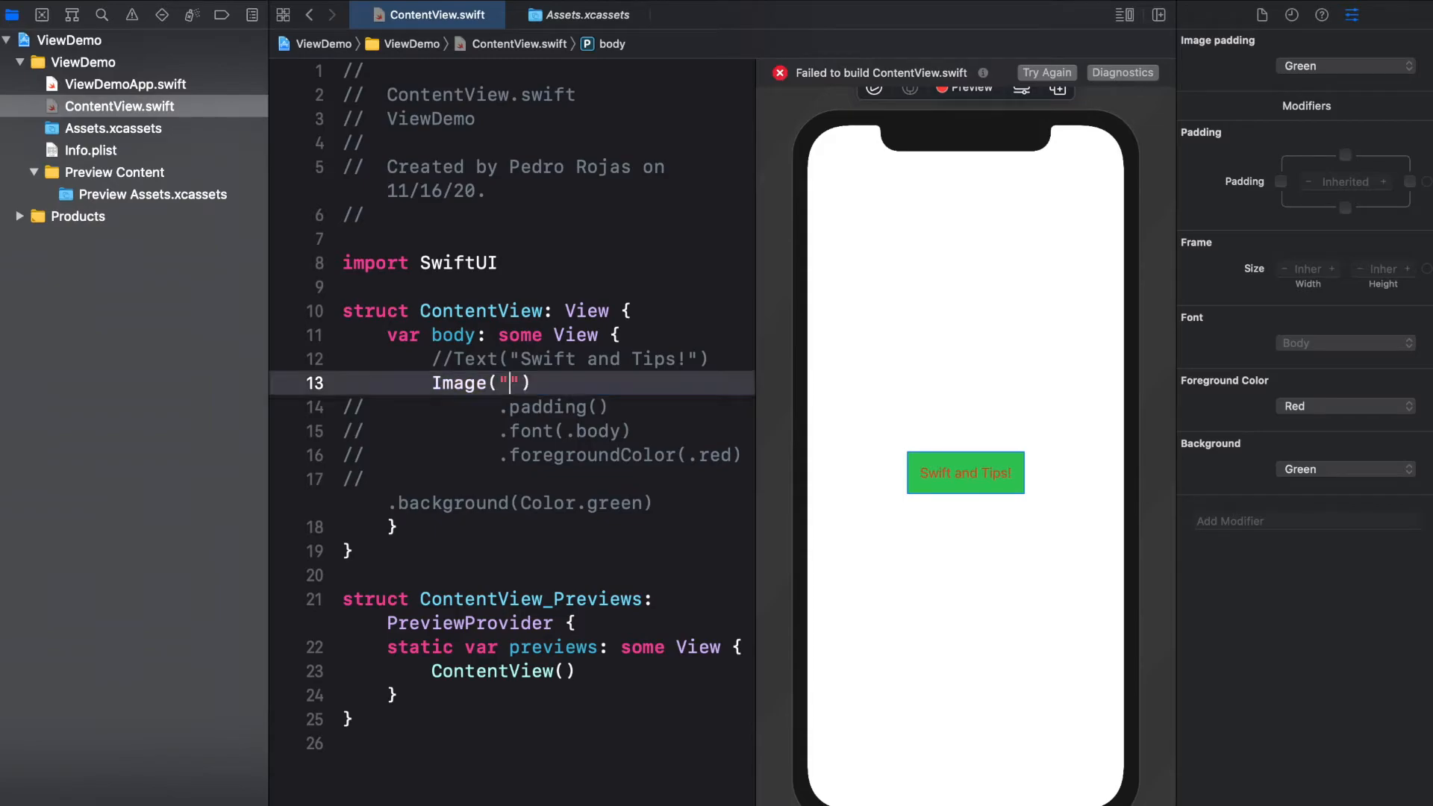
type("samus")
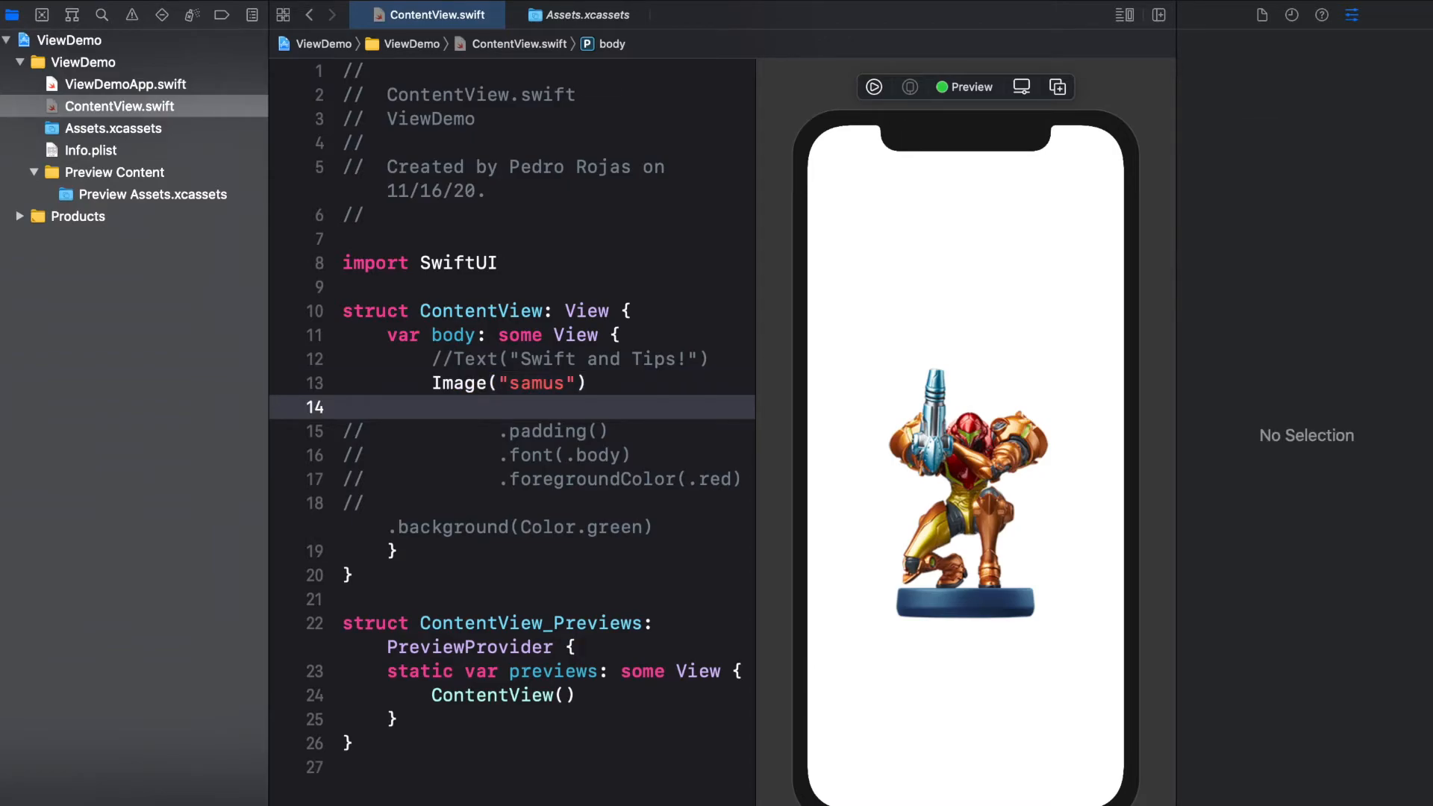
- Add .frame(width: 100, height: 100, alignment: .center) to Image("samus")
type(".")
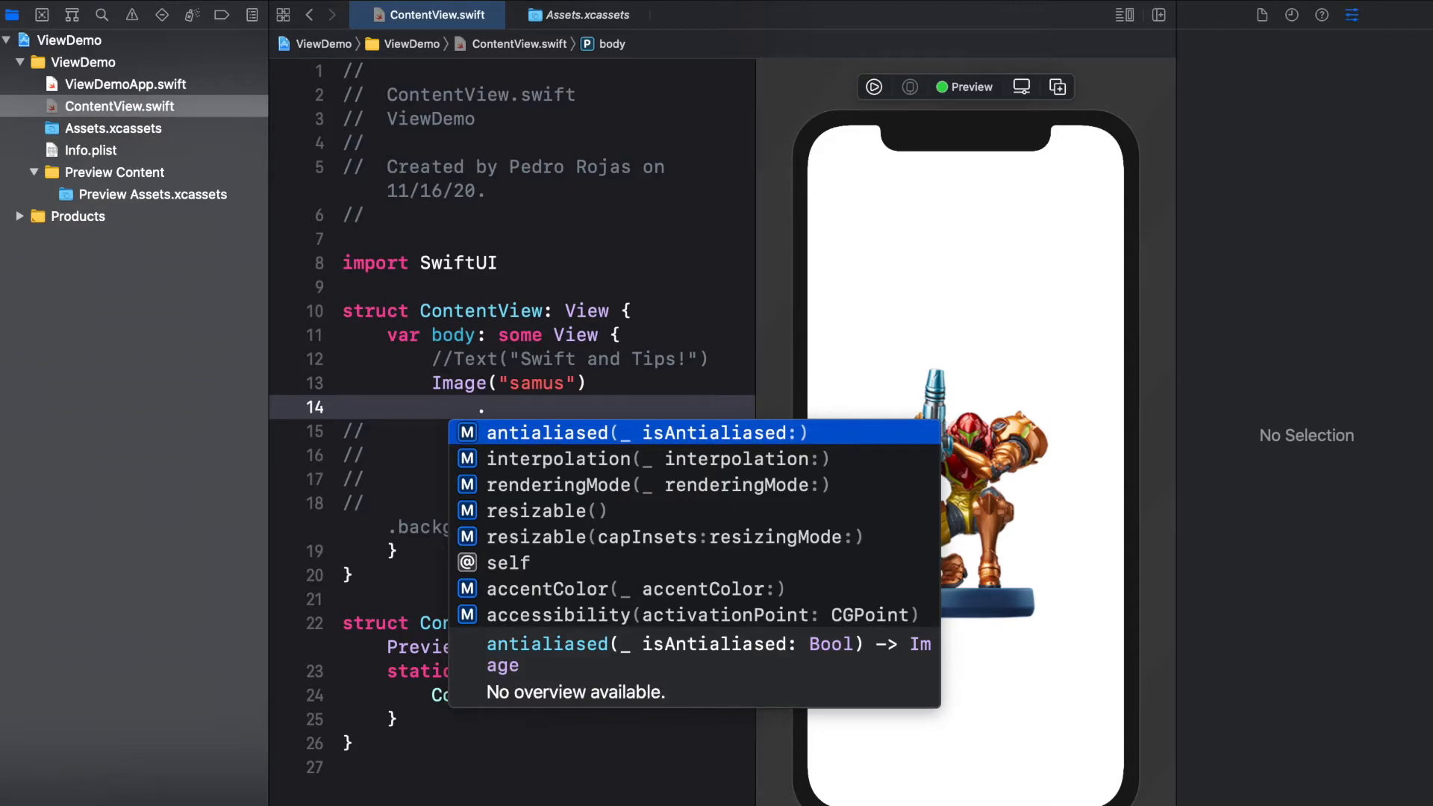
type("f")
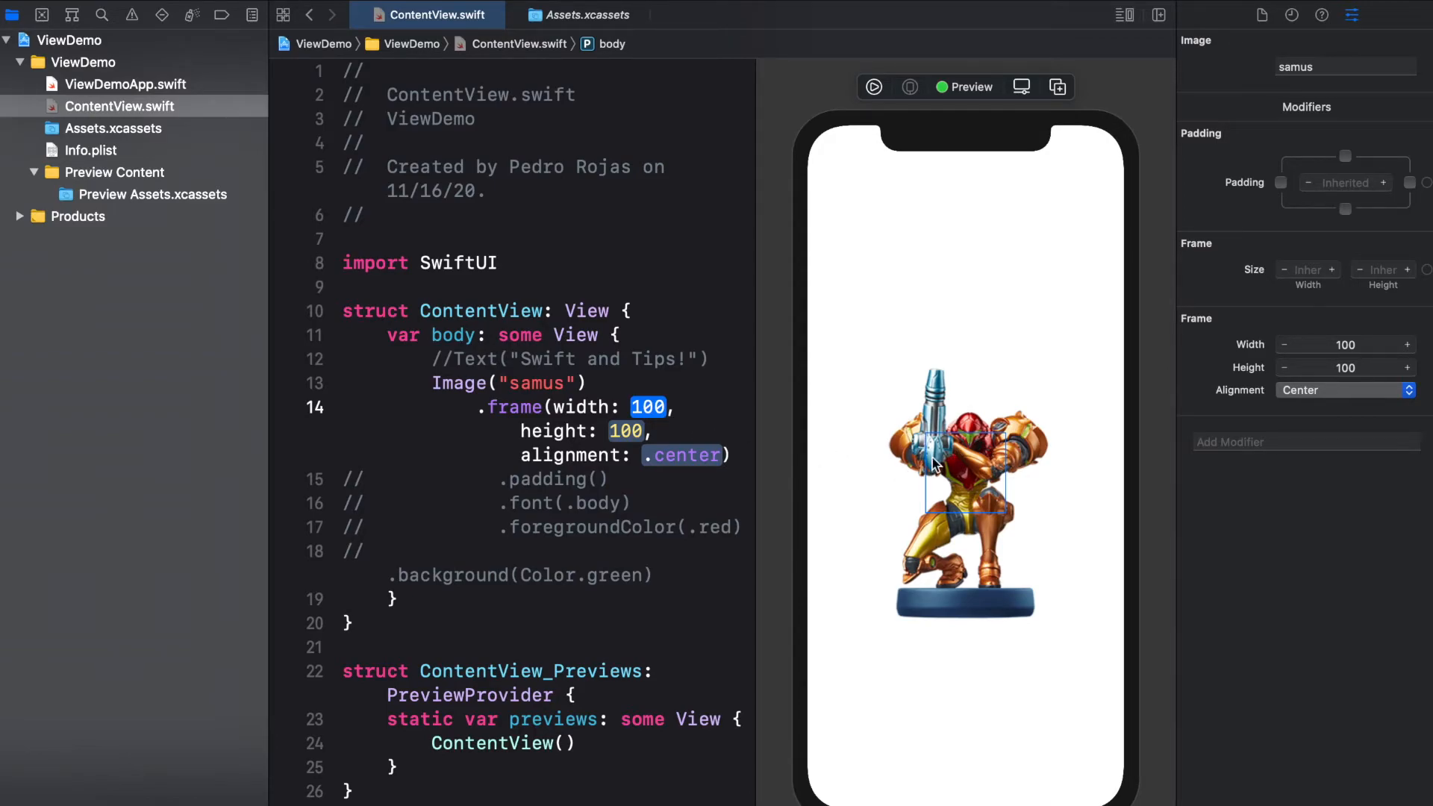
mouse_move(1024, 467)
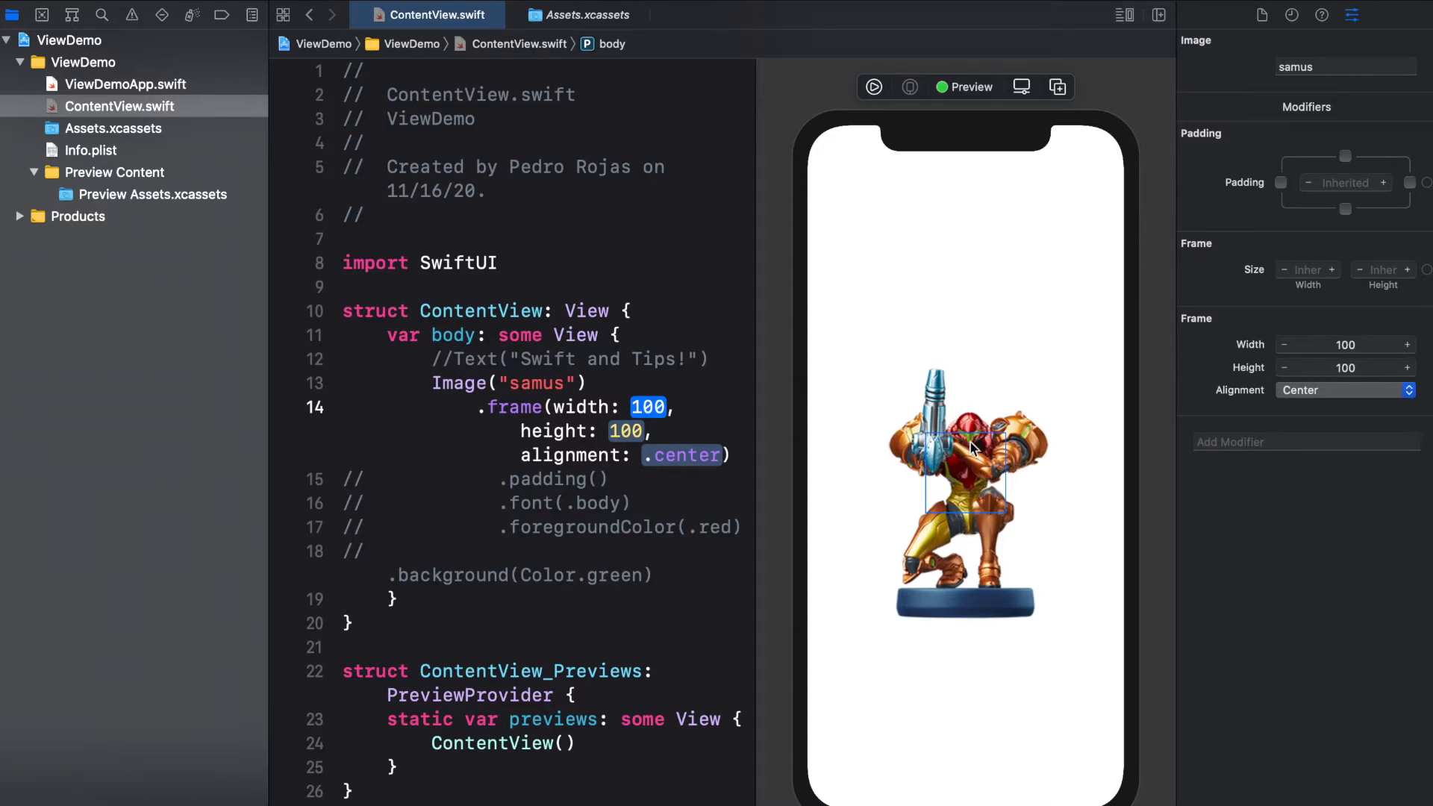
left_click(603, 384)
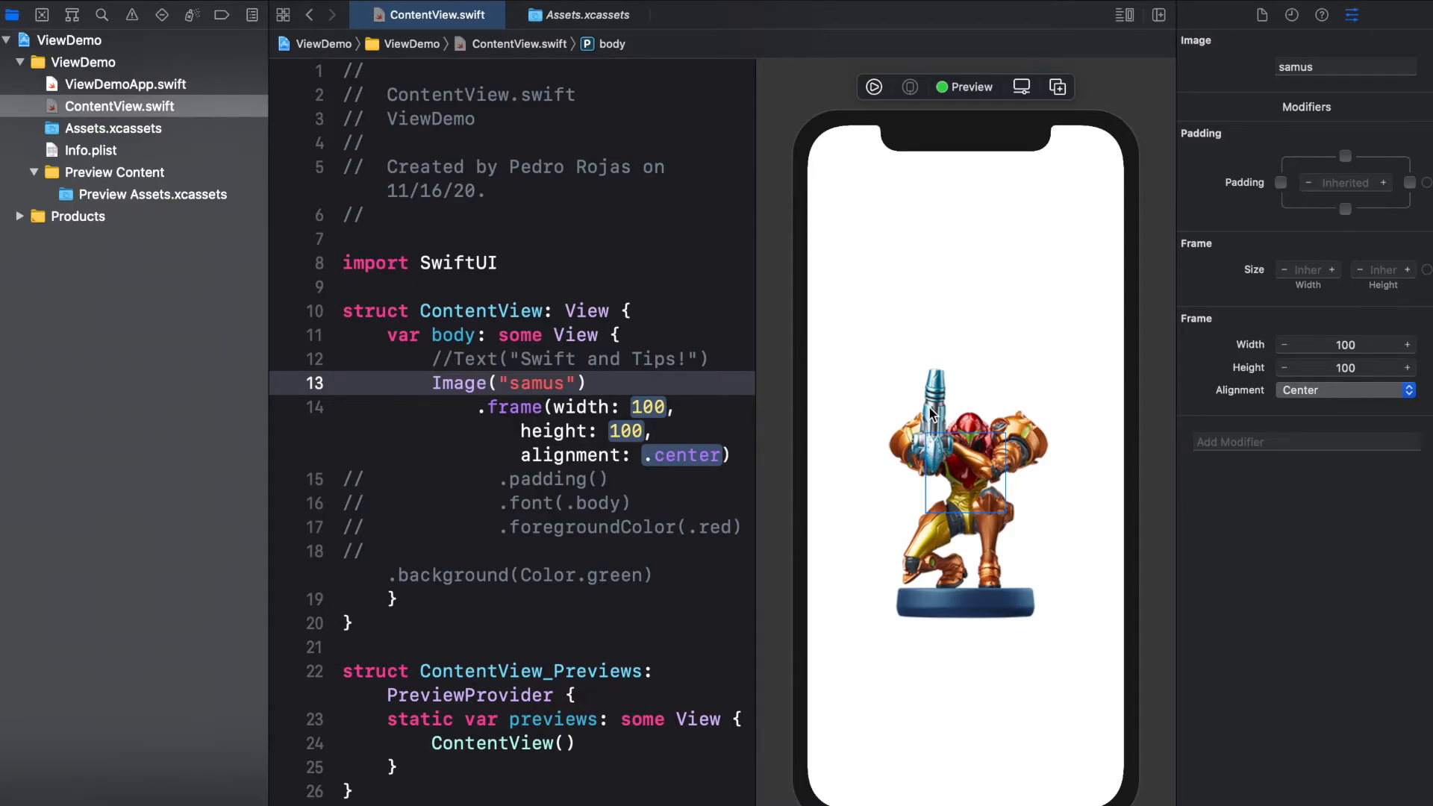
mouse_move(1033, 439)
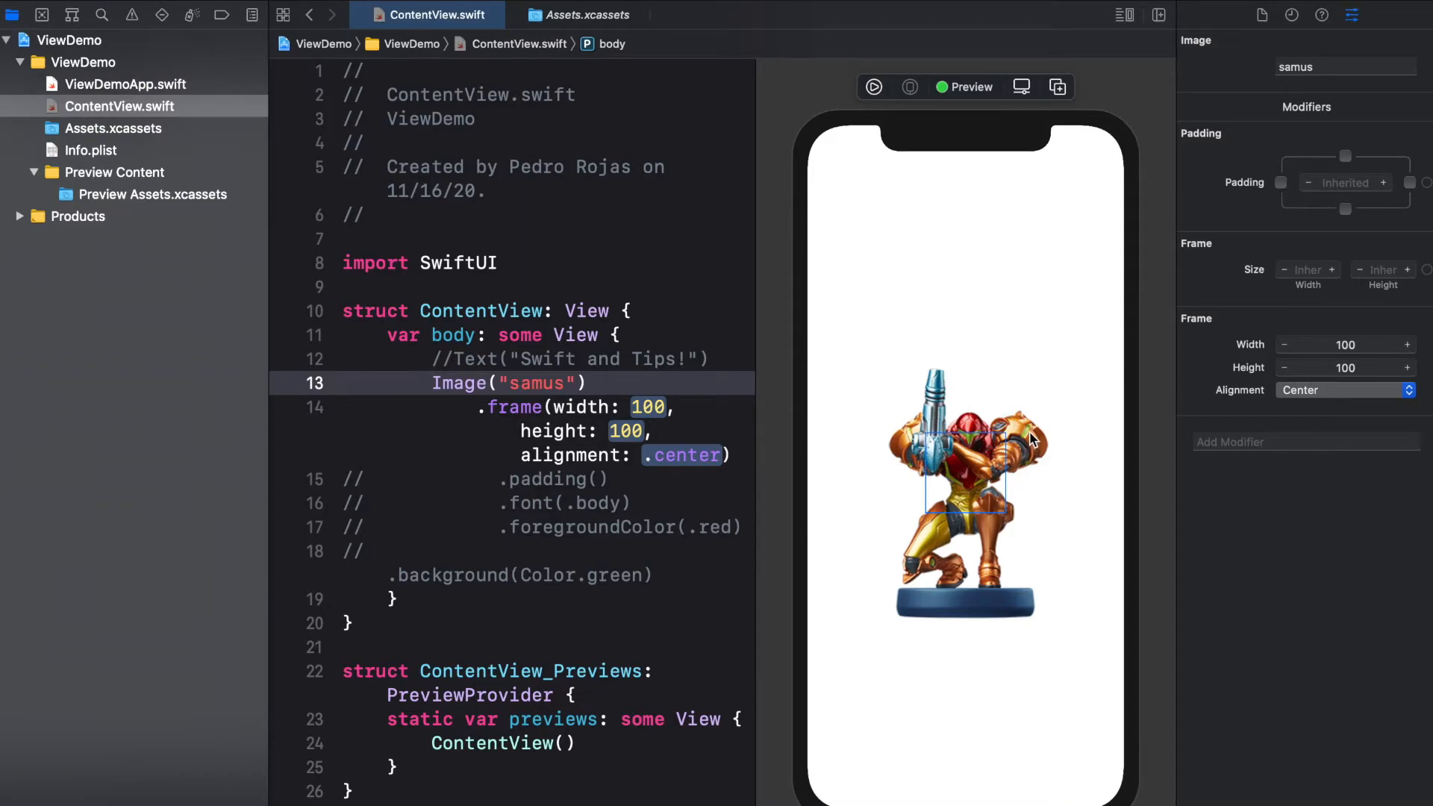
mouse_move(942, 408)
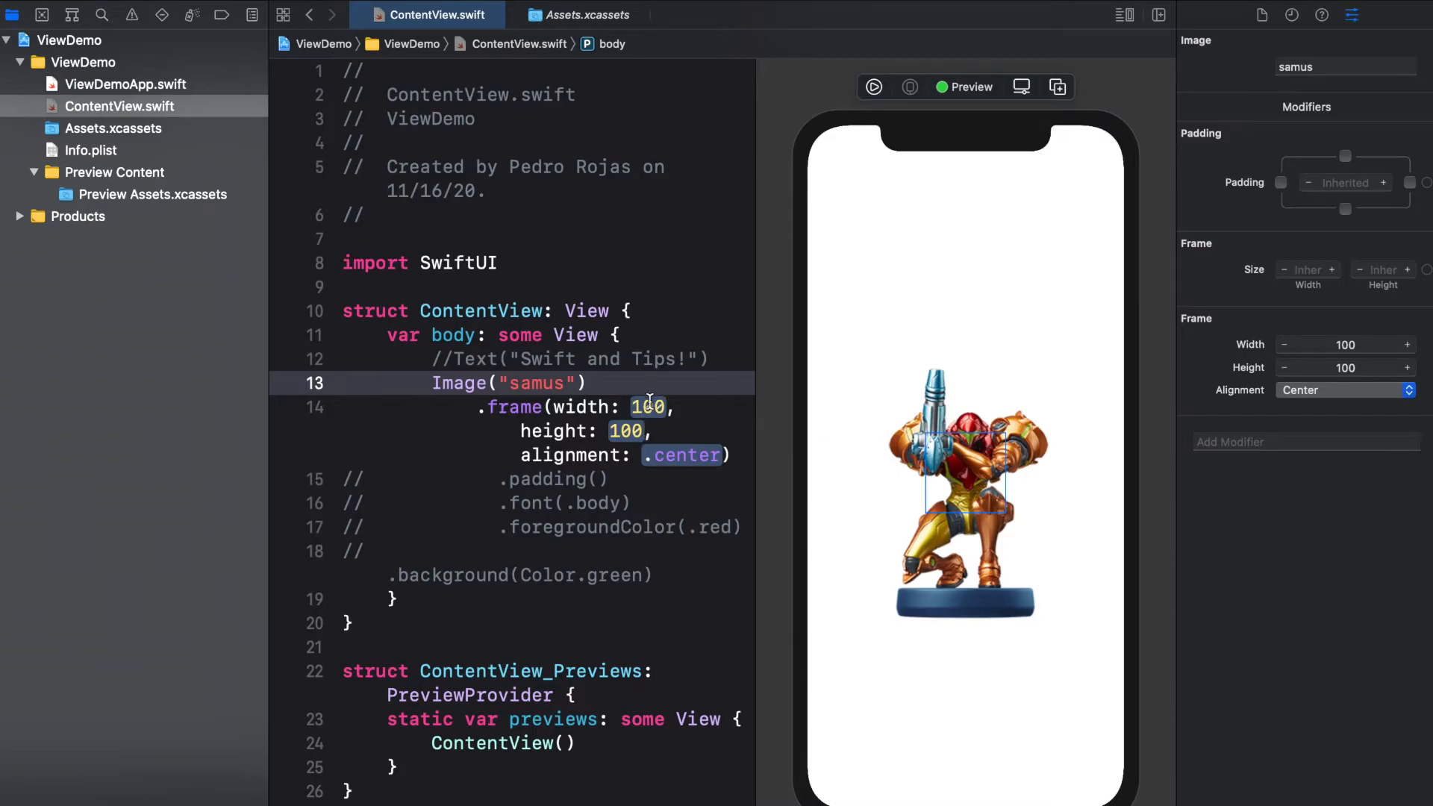
mouse_move(1021, 435)
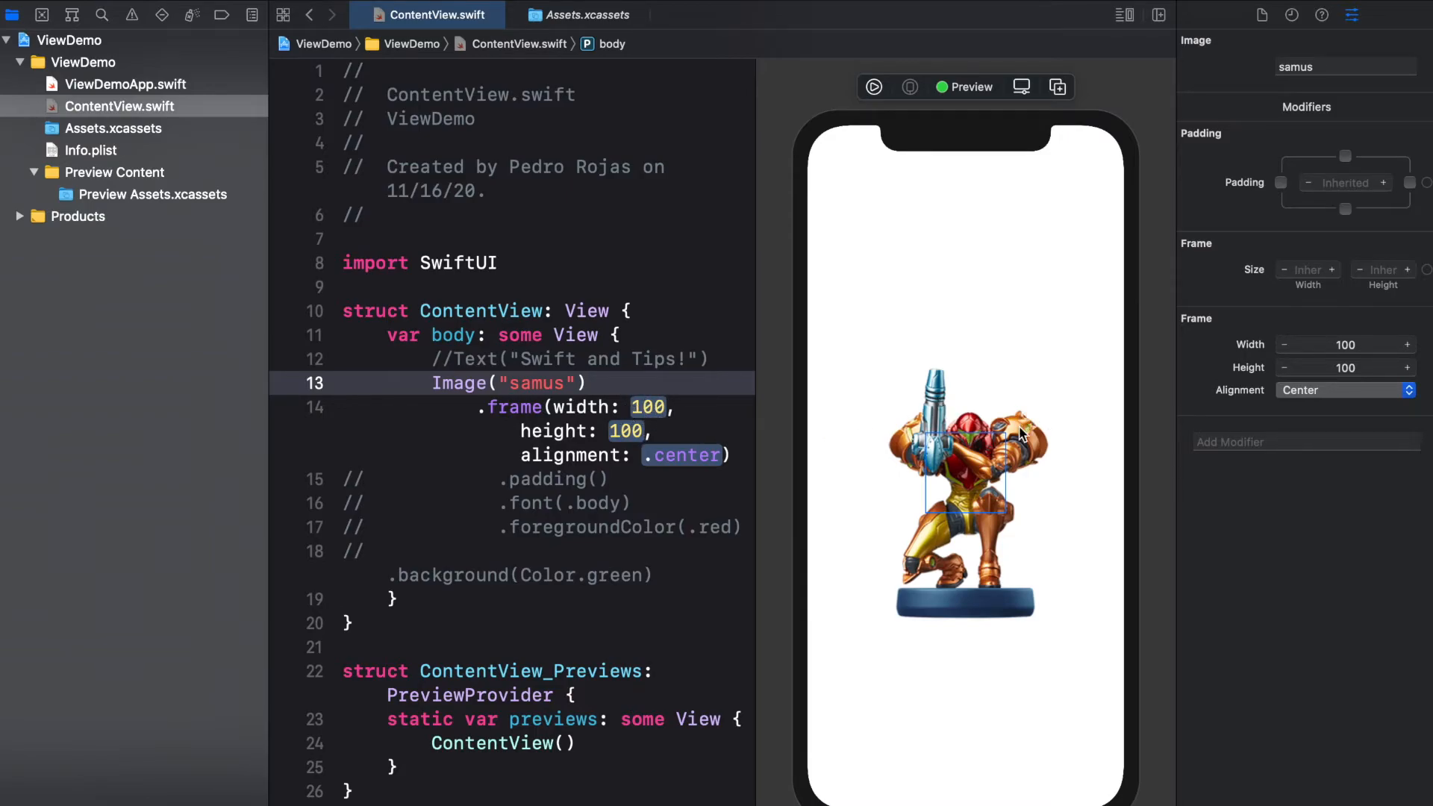
mouse_move(977, 483)
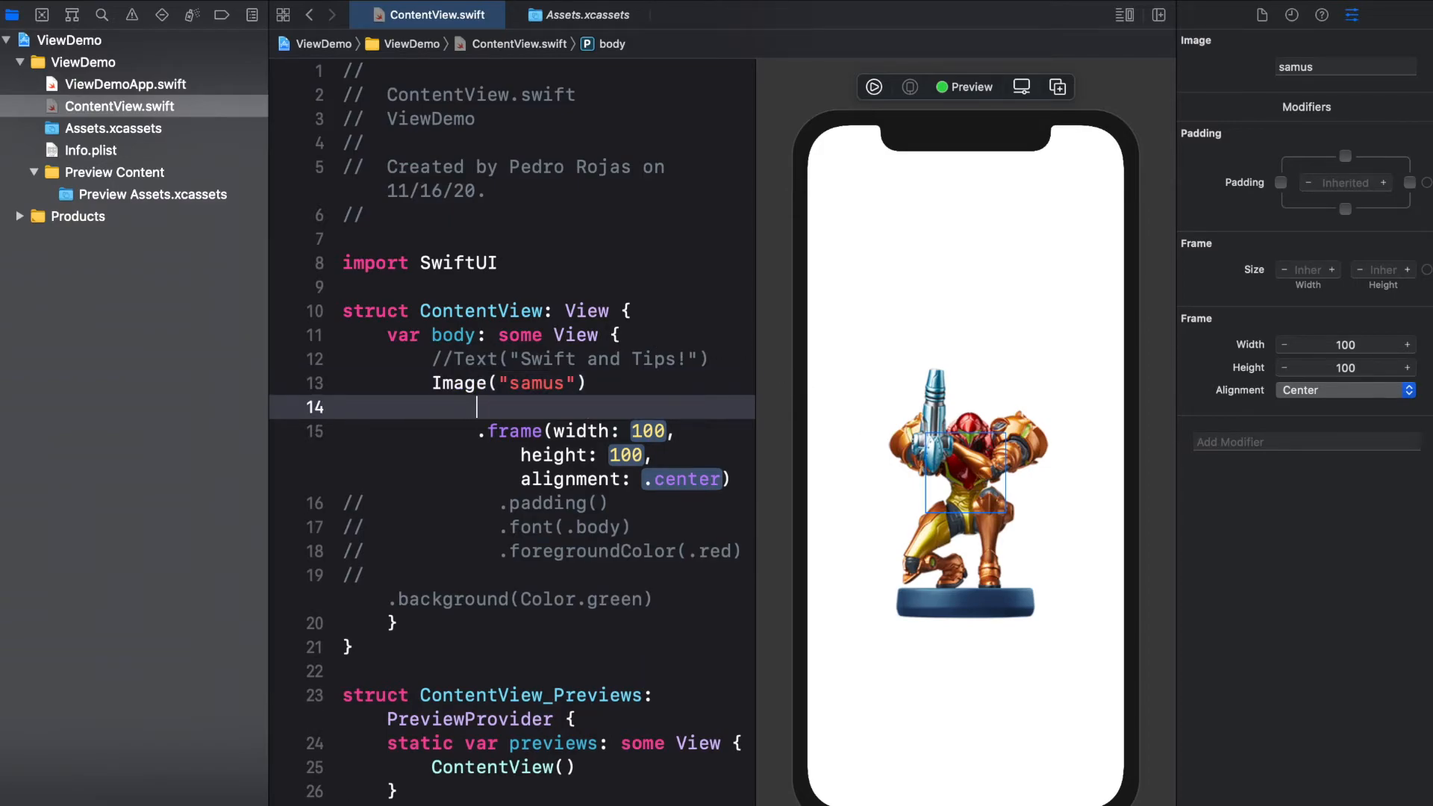
- Add the .resizable() modifier to Image("samus") via code completion
type(".")
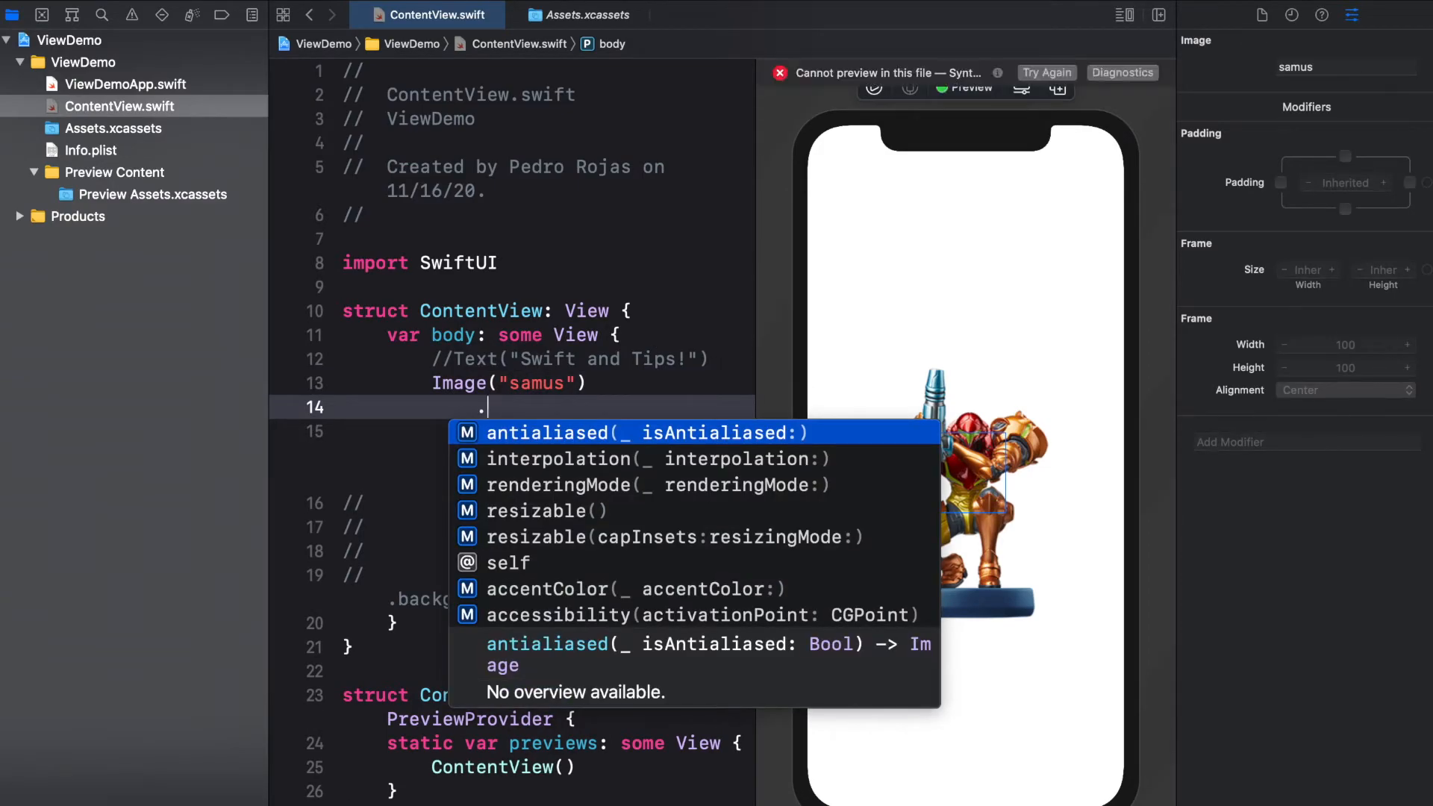
type("r")
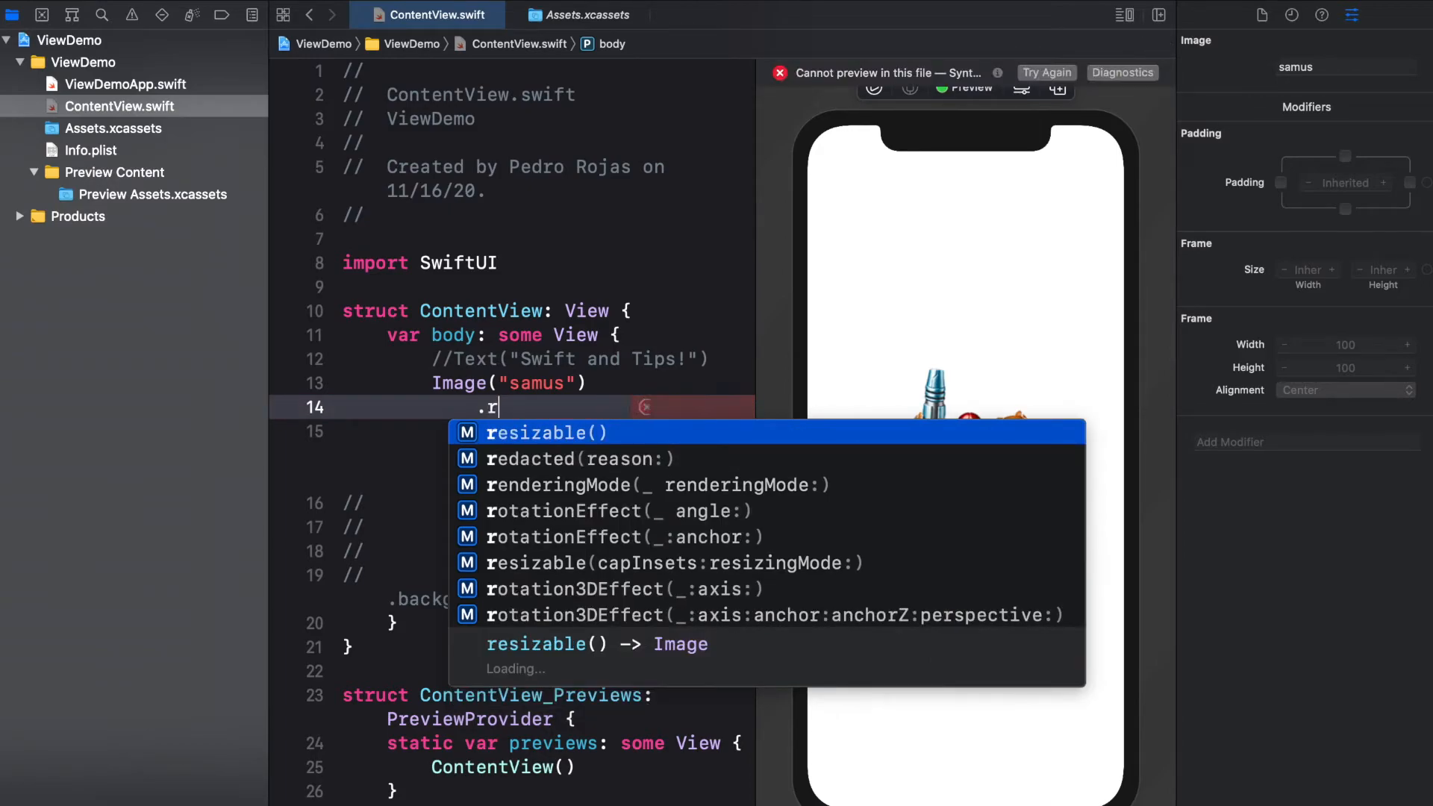
left_click(536, 433)
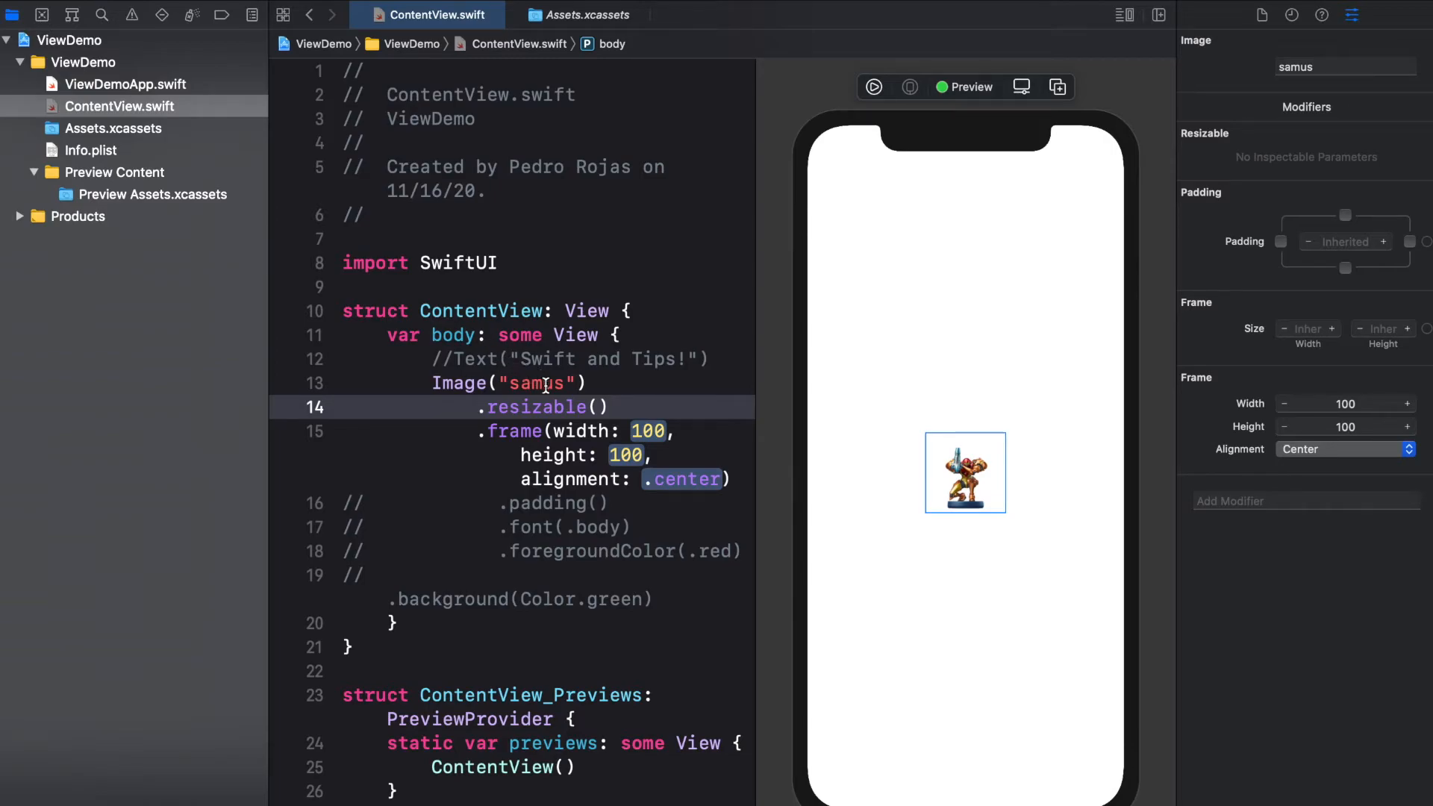
mouse_move(494, 438)
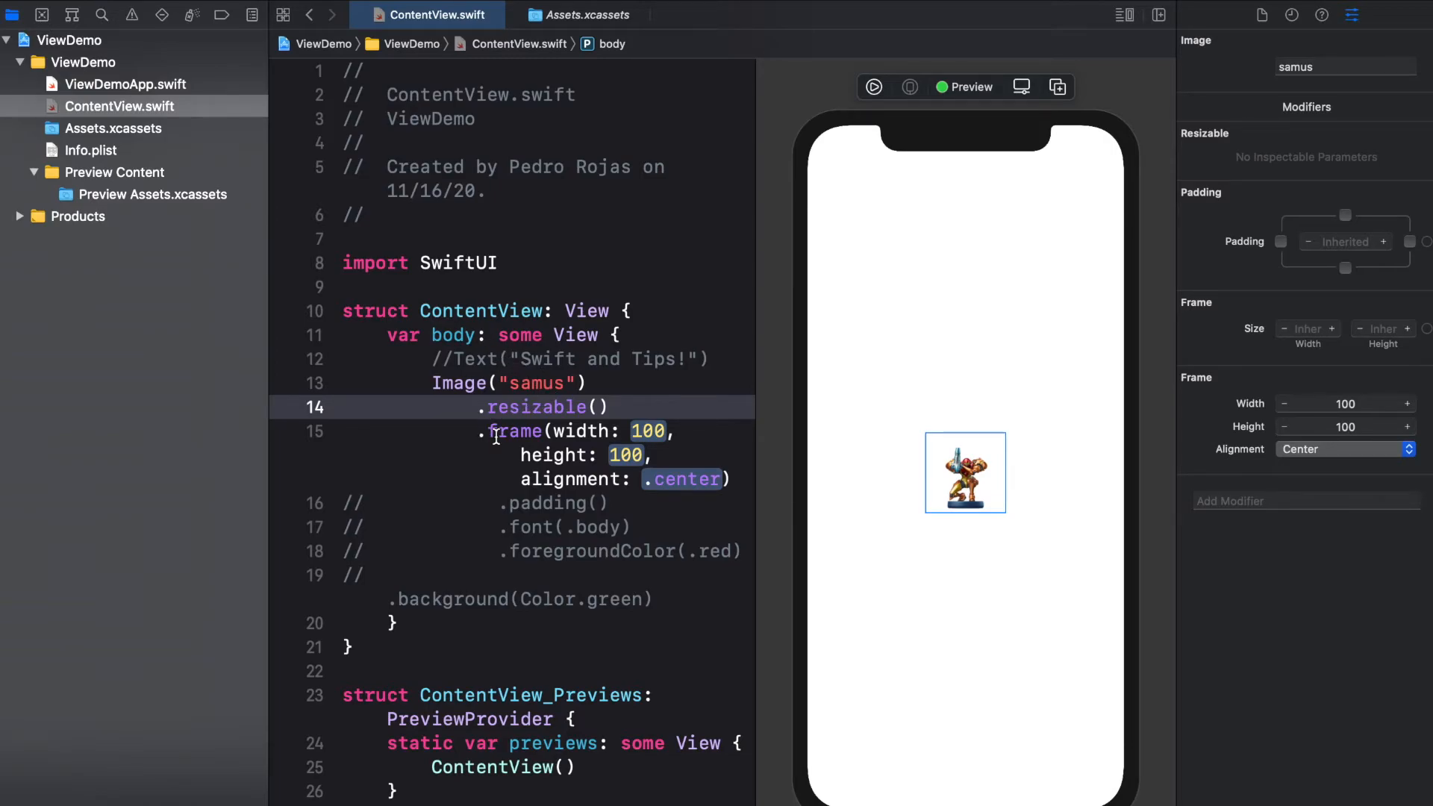
- Change the frame width and height from 100 to 200
left_click_drag(490, 430, 608, 503)
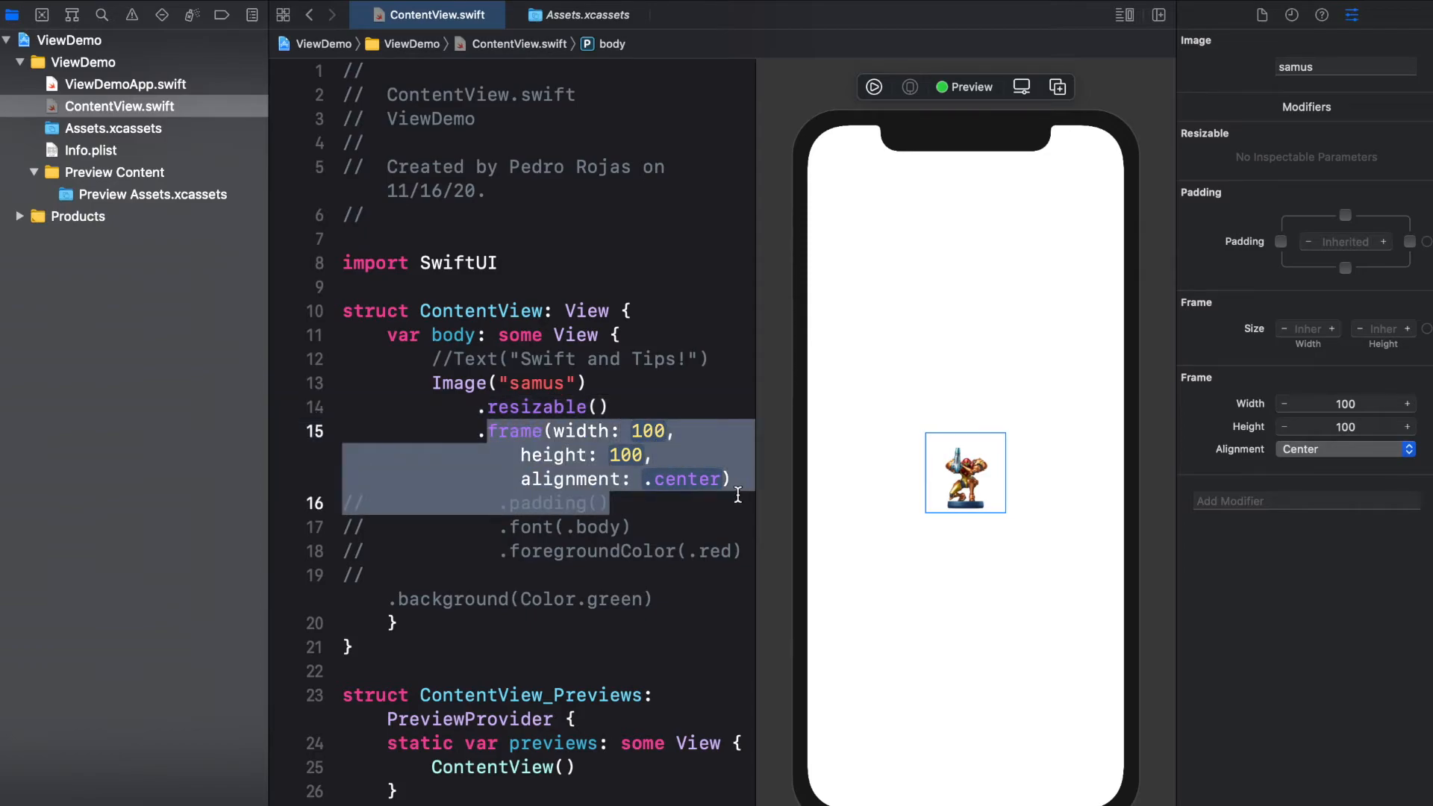
left_click(637, 430)
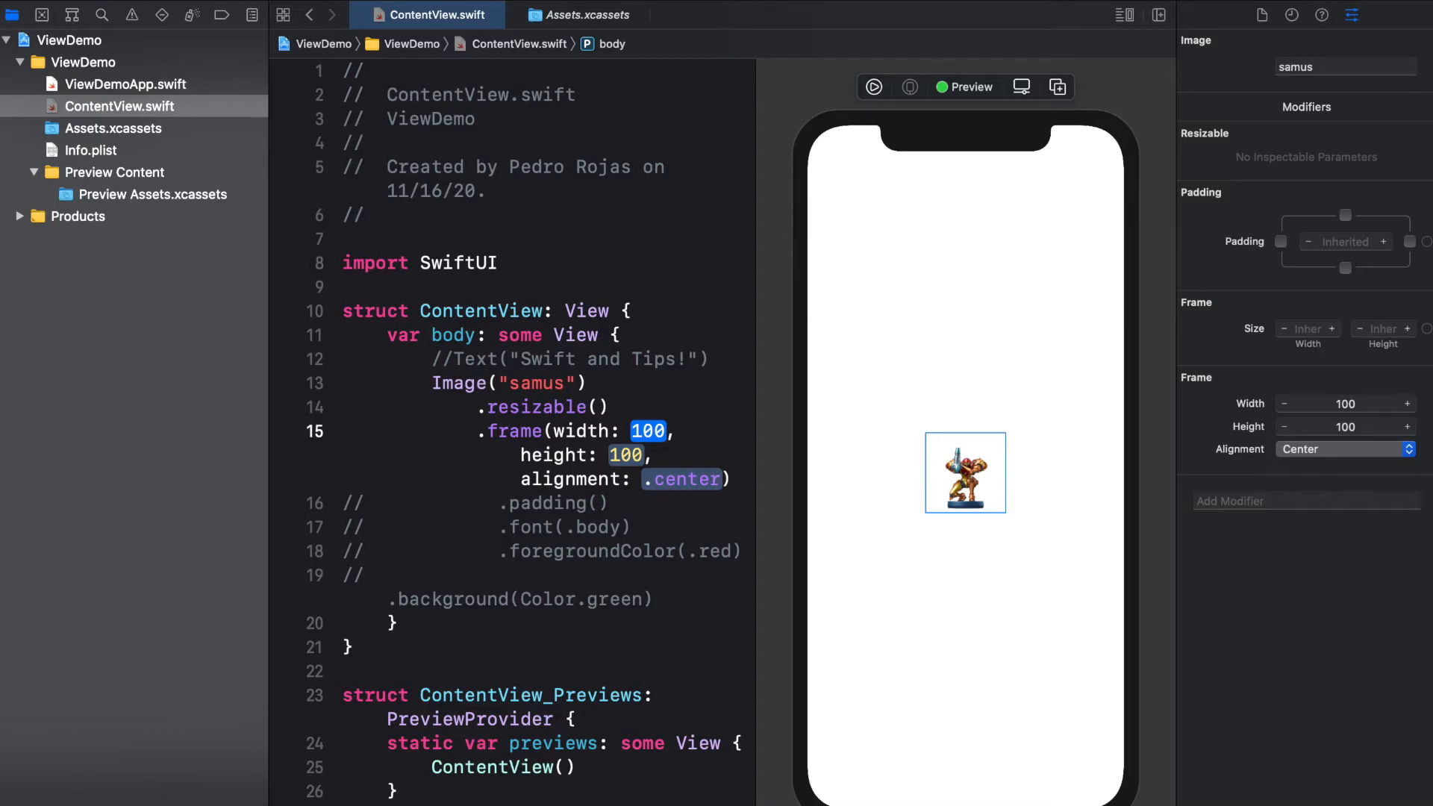
type("200")
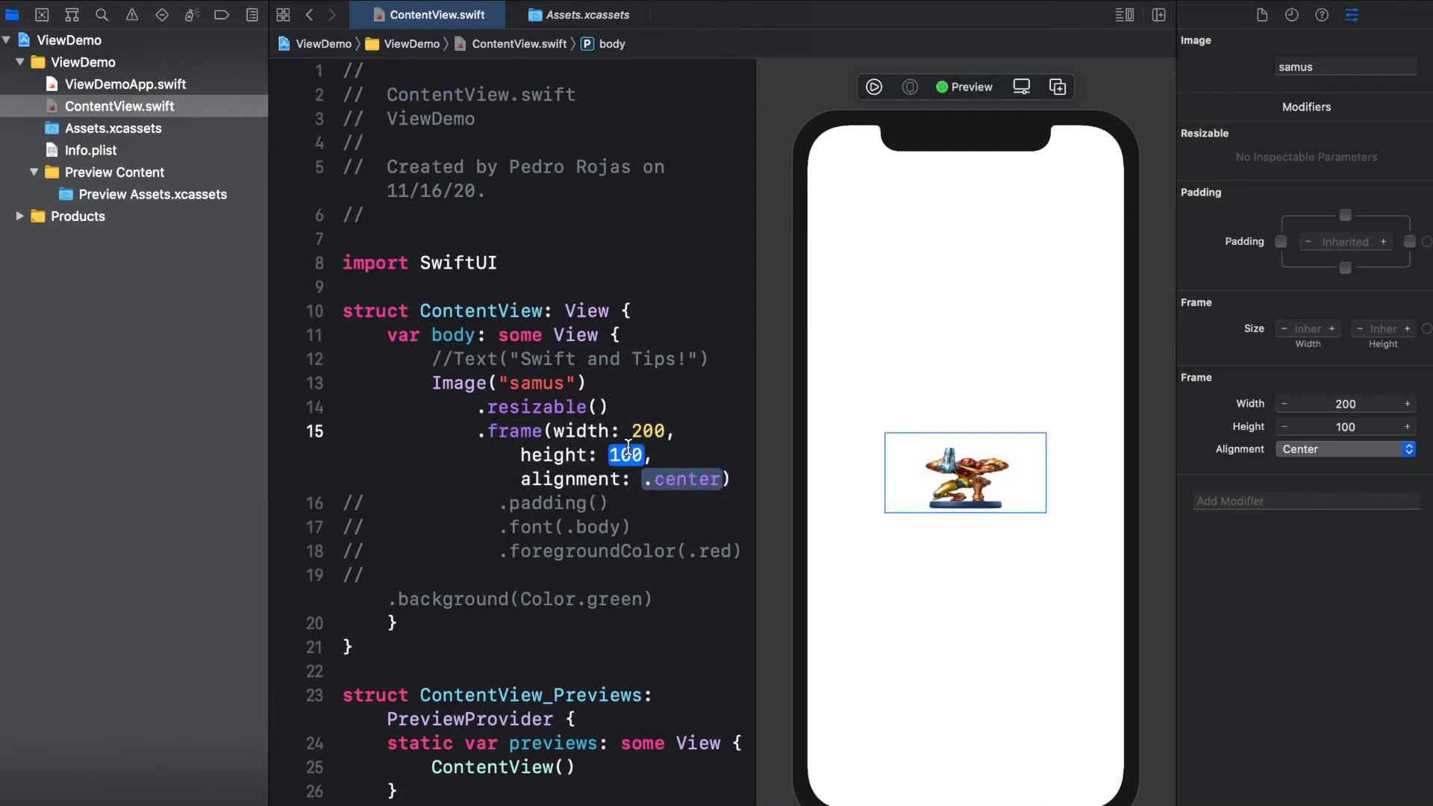
type("200")
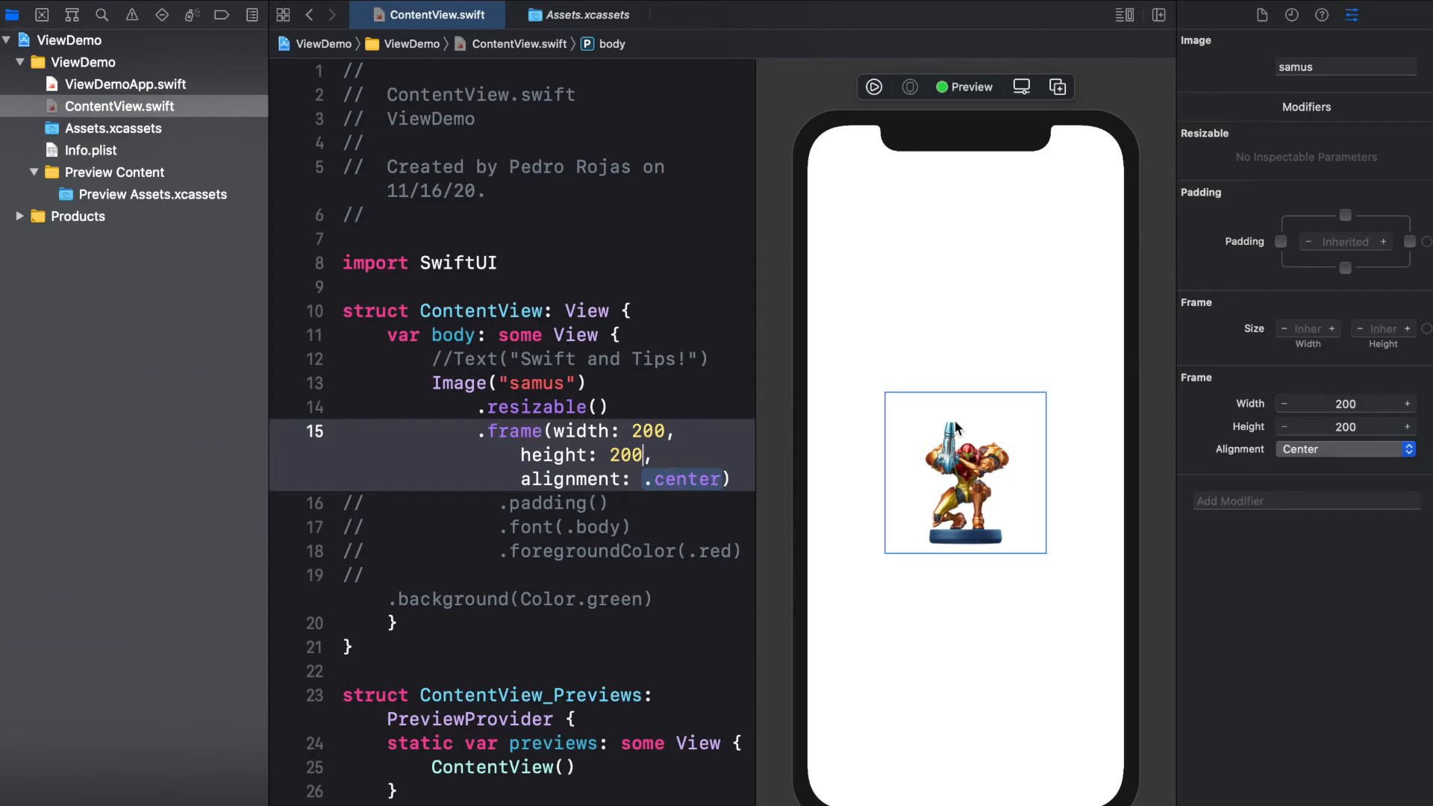
mouse_move(974, 475)
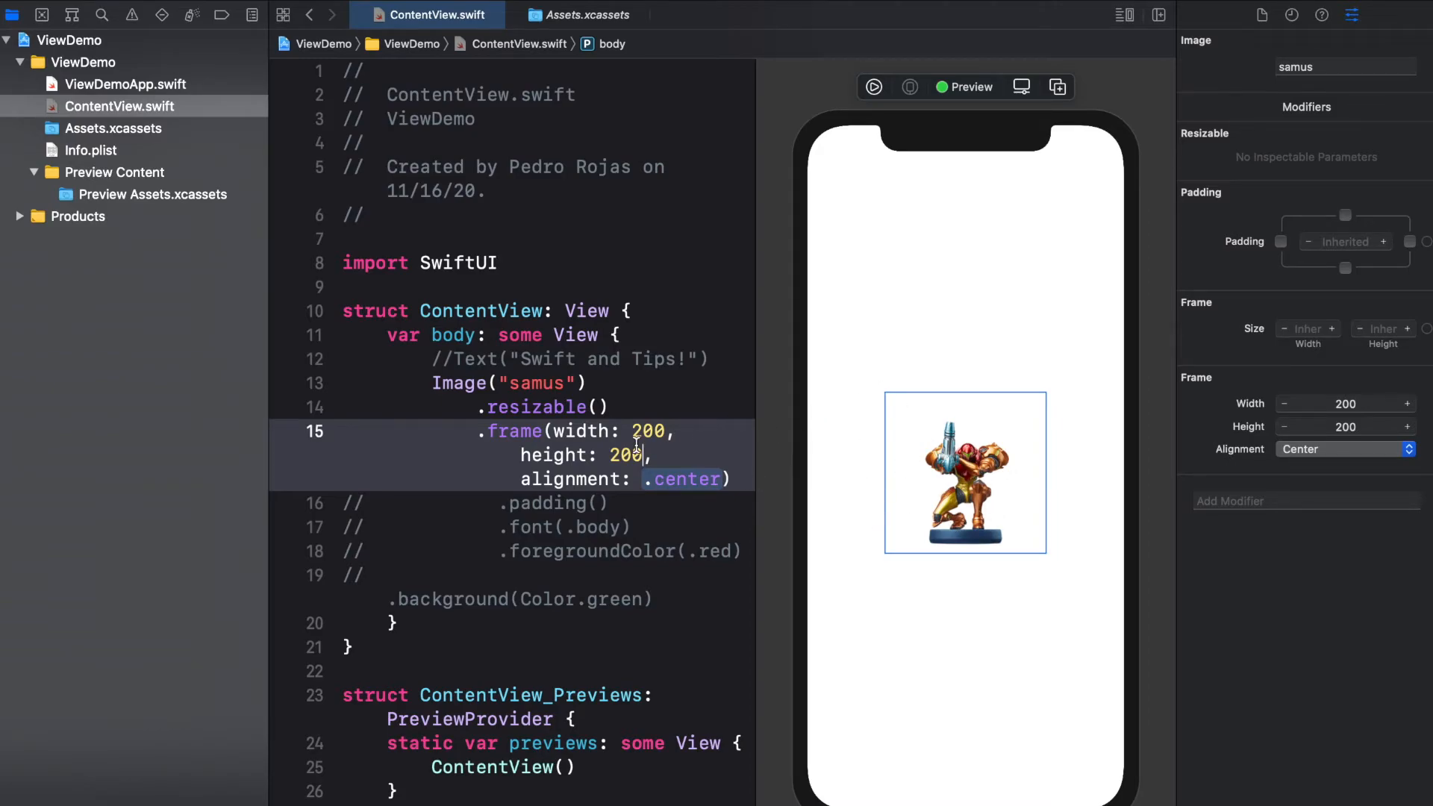
mouse_move(755, 548)
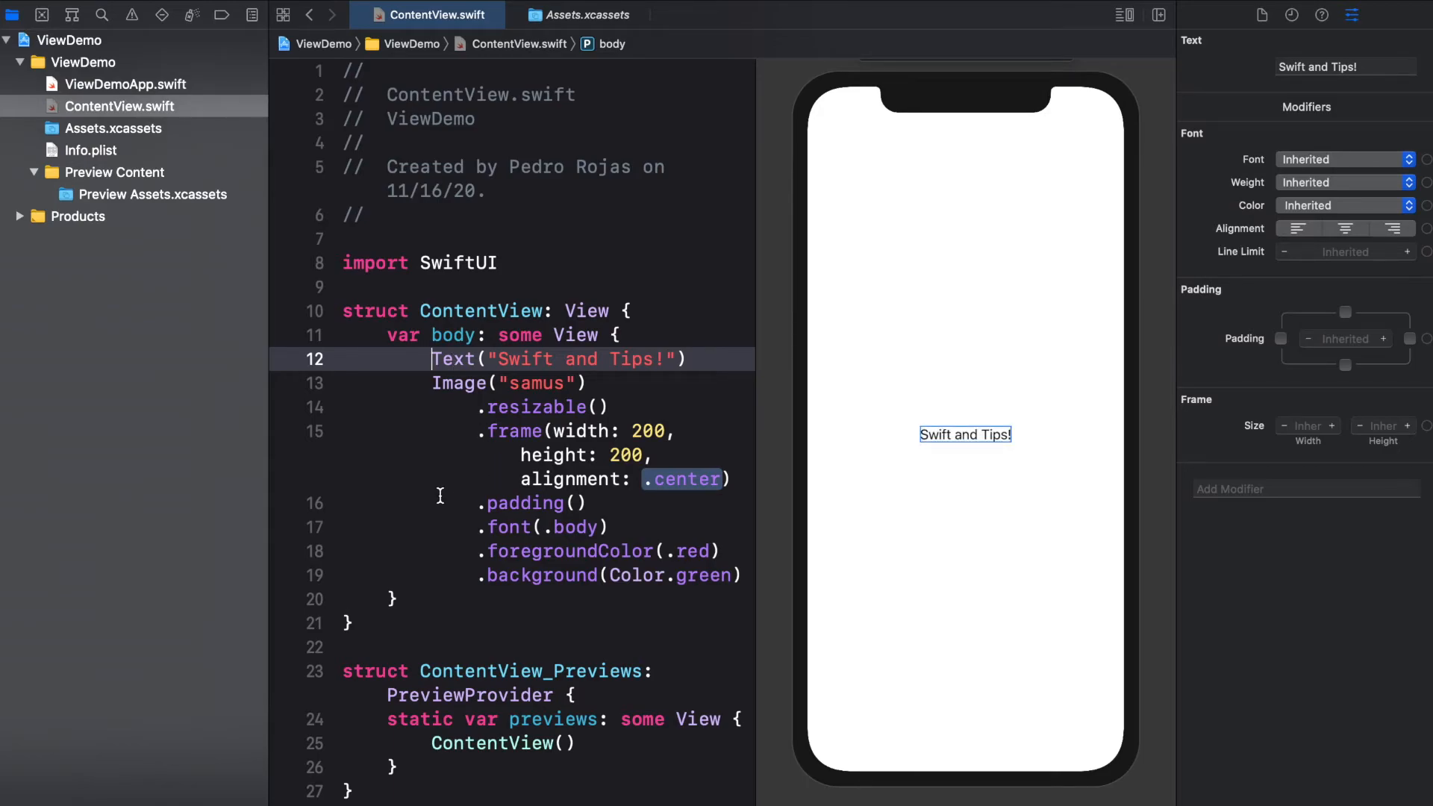
- Uncomment the Text line and its padding, font, foregroundColor and background modifiers
left_click(548, 575)
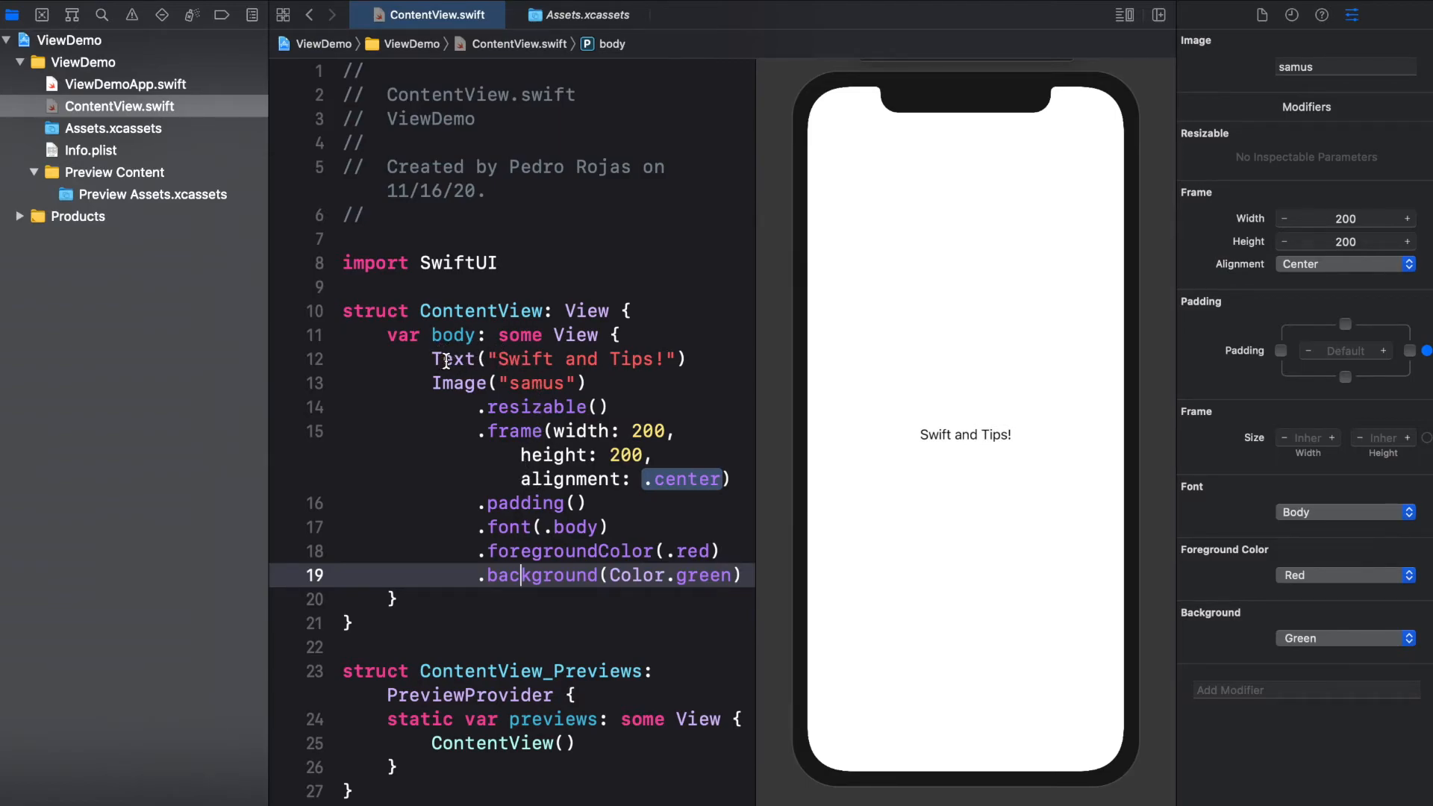
mouse_move(649, 412)
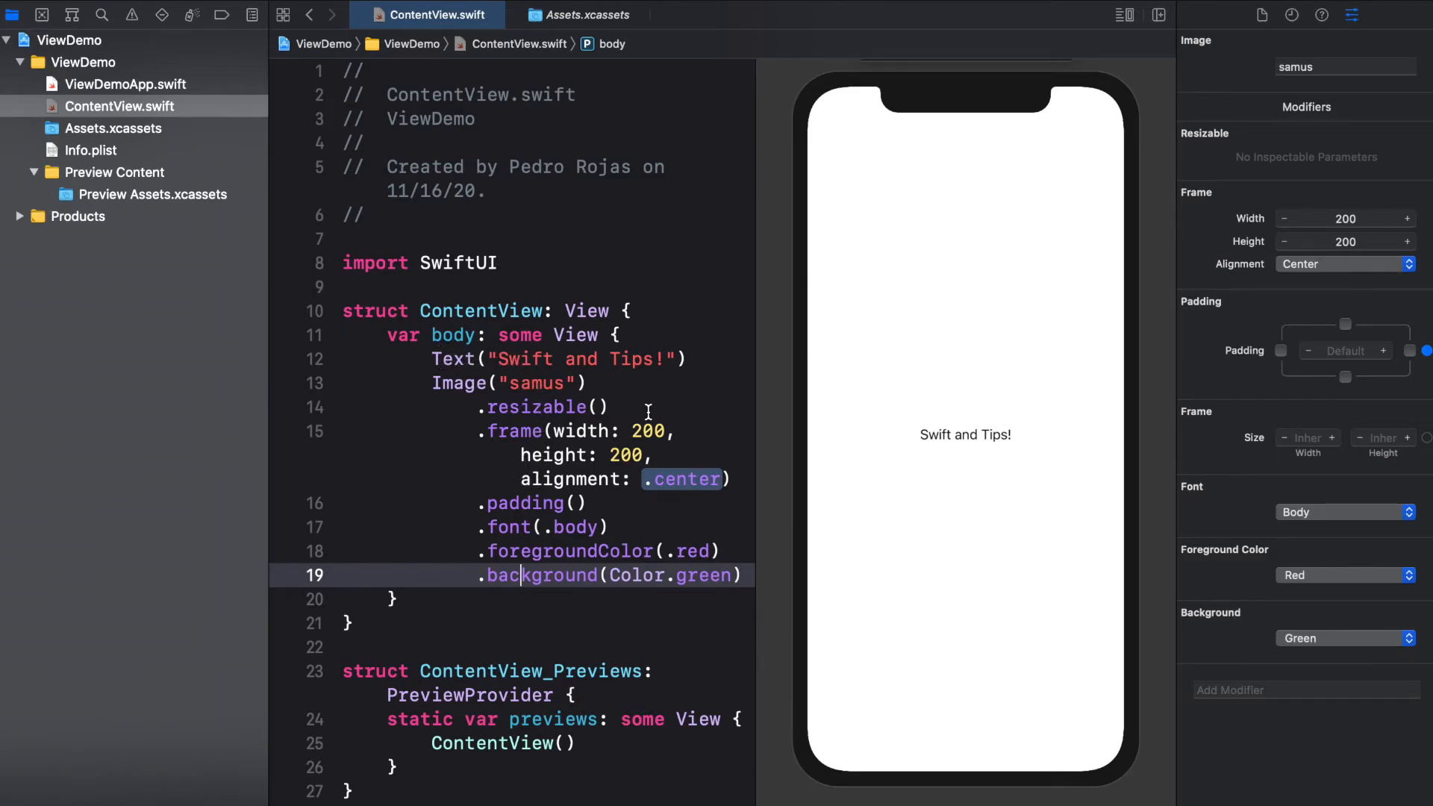
mouse_move(617, 474)
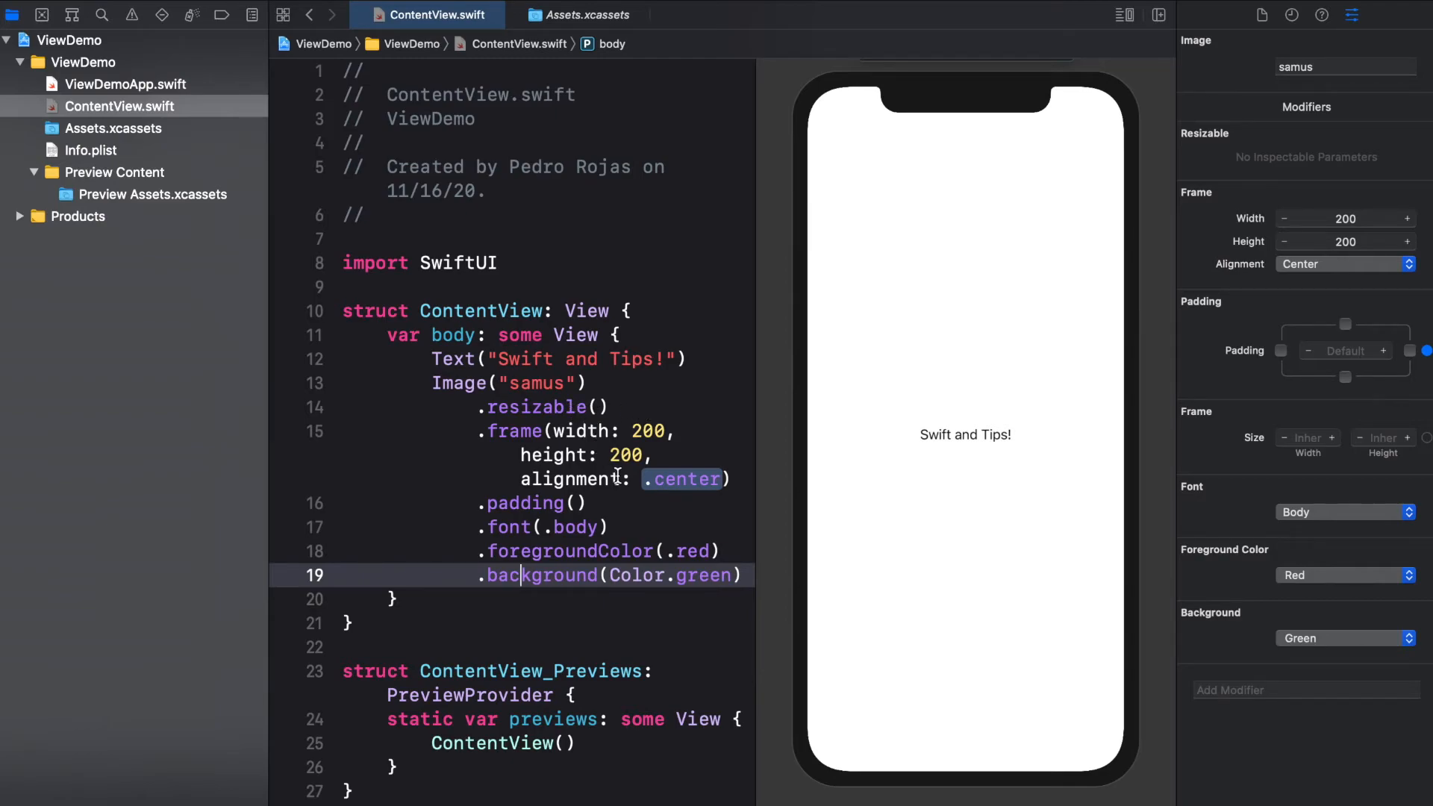
mouse_move(628, 508)
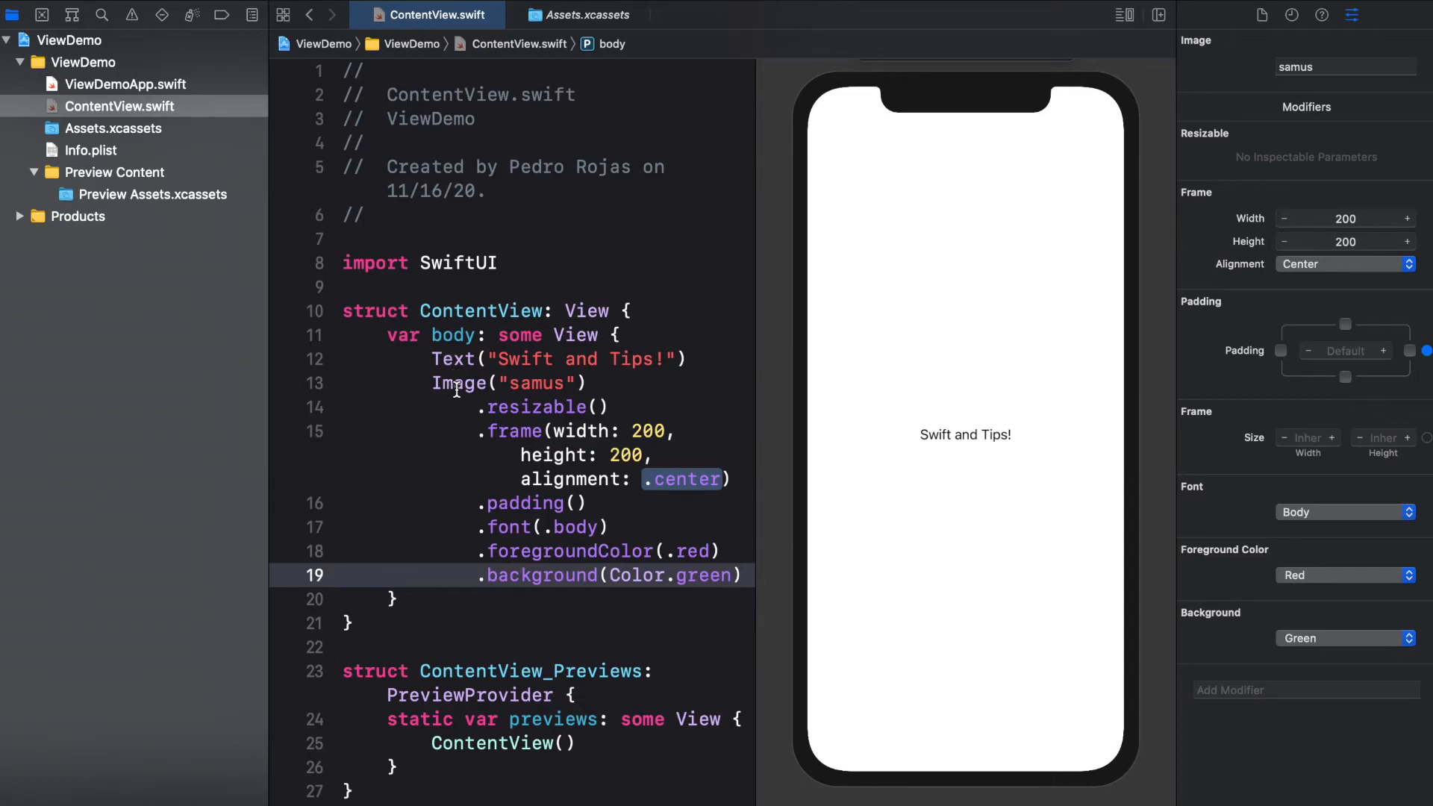
mouse_move(460, 376)
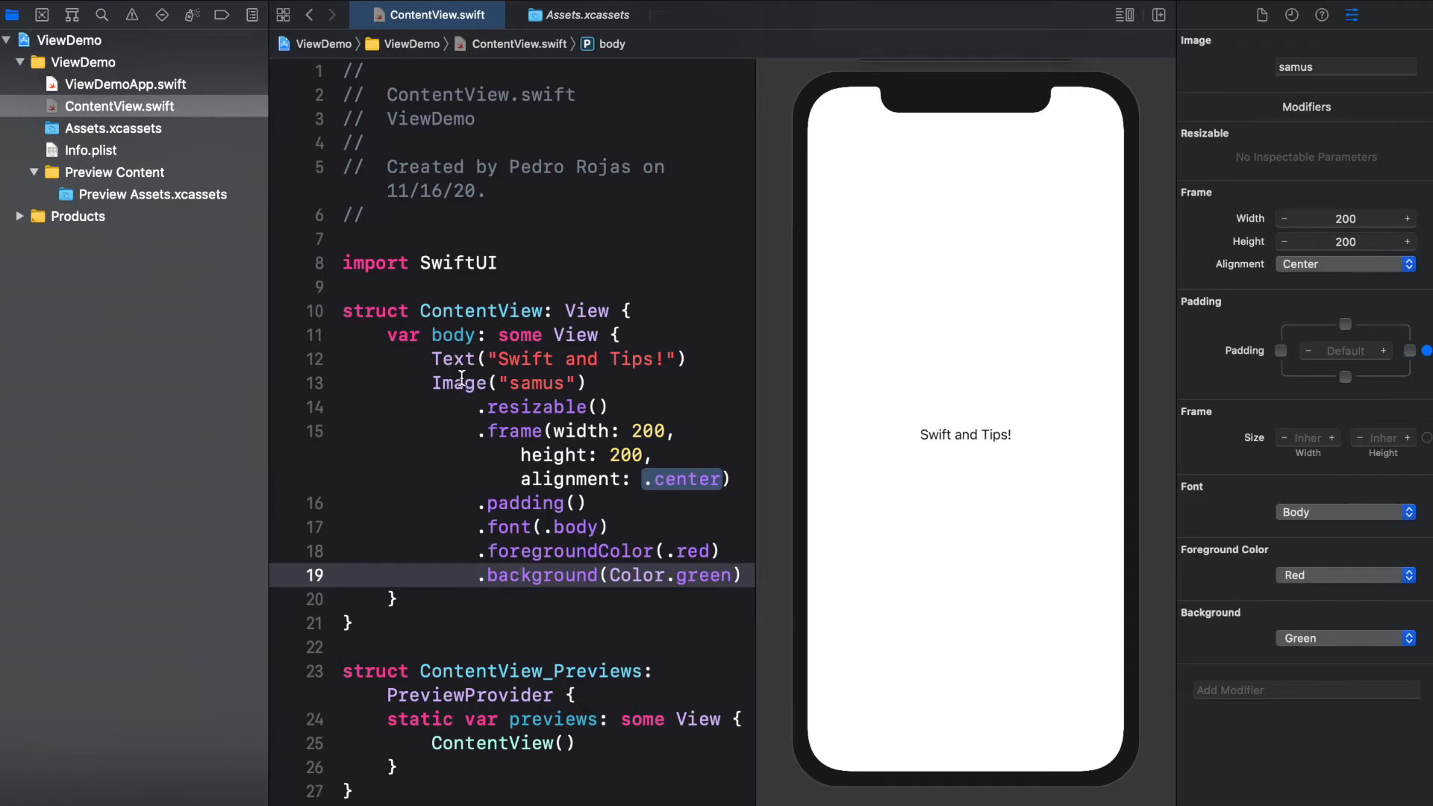
mouse_move(469, 384)
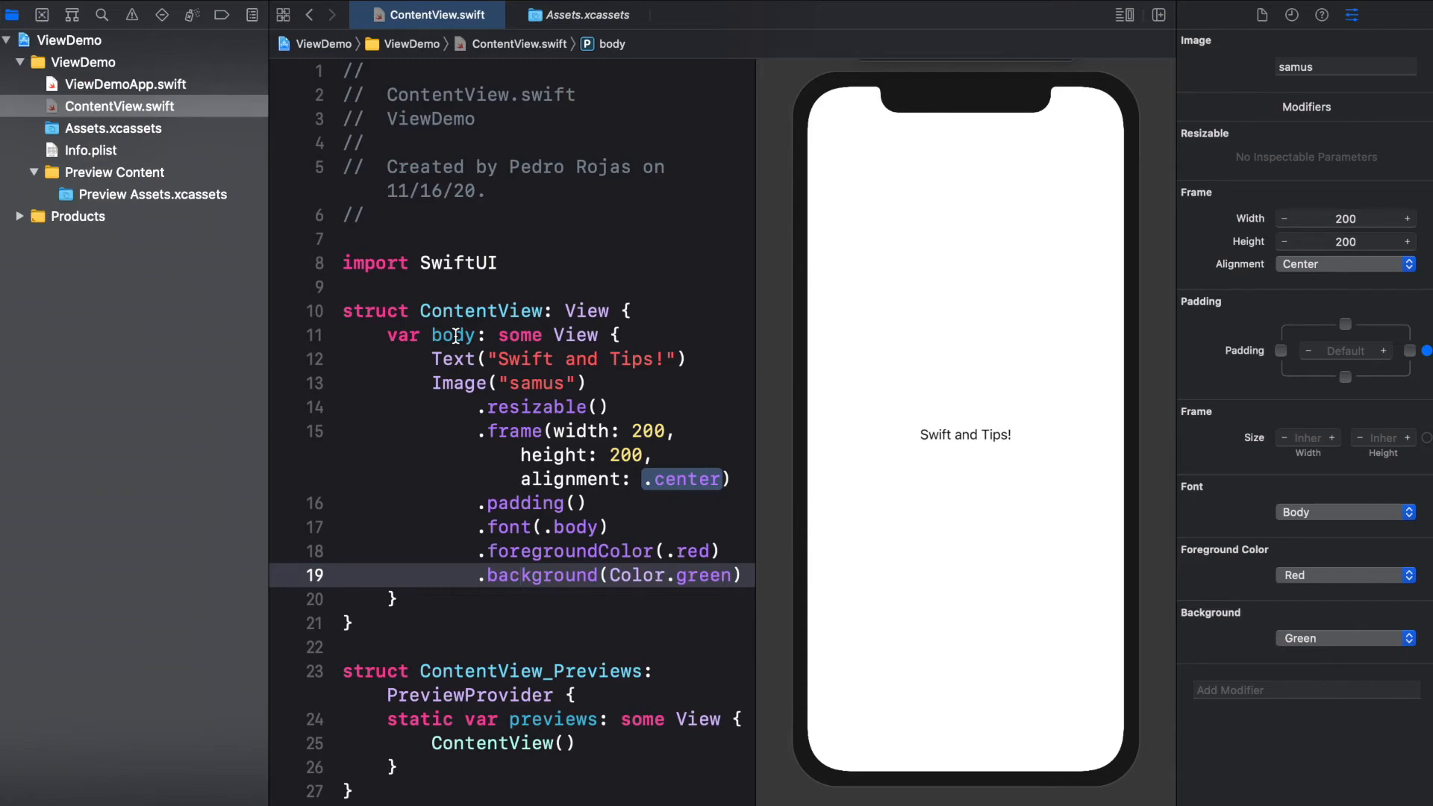
- Wrap the Text and Image("samus") in a VStack inside var body
left_click(520, 575)
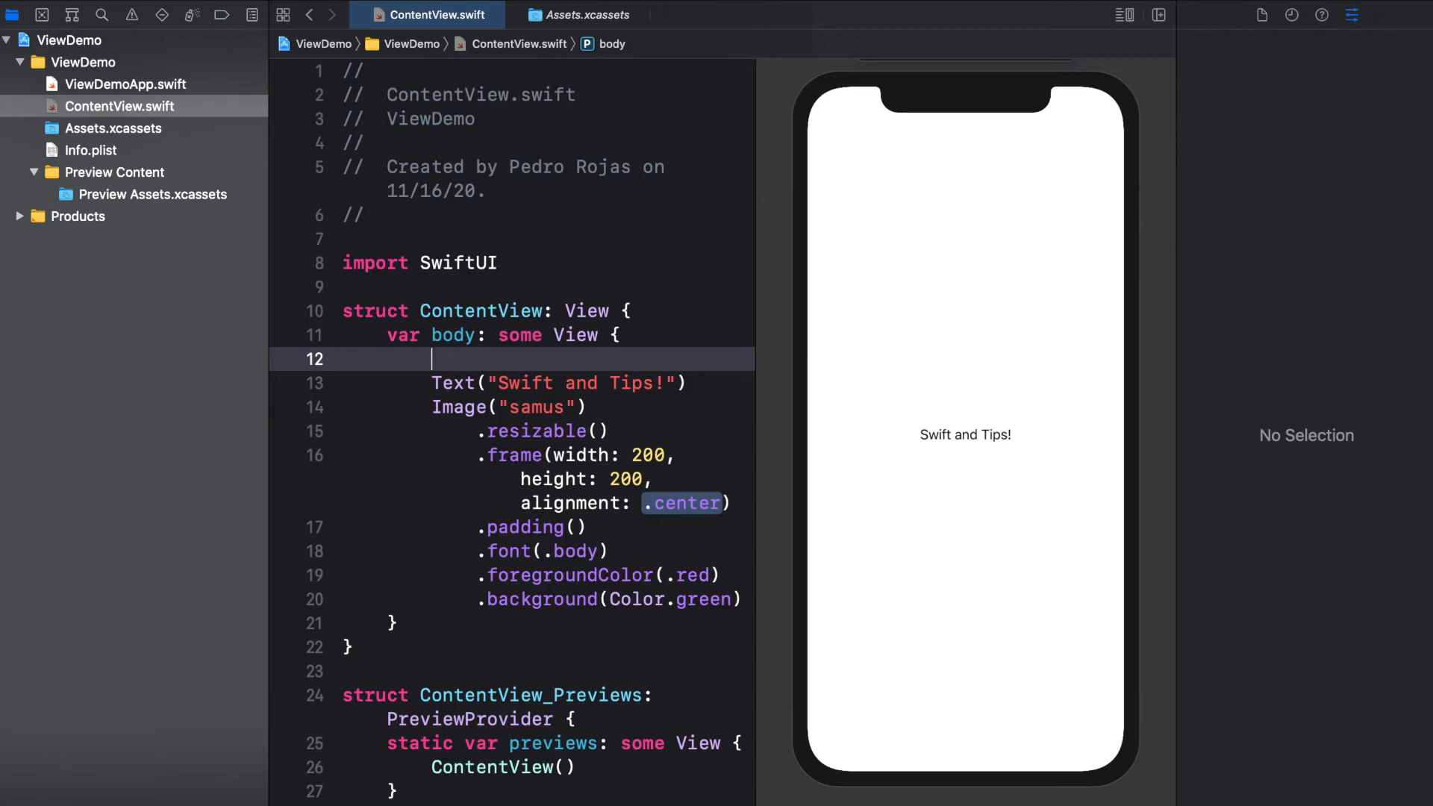
left_click(965, 434)
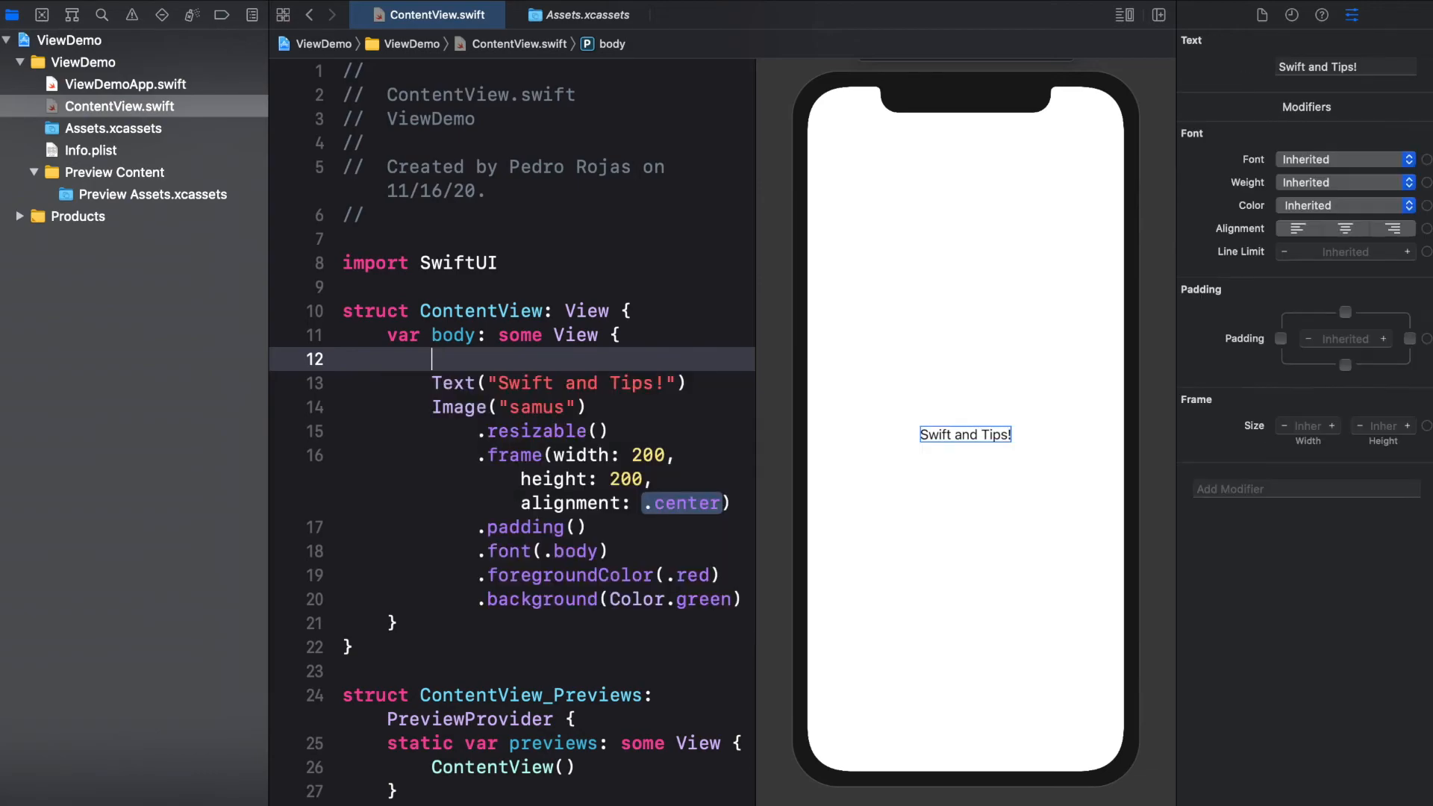
type("VStack {")
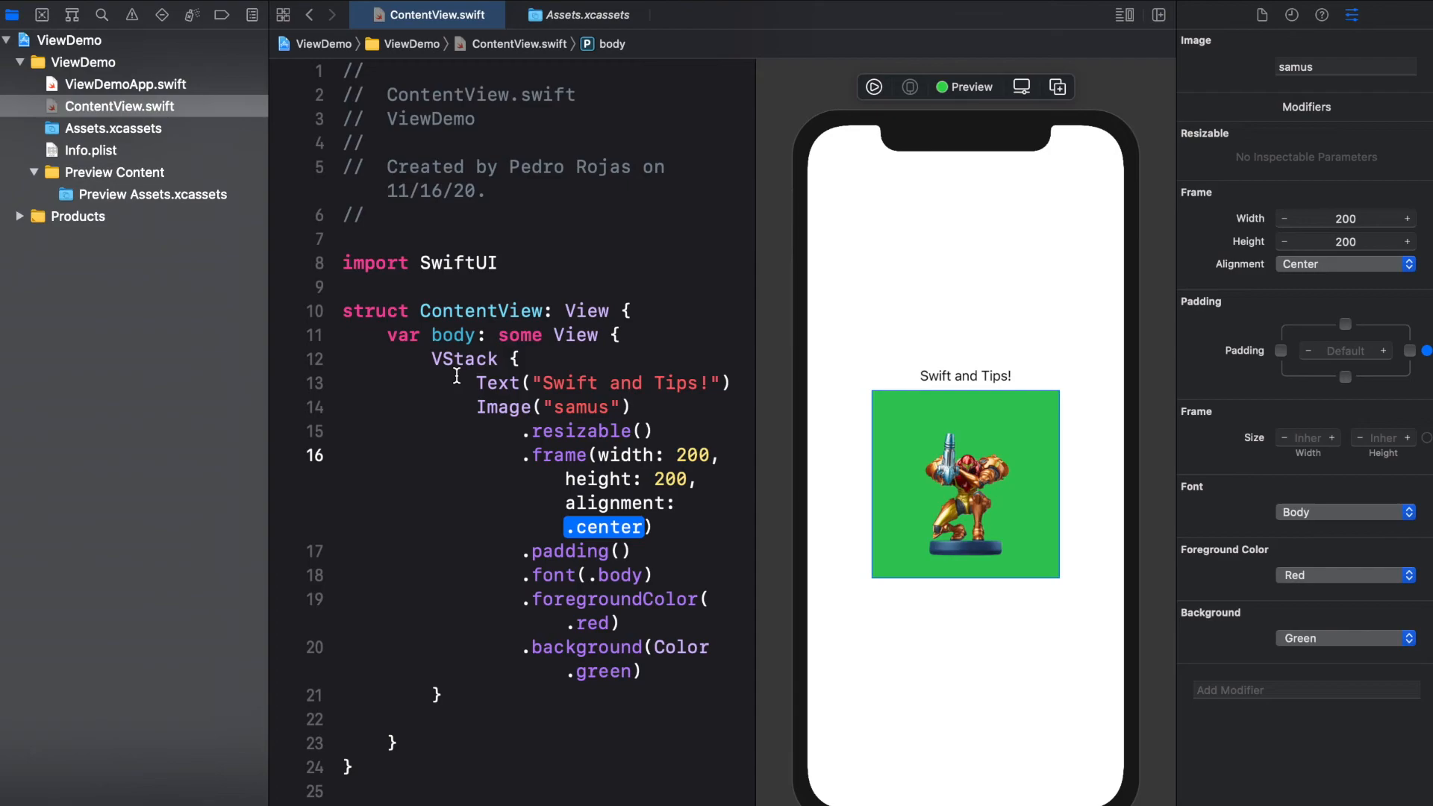
mouse_move(505, 368)
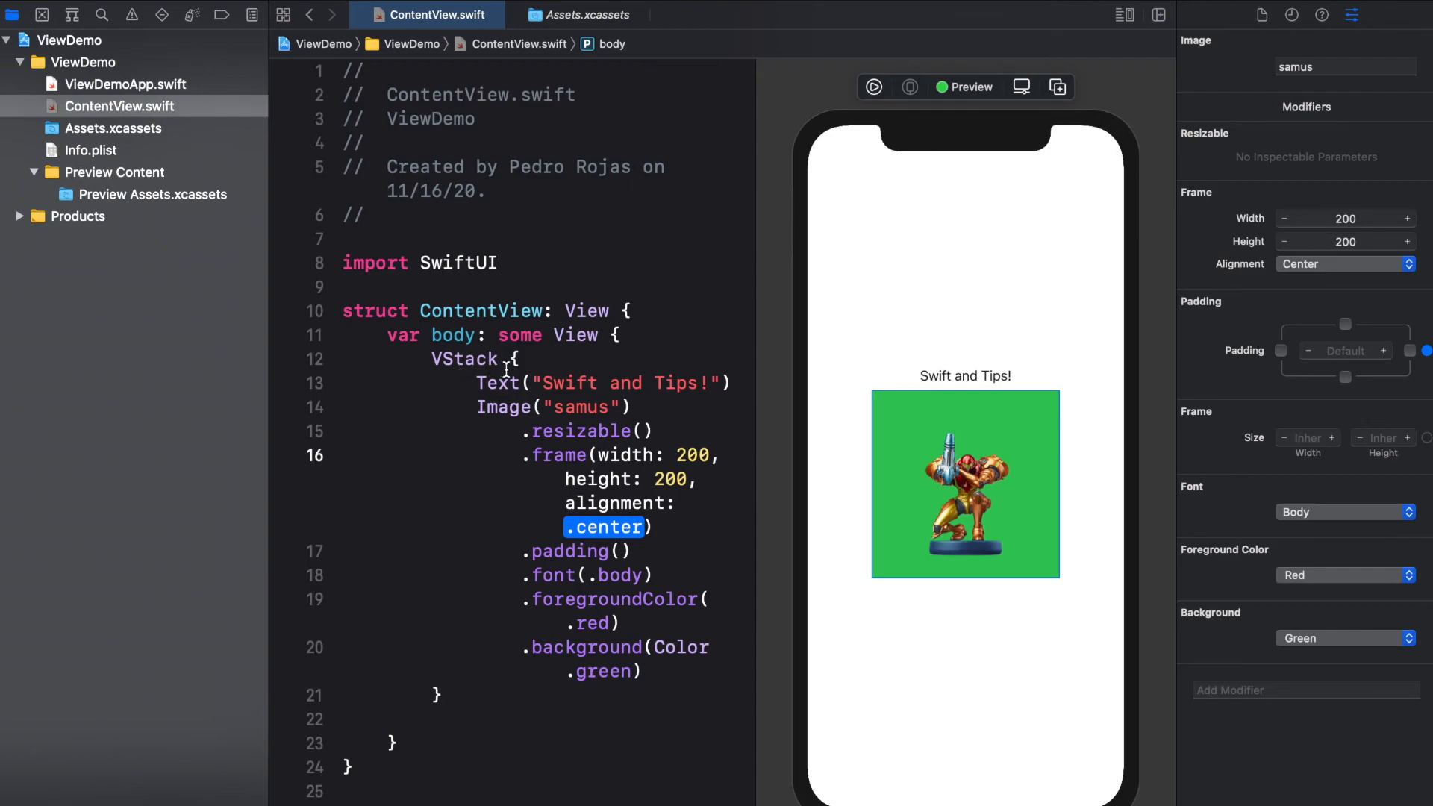
- Try ZStack and HStack with Text("Swift and Tips!") after the image, then settle on VStack
left_click(499, 384)
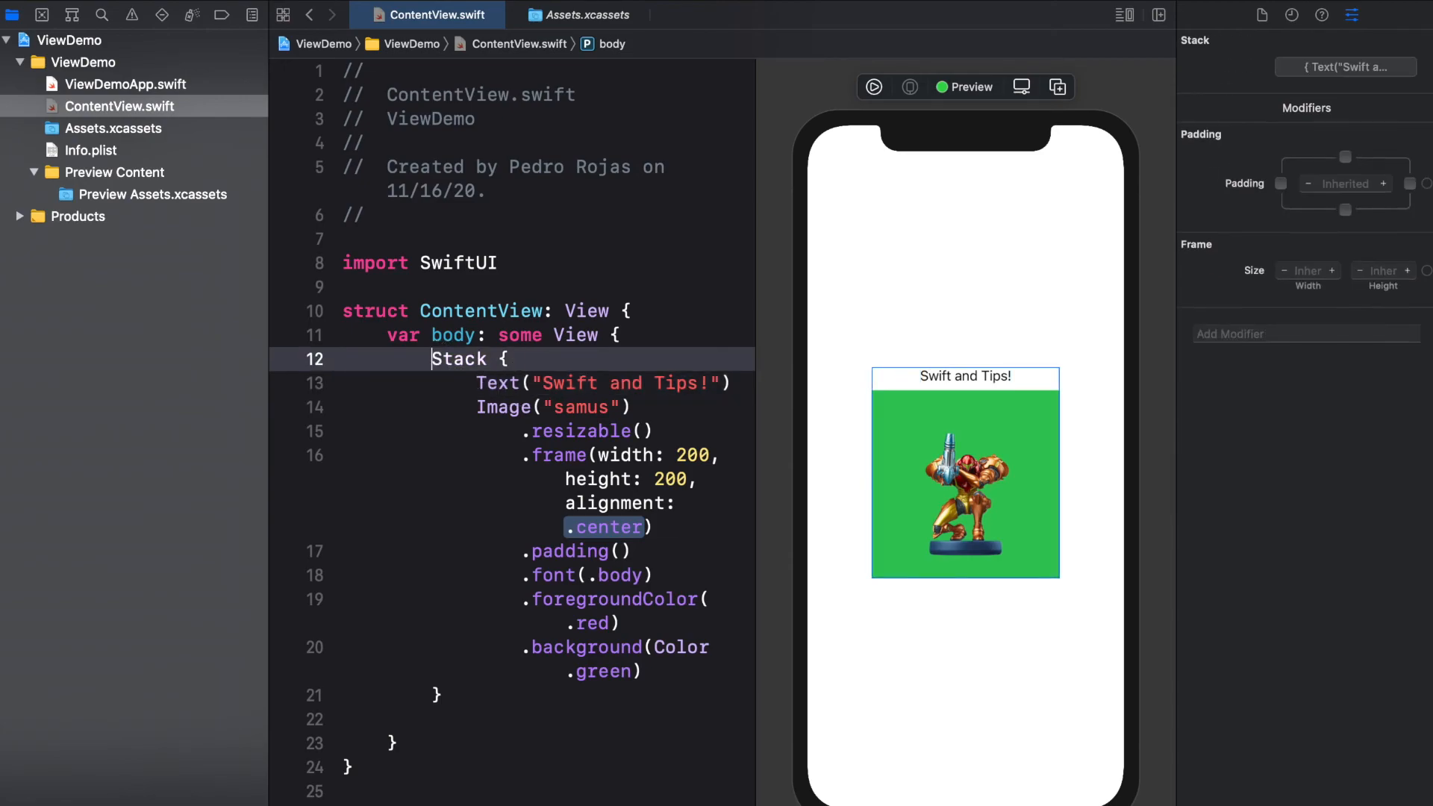
type("H")
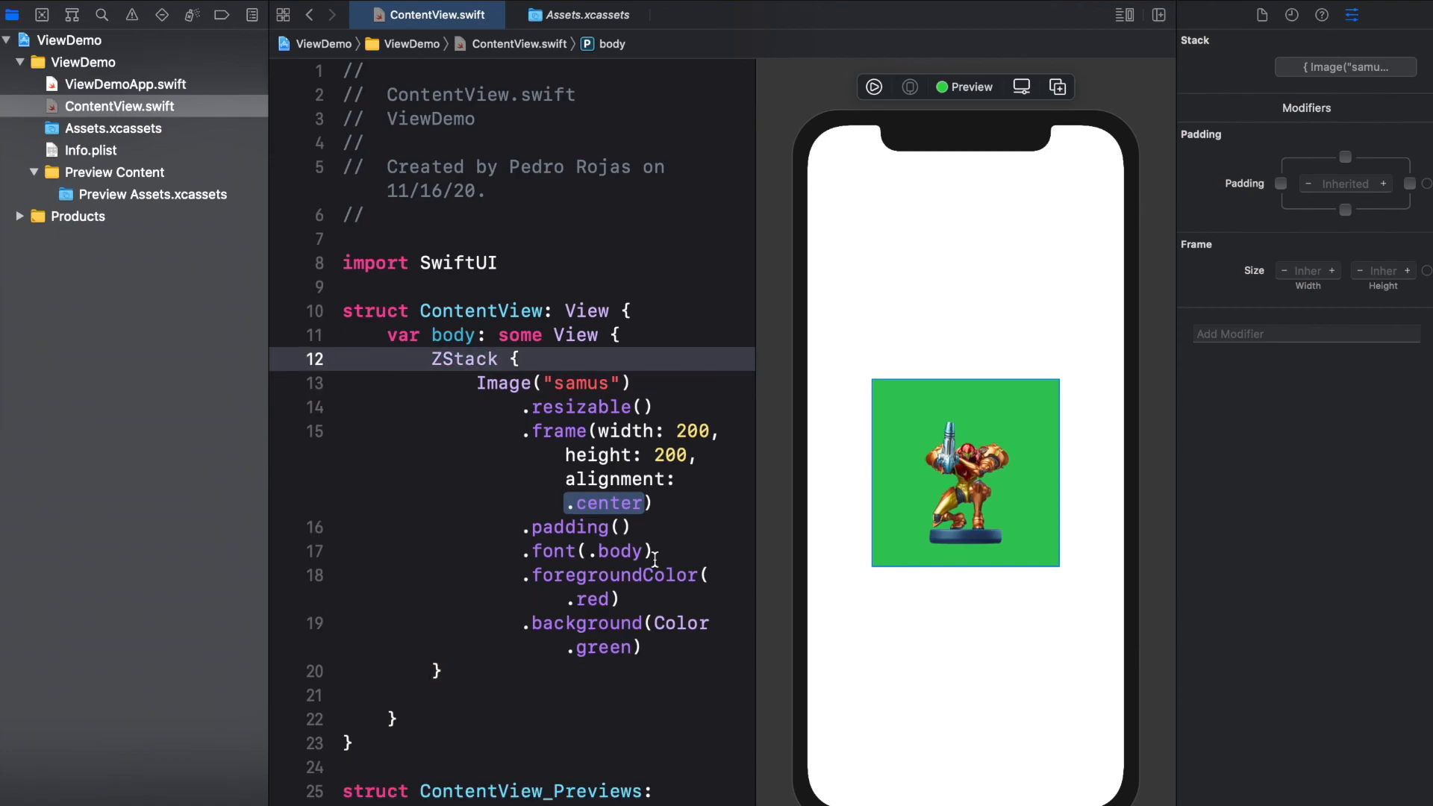
type("Text(\"Swift and Tips!\")")
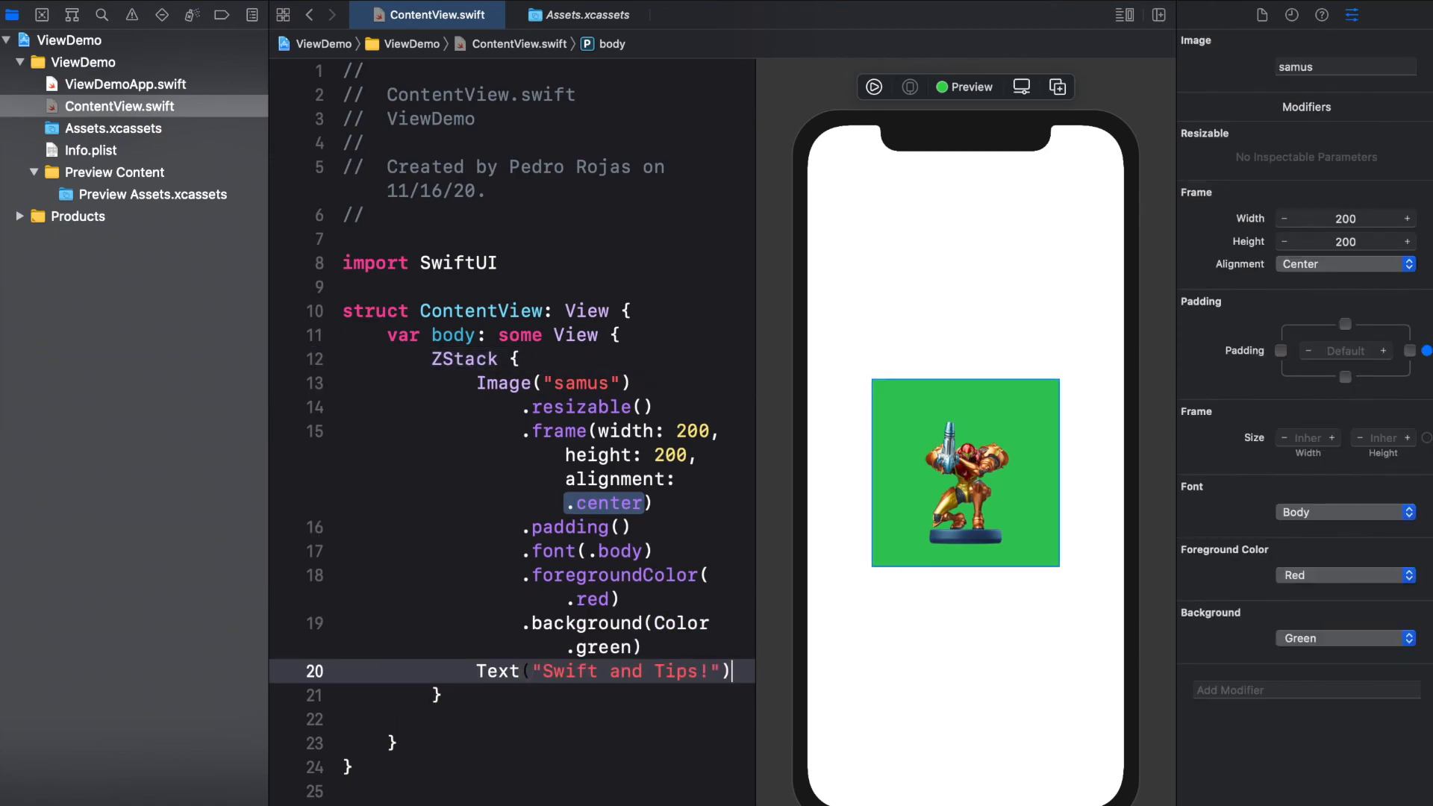
left_click(966, 474)
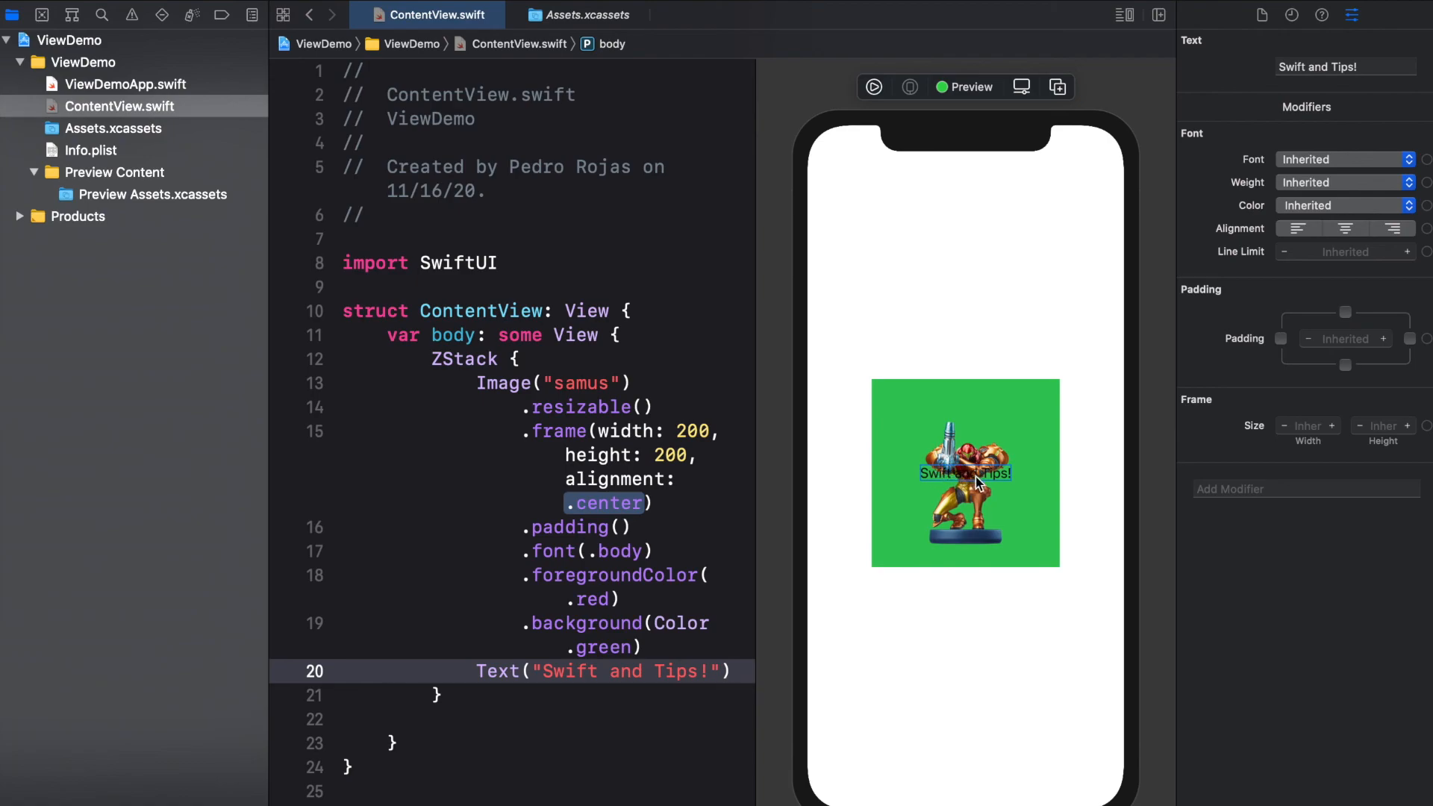
mouse_move(447, 355)
type("H")
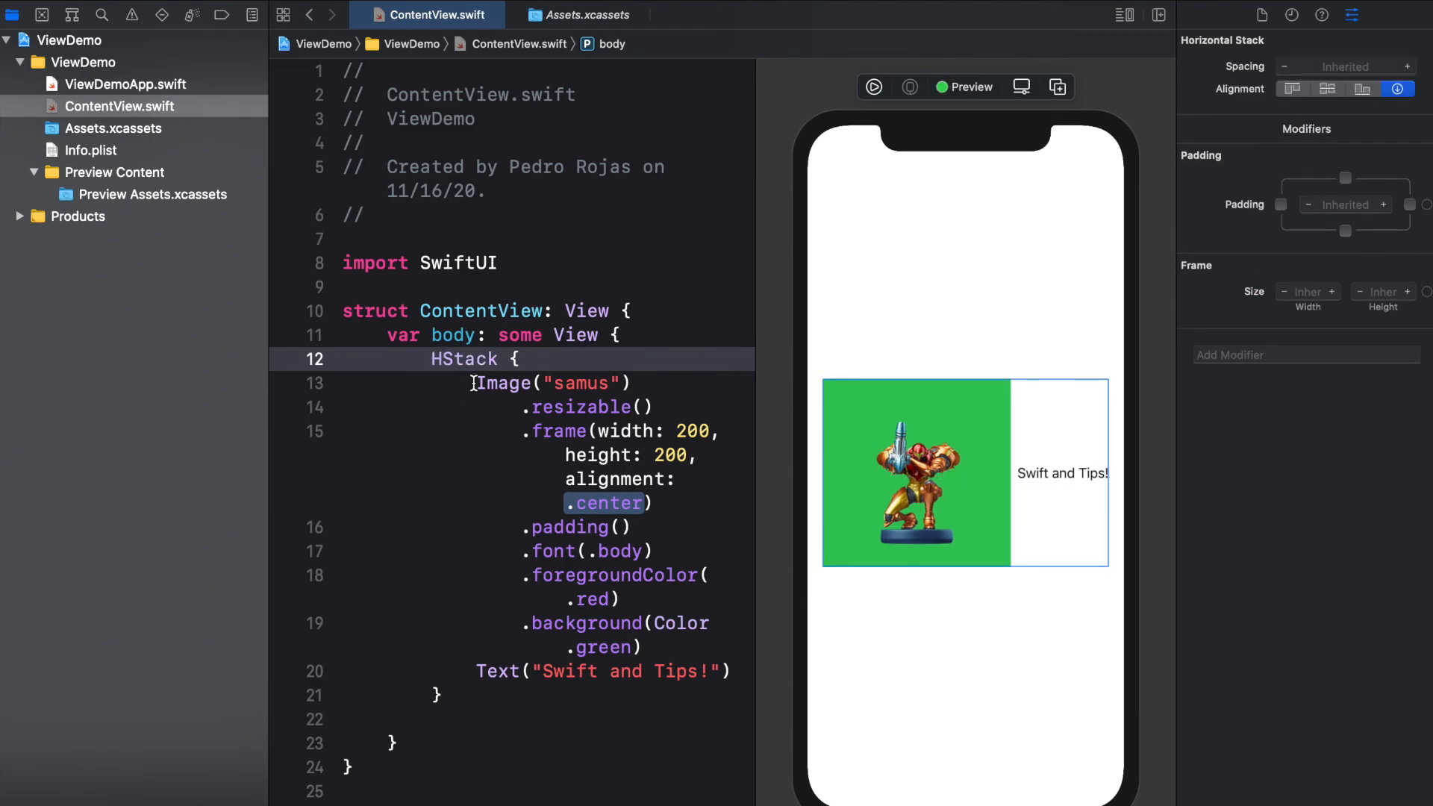
type("VStack")
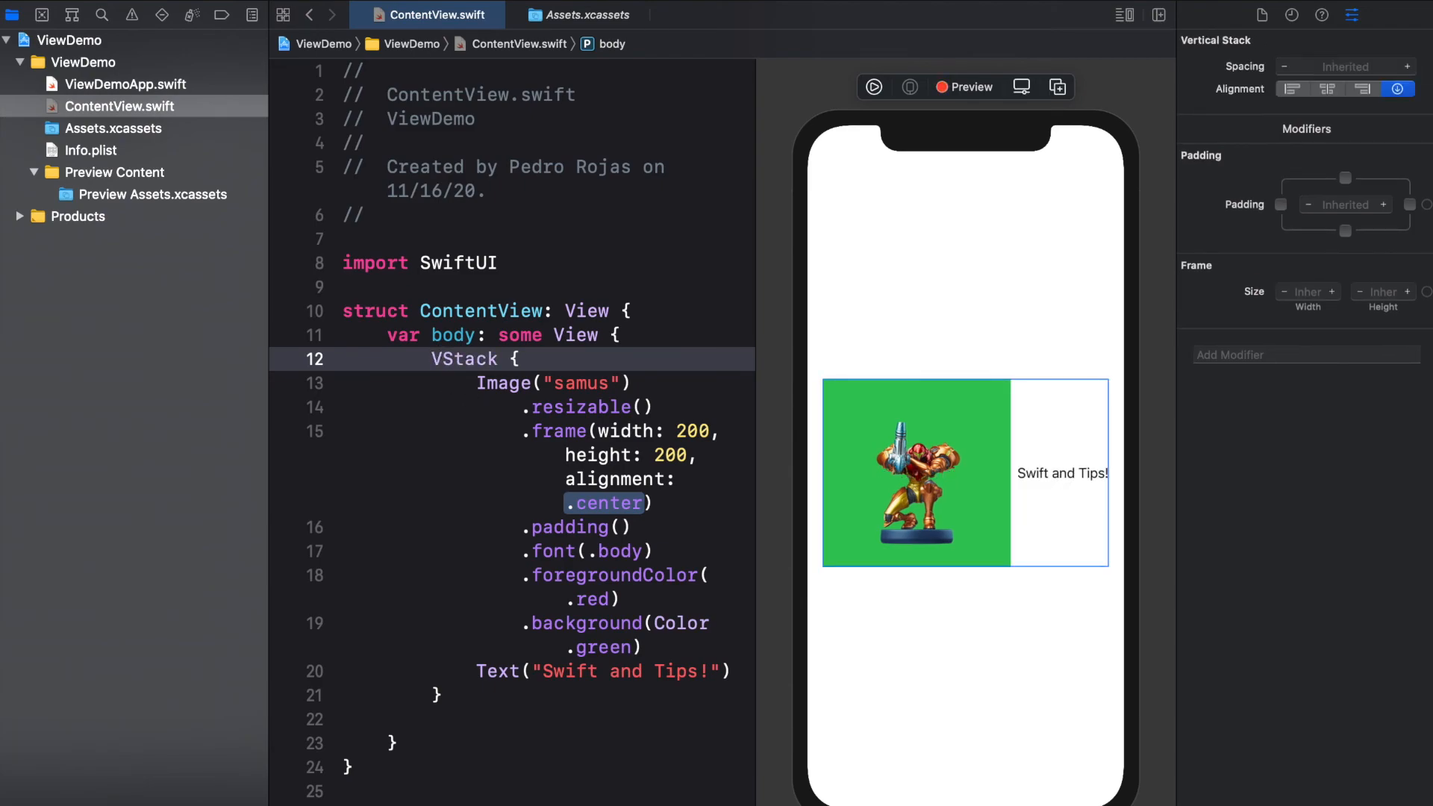